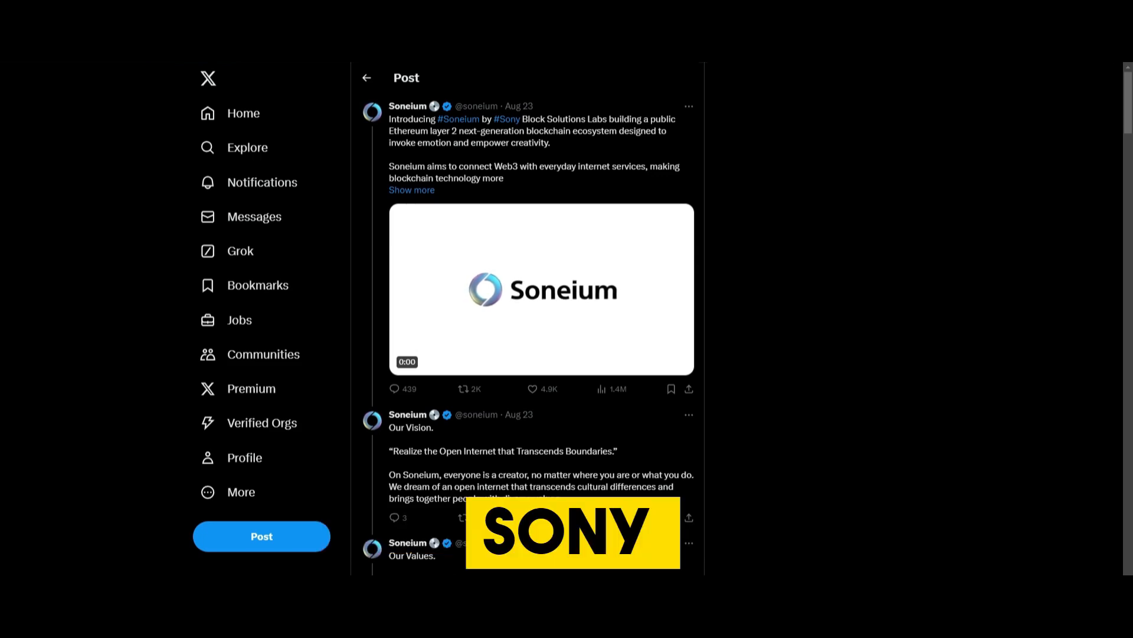
# Play Soneium's intro video, then open the Minato testnet post's soneium.org blog article.
pyautogui.click(540, 289)
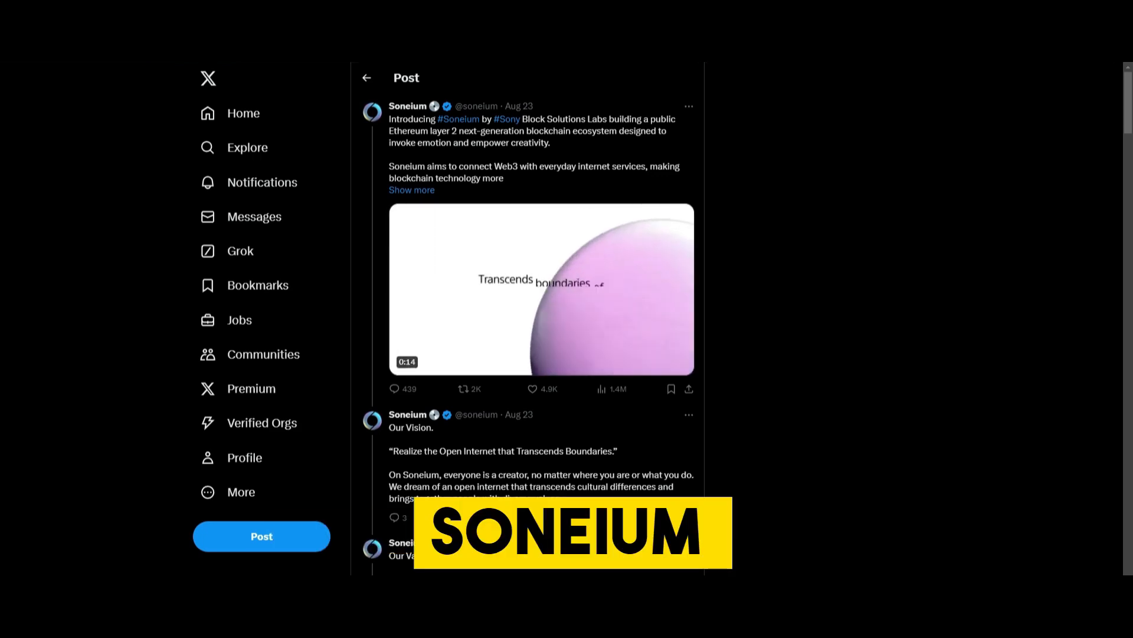
pyautogui.scroll(-3)
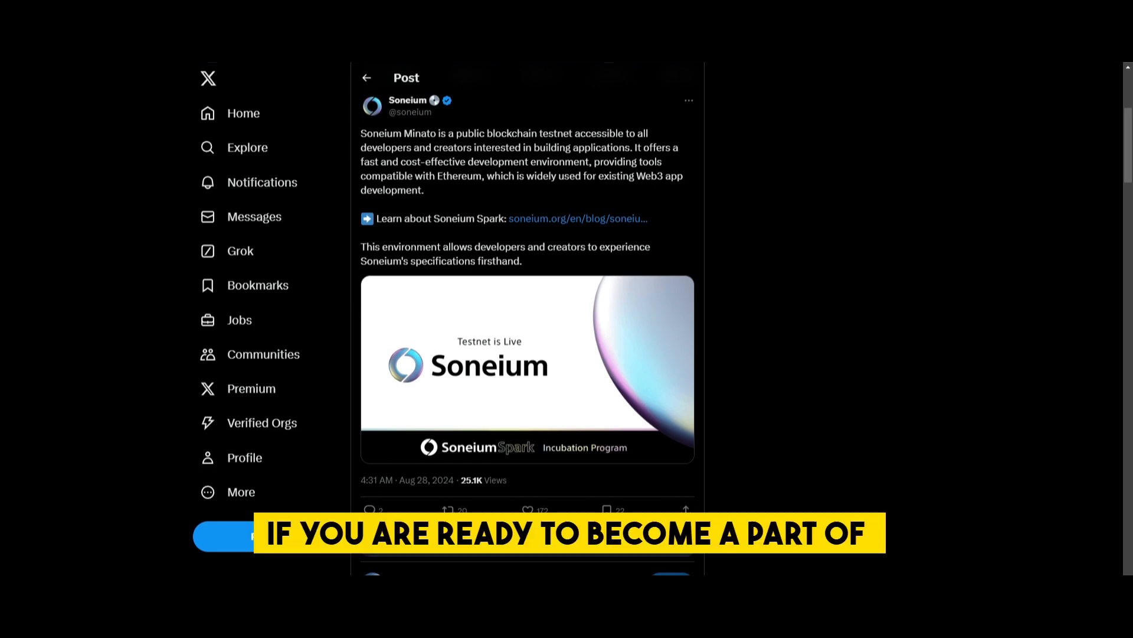
pyautogui.click(576, 219)
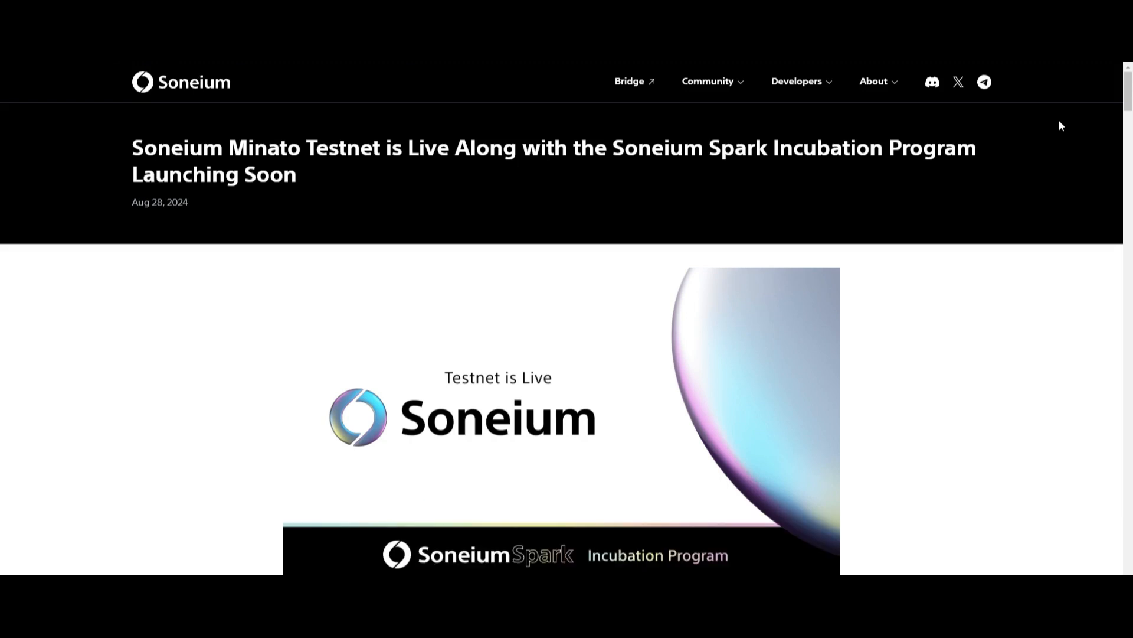
pyautogui.scroll(-3)
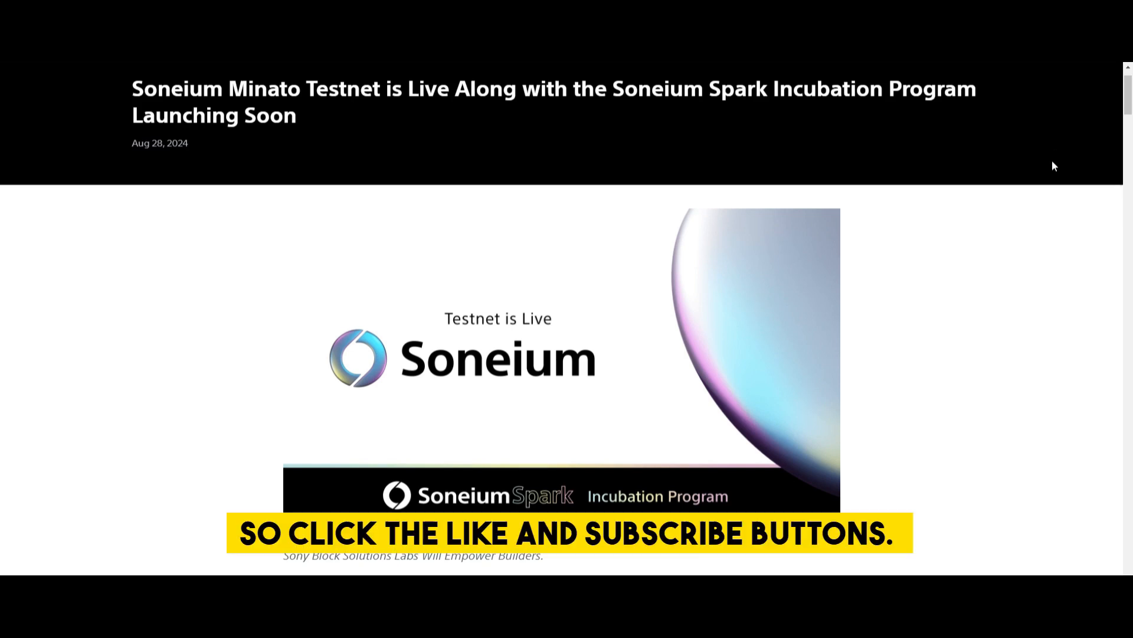
pyautogui.scroll(3)
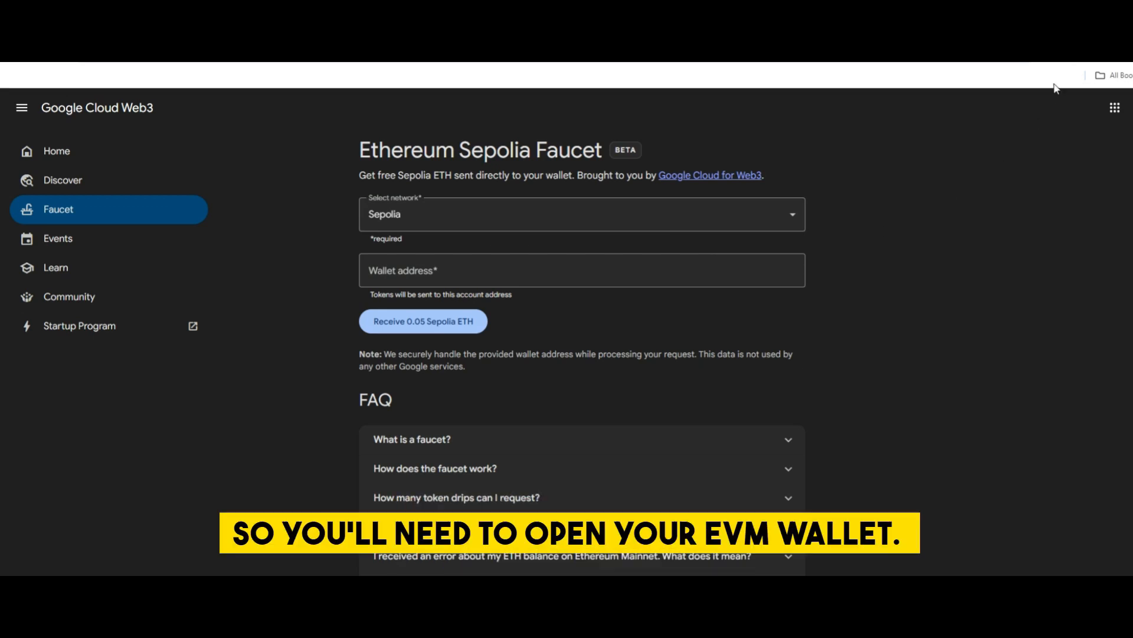
pyautogui.moveTo(1055, 65)
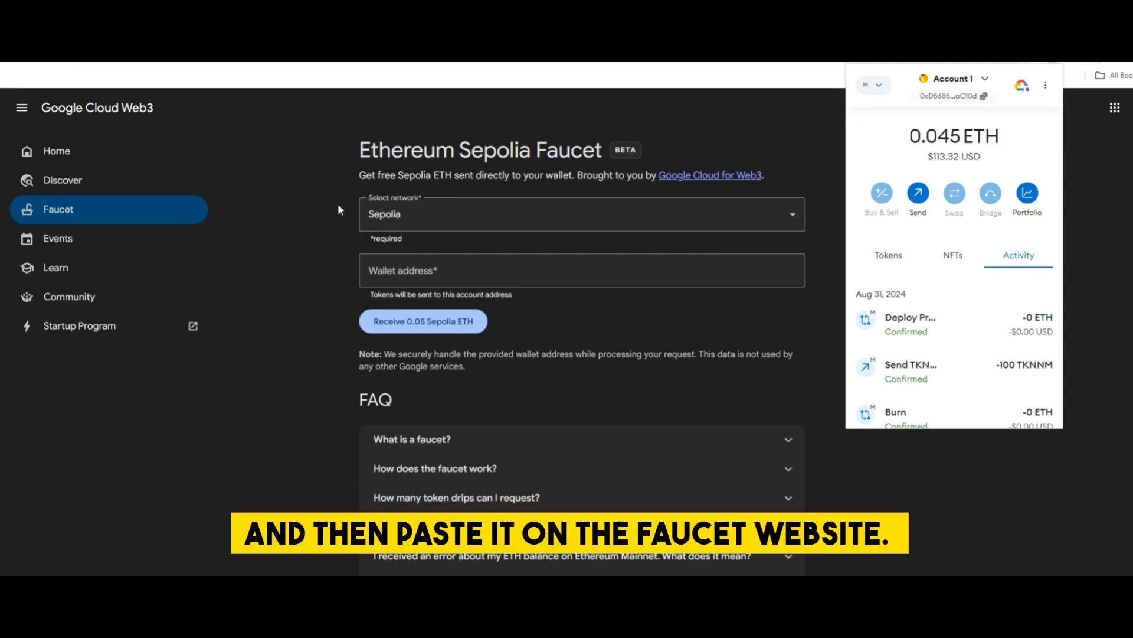
# Request 0.05 Sepolia ETH for wallet 0xd8dA…6045, hitting the once-a-day limit.
pyautogui.write('0xd8dA6BF26964aF9D7eEd9e03E53415D37aA96045')
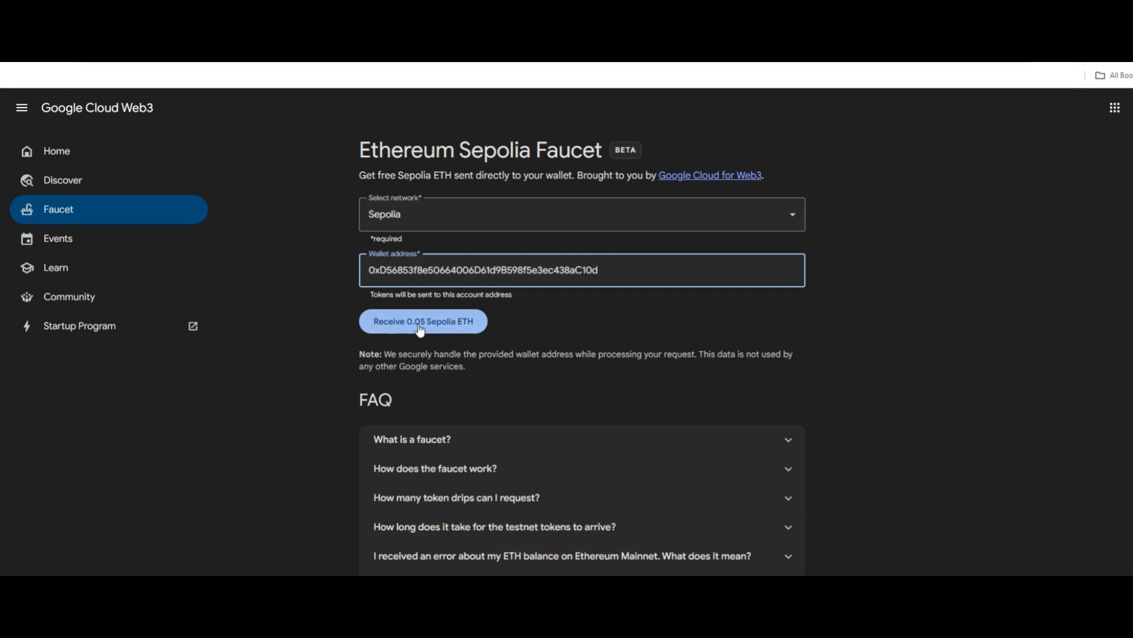
pyautogui.click(422, 321)
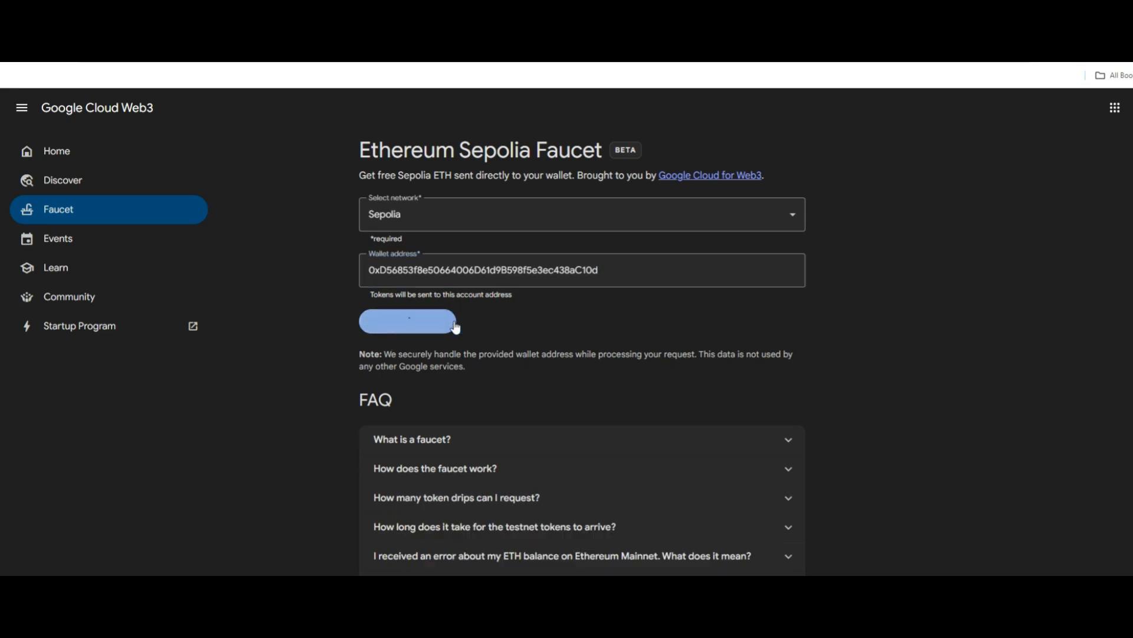
pyautogui.click(406, 320)
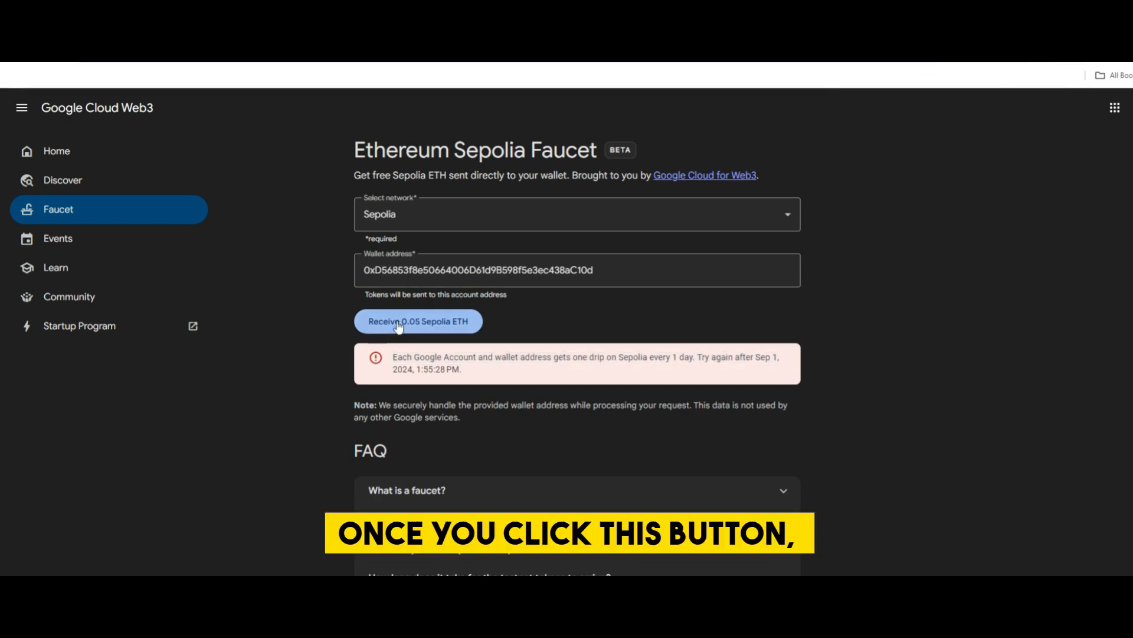
pyautogui.moveTo(741, 324)
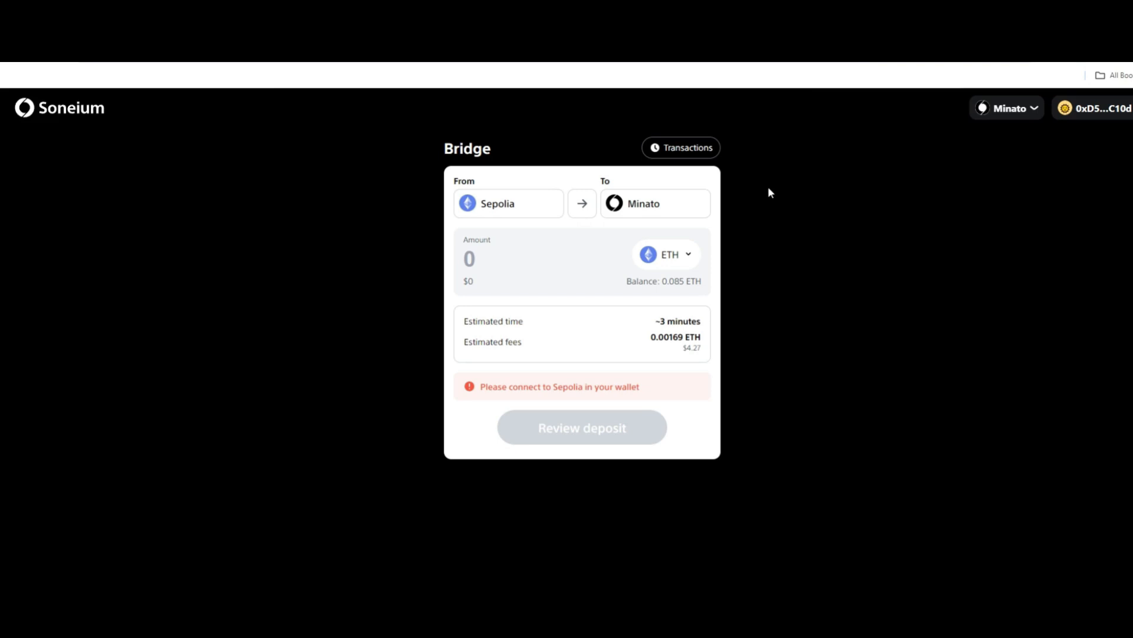
pyautogui.moveTo(762, 217)
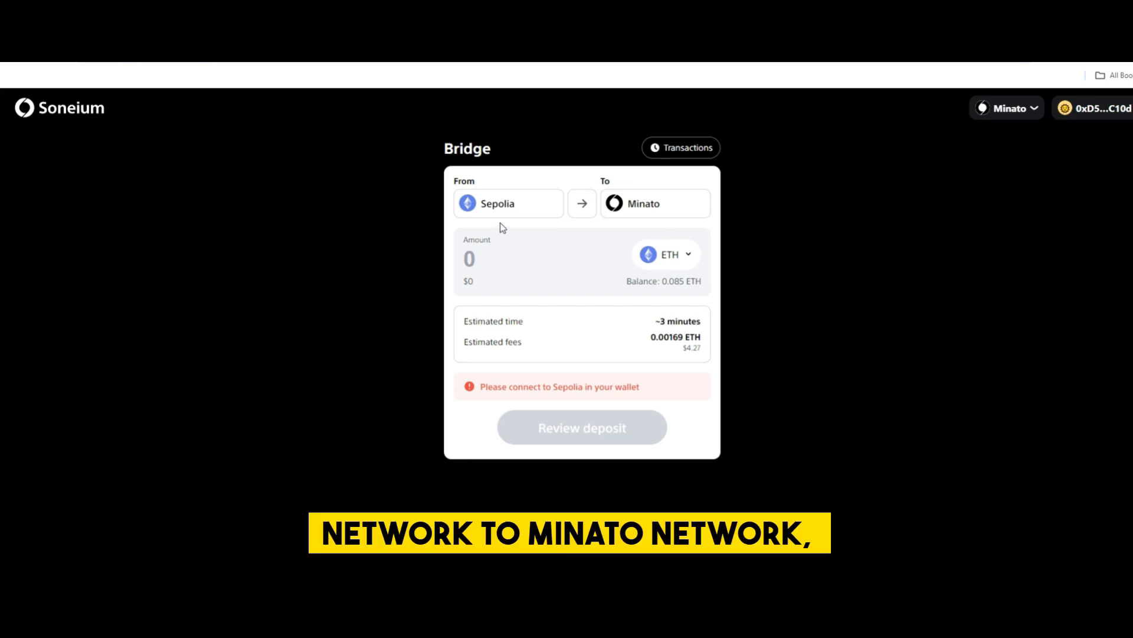
pyautogui.moveTo(655, 199)
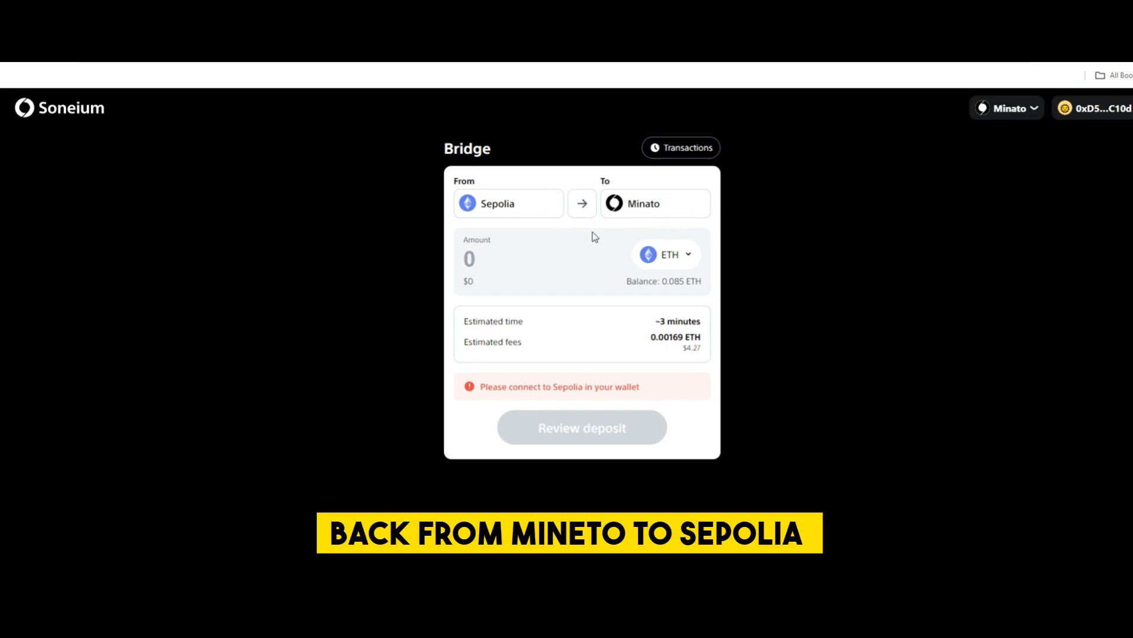
pyautogui.moveTo(820, 166)
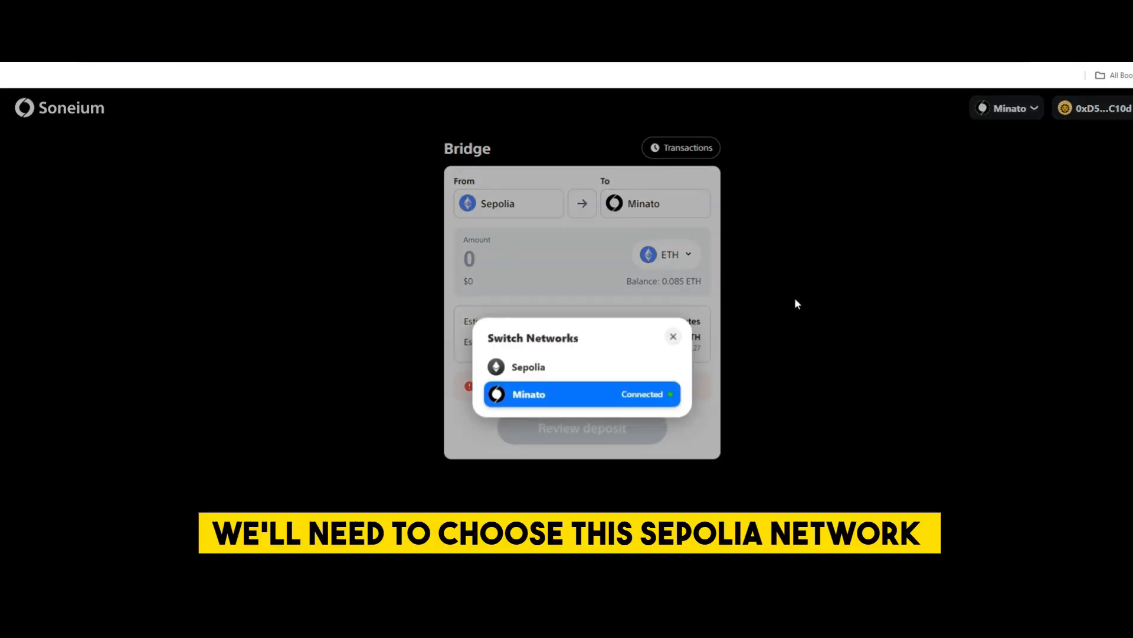
# Switch the bridge wallet to Sepolia and enter a 0.005 ETH deposit amount.
pyautogui.click(528, 366)
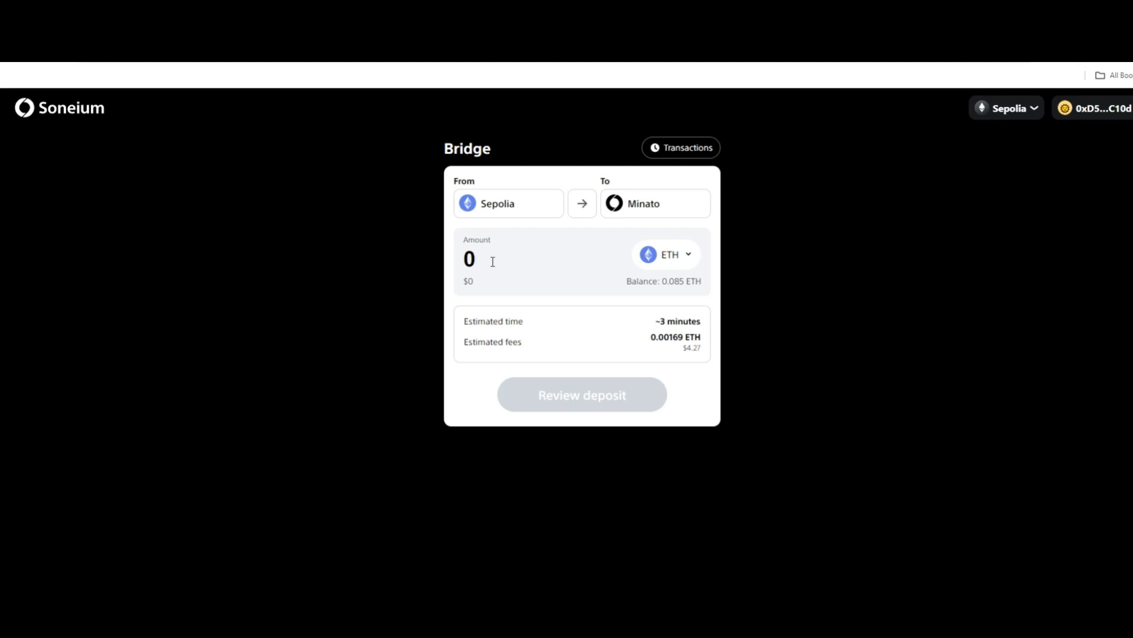
pyautogui.moveTo(492, 261)
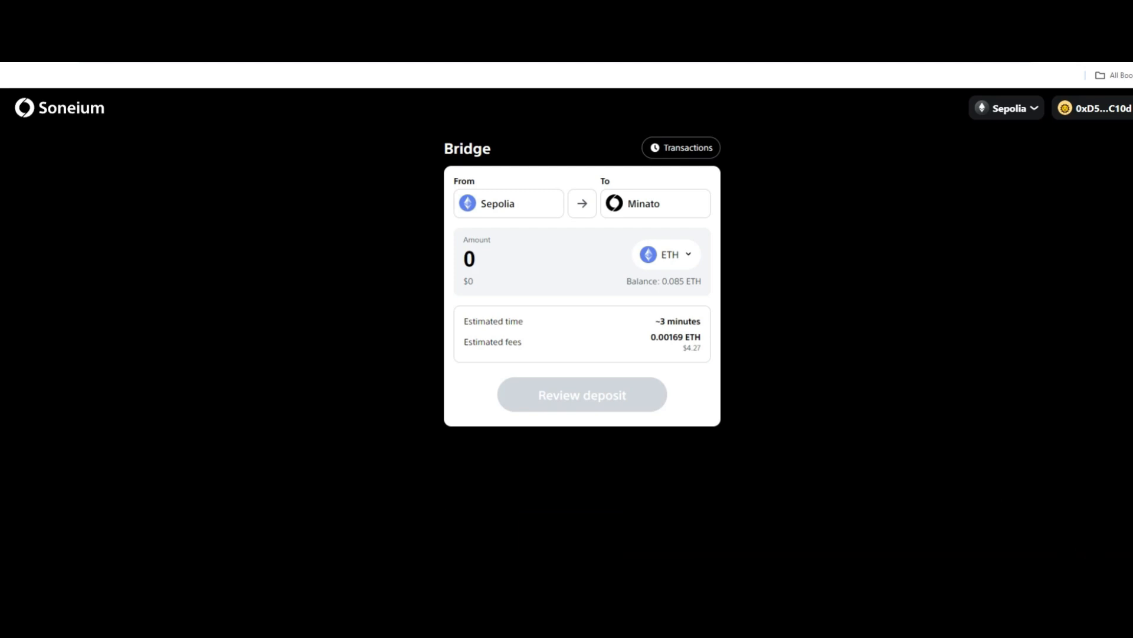
pyautogui.write('.')
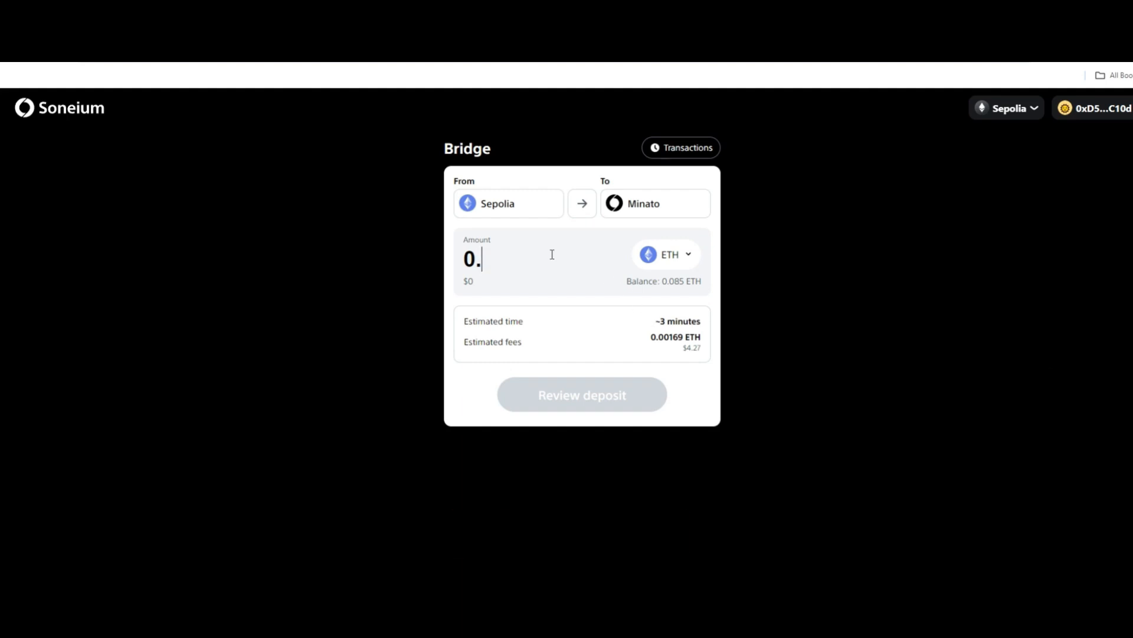
pyautogui.write('0')
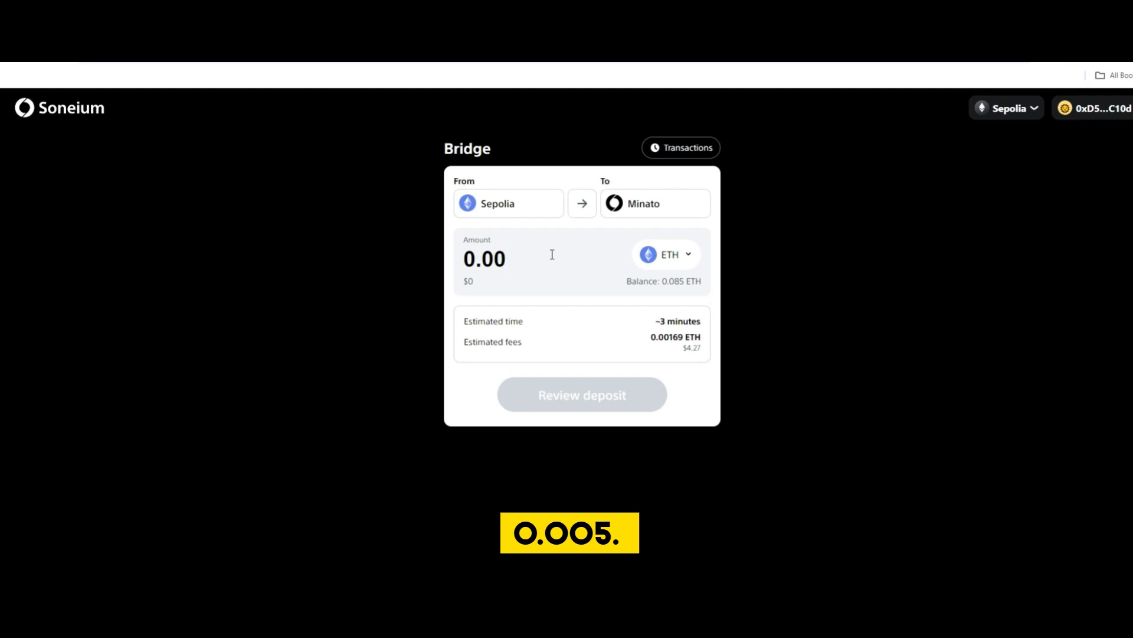
pyautogui.write('0.005')
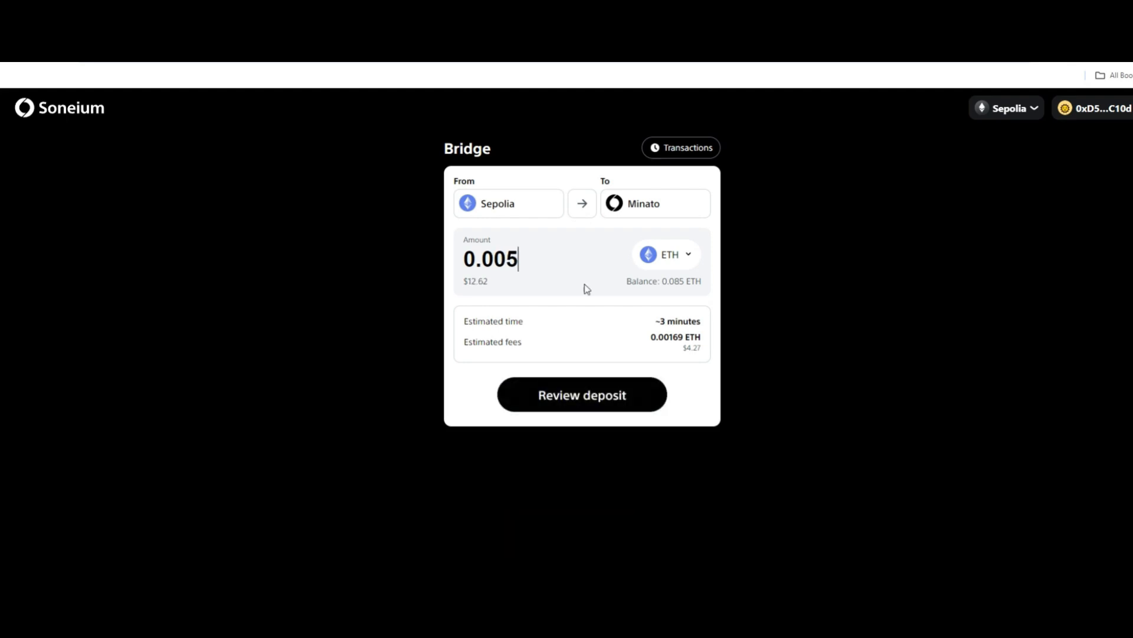
# Review and initiate the 0.005 ETH deposit from Sepolia to Minato.
pyautogui.click(581, 394)
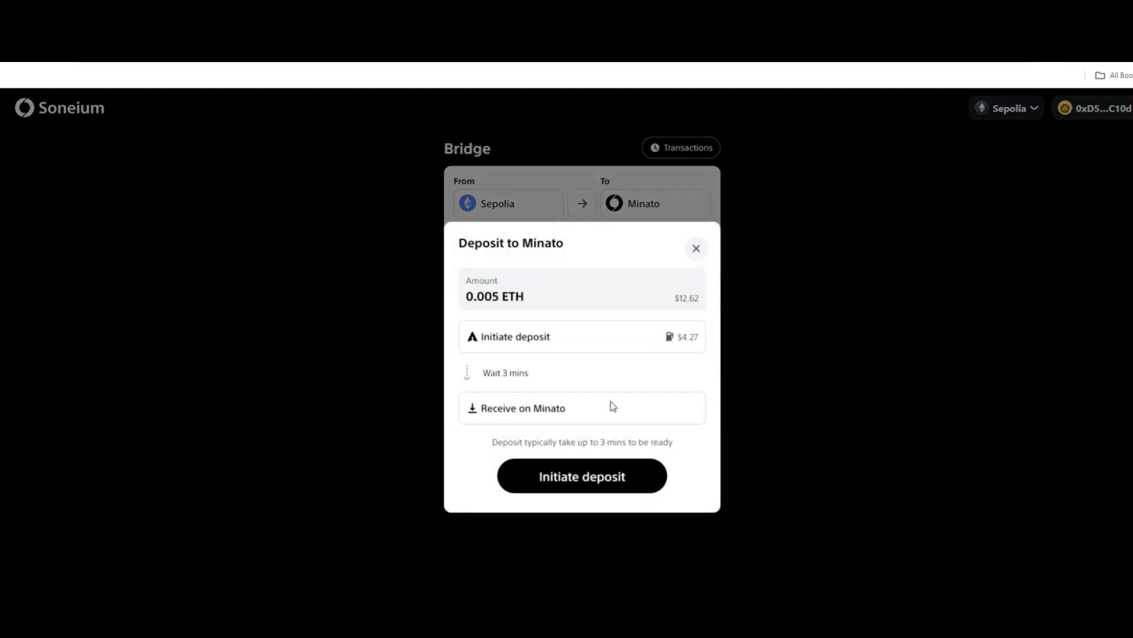
pyautogui.moveTo(581, 476)
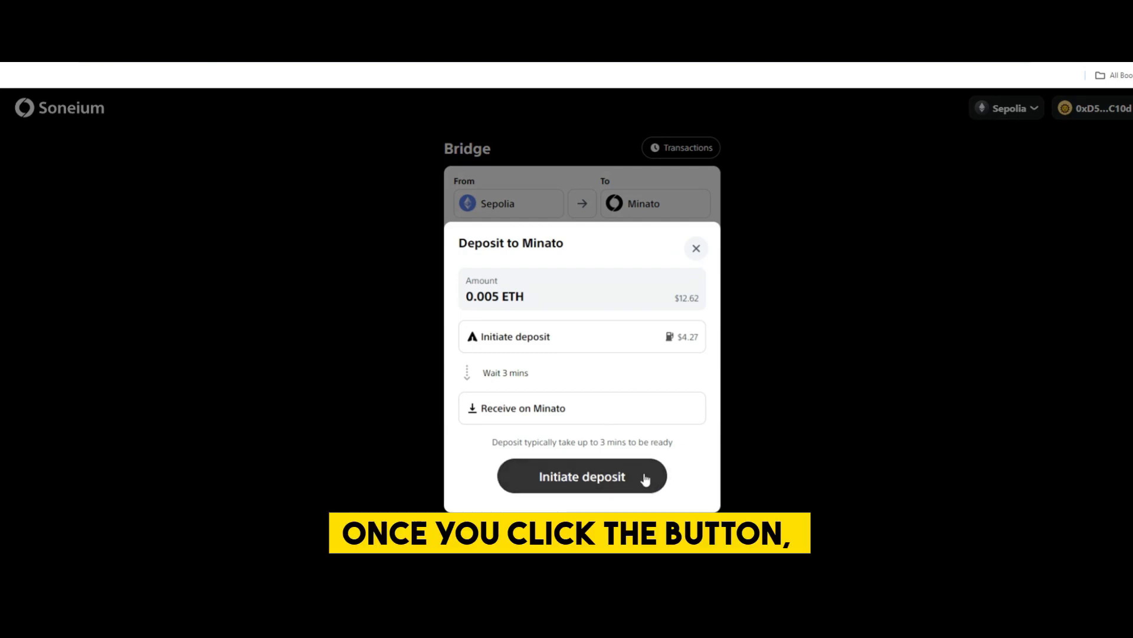
pyautogui.moveTo(615, 428)
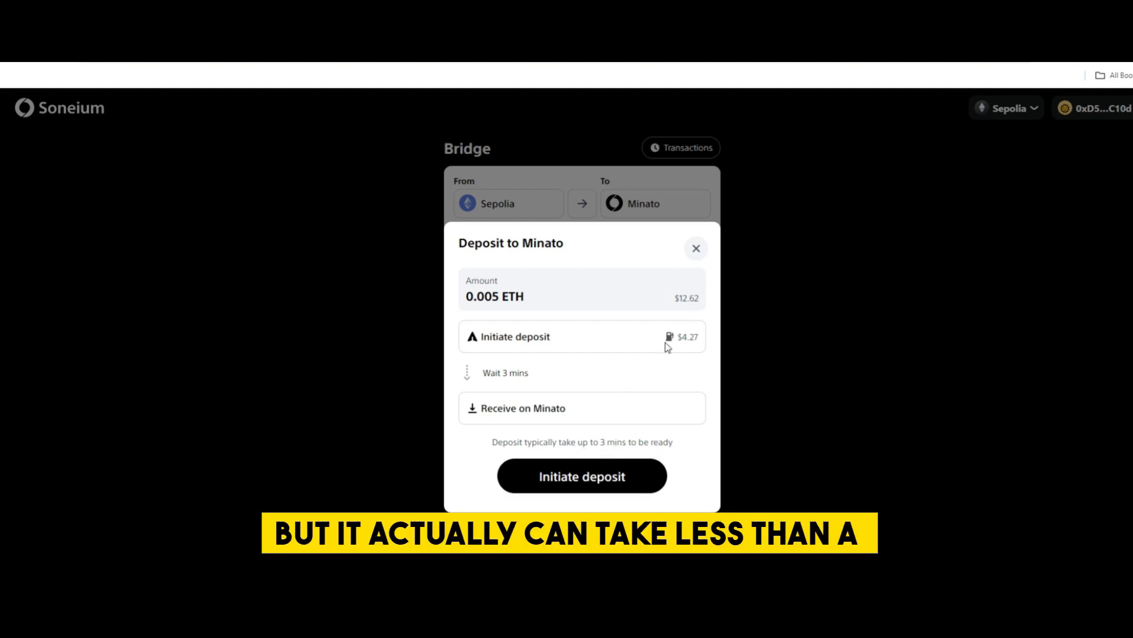
pyautogui.click(696, 248)
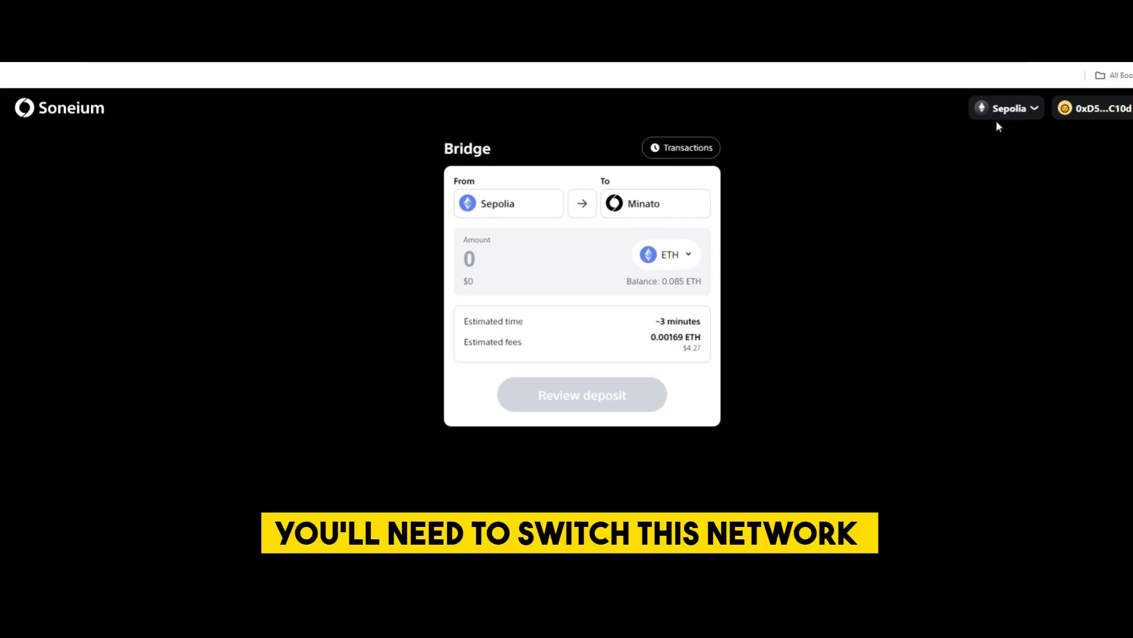
# Switch the wallet network to Minato, approve in MetaMask, and check the network list.
pyautogui.click(1006, 109)
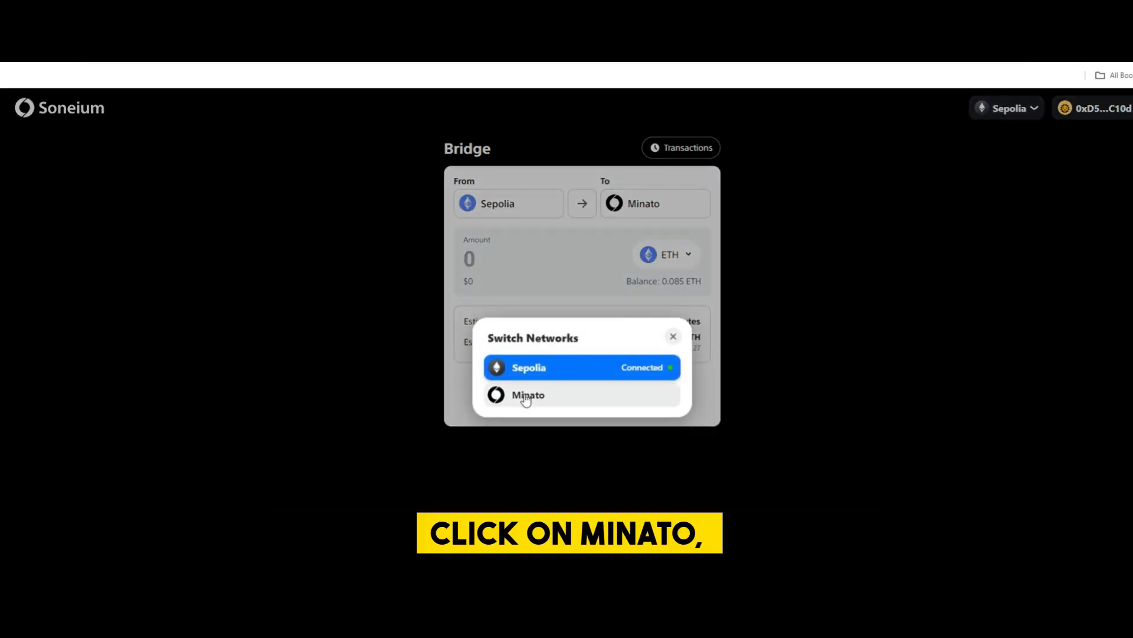
pyautogui.click(527, 395)
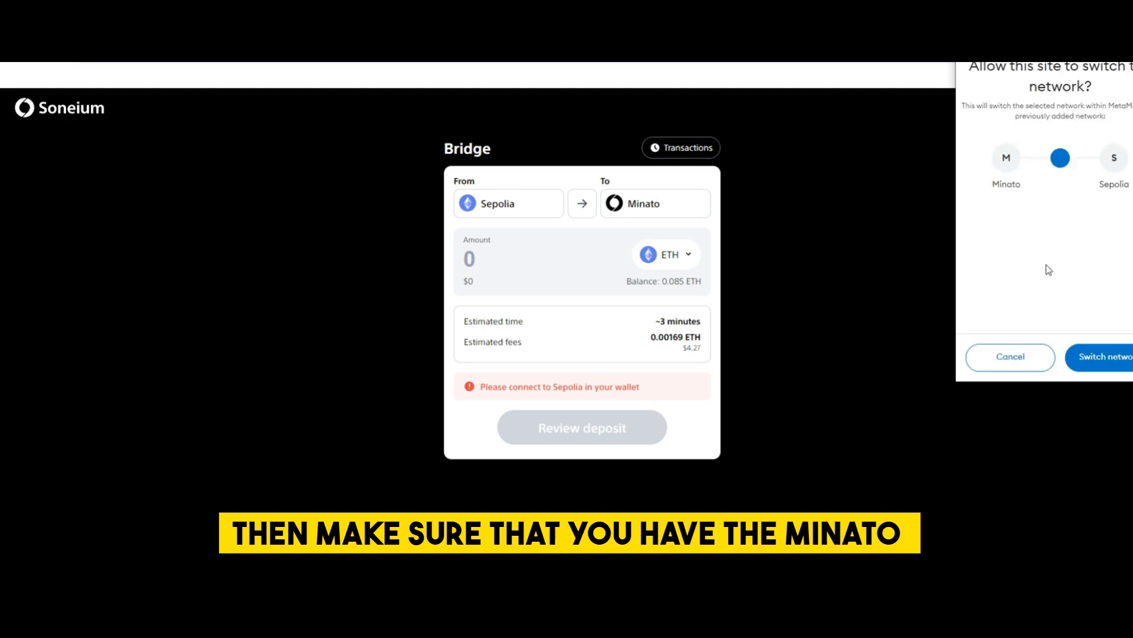
pyautogui.click(1101, 356)
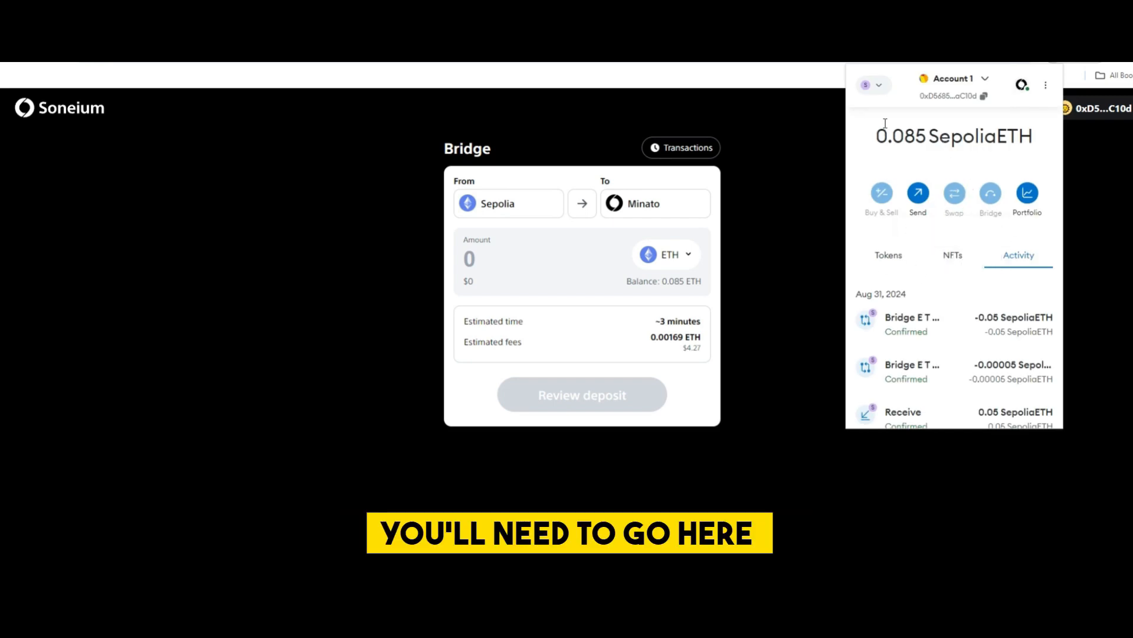
pyautogui.click(872, 84)
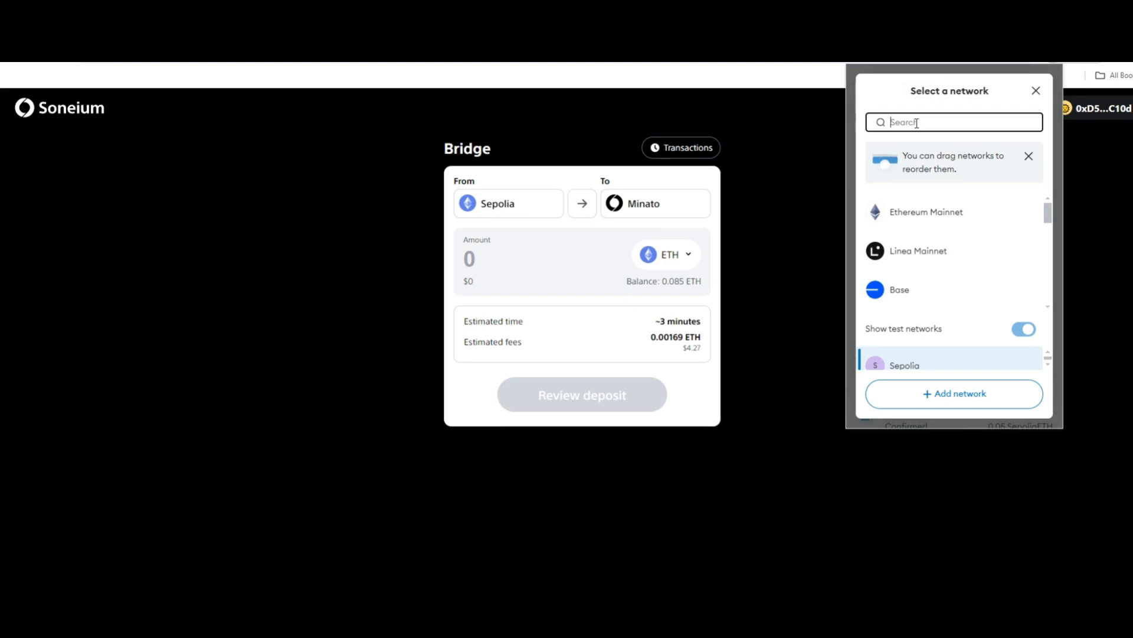
pyautogui.write('mi')
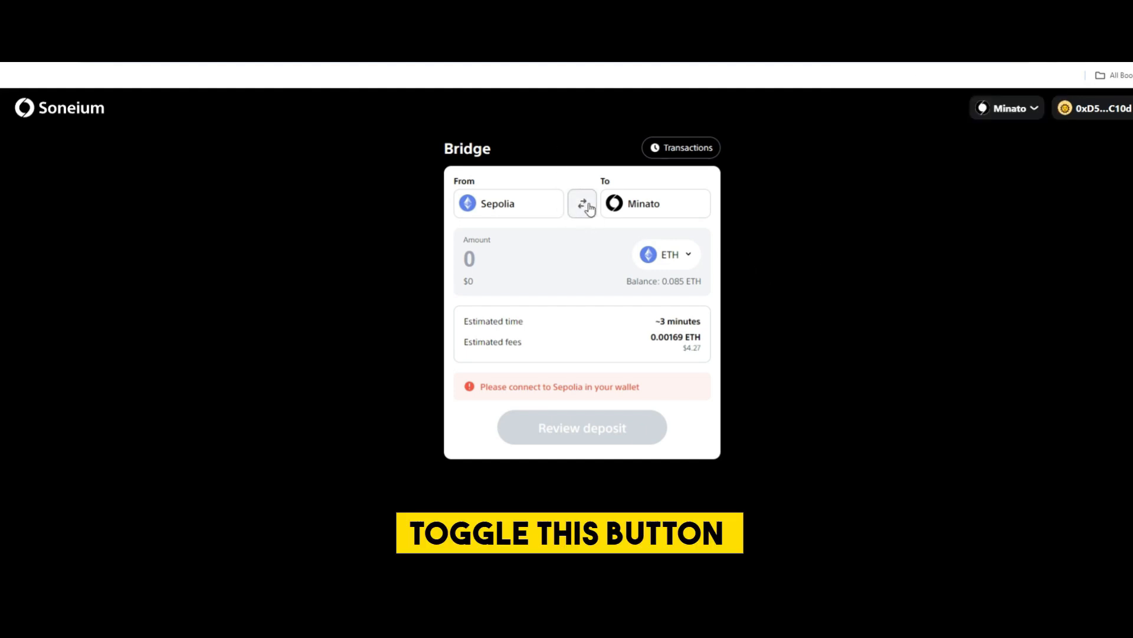
# Reverse the bridge to Minato-to-Sepolia and review a 0.005 ETH withdrawal.
pyautogui.click(582, 203)
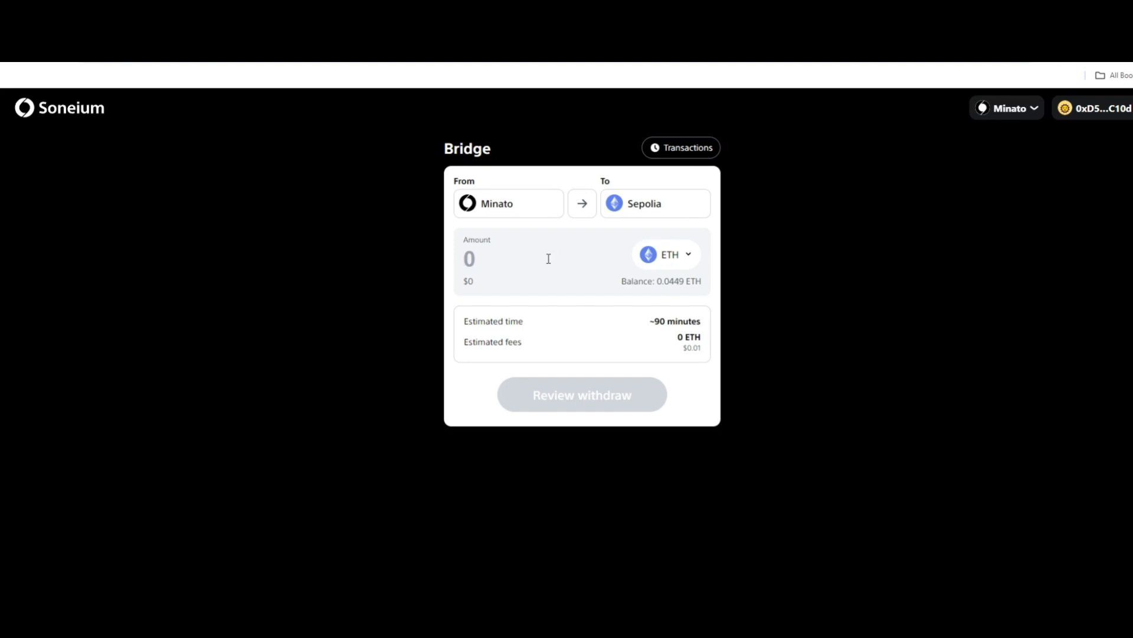
pyautogui.write('.')
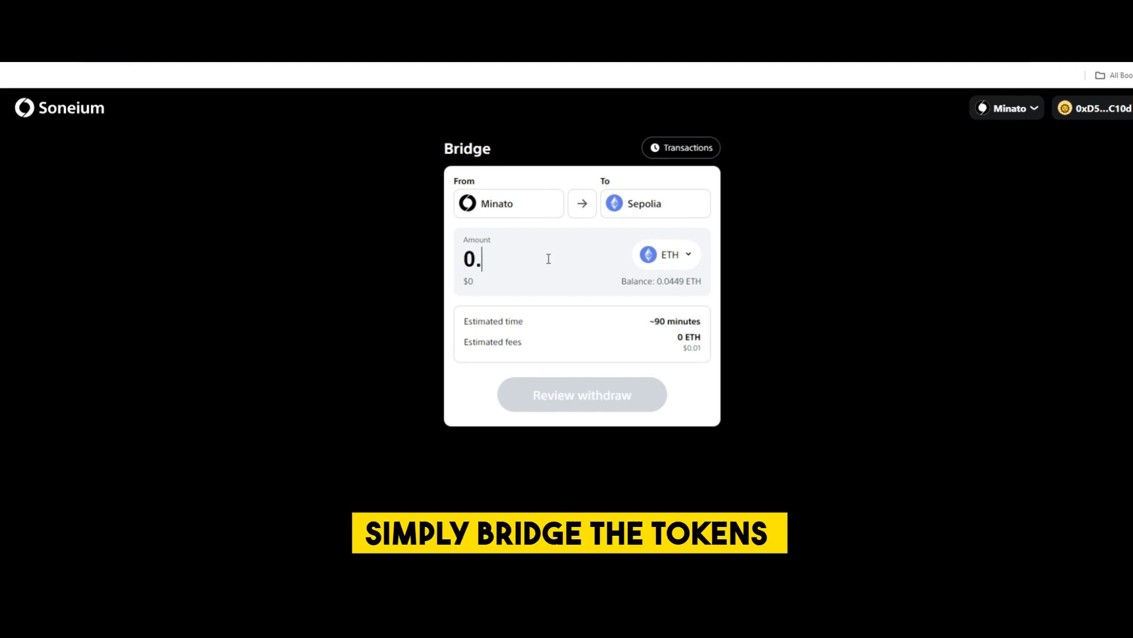
pyautogui.write('005')
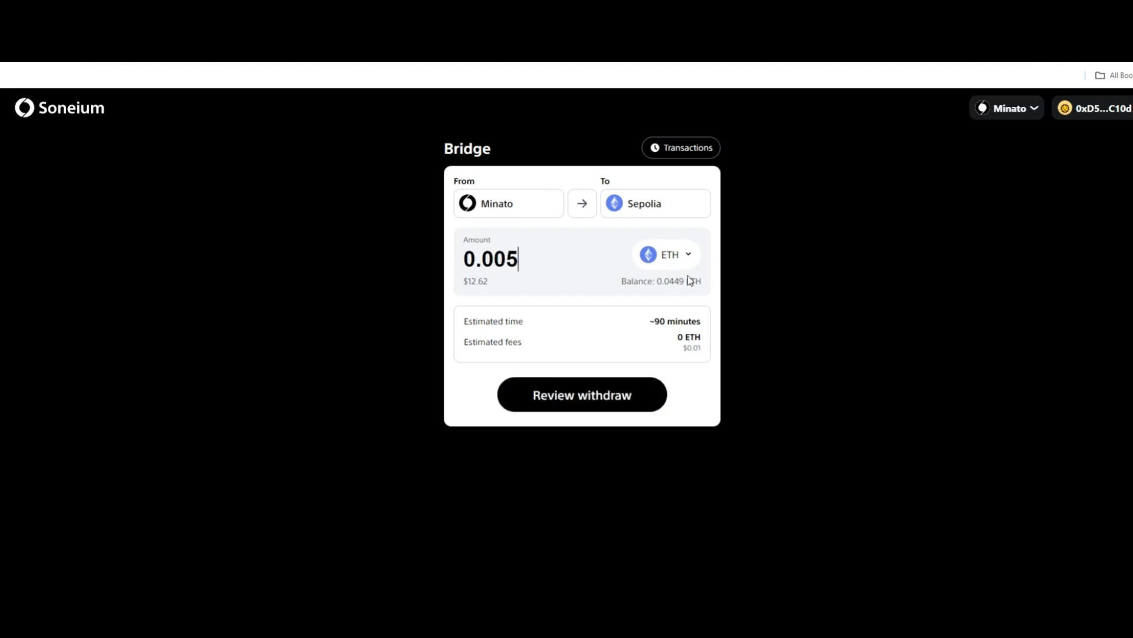
pyautogui.click(581, 393)
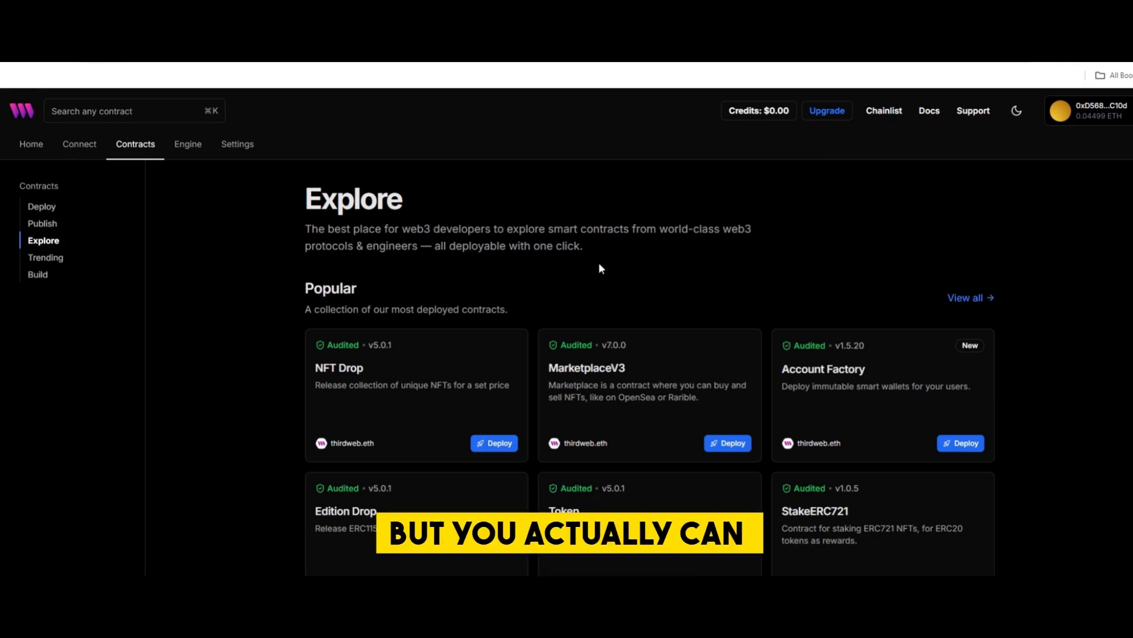
pyautogui.scroll(-3)
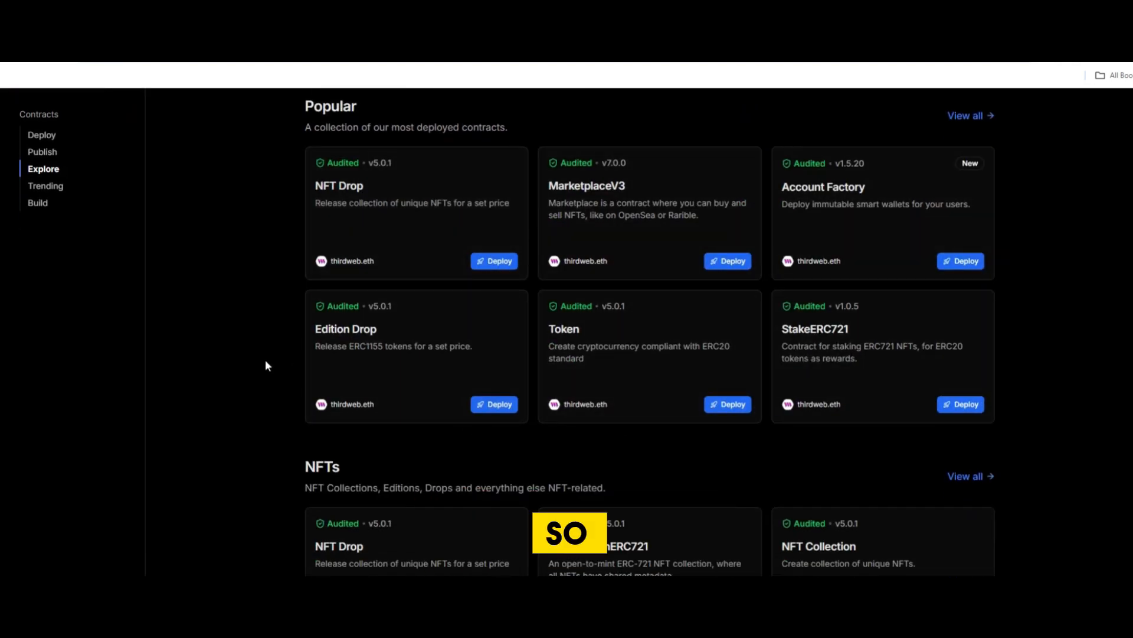
pyautogui.scroll(3)
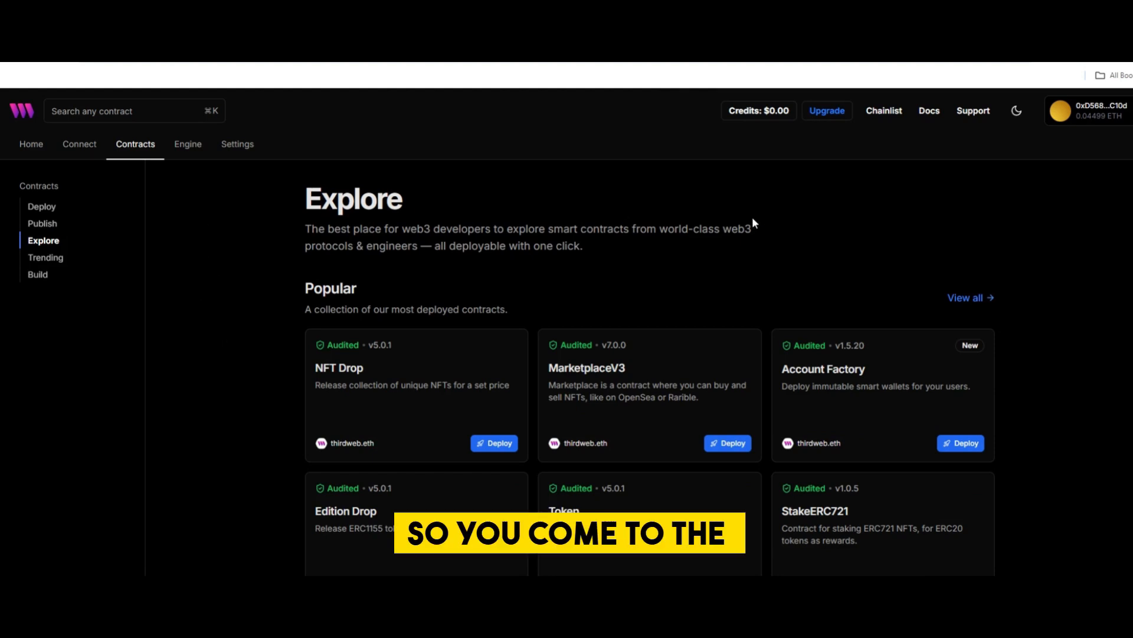
pyautogui.moveTo(535, 206)
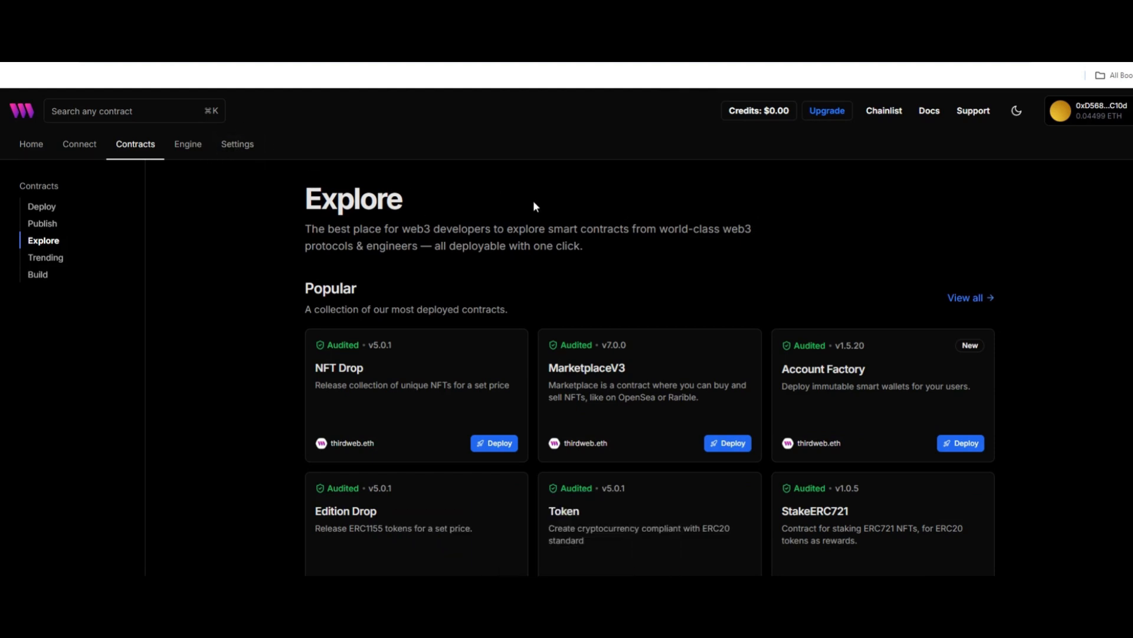
pyautogui.moveTo(403, 195)
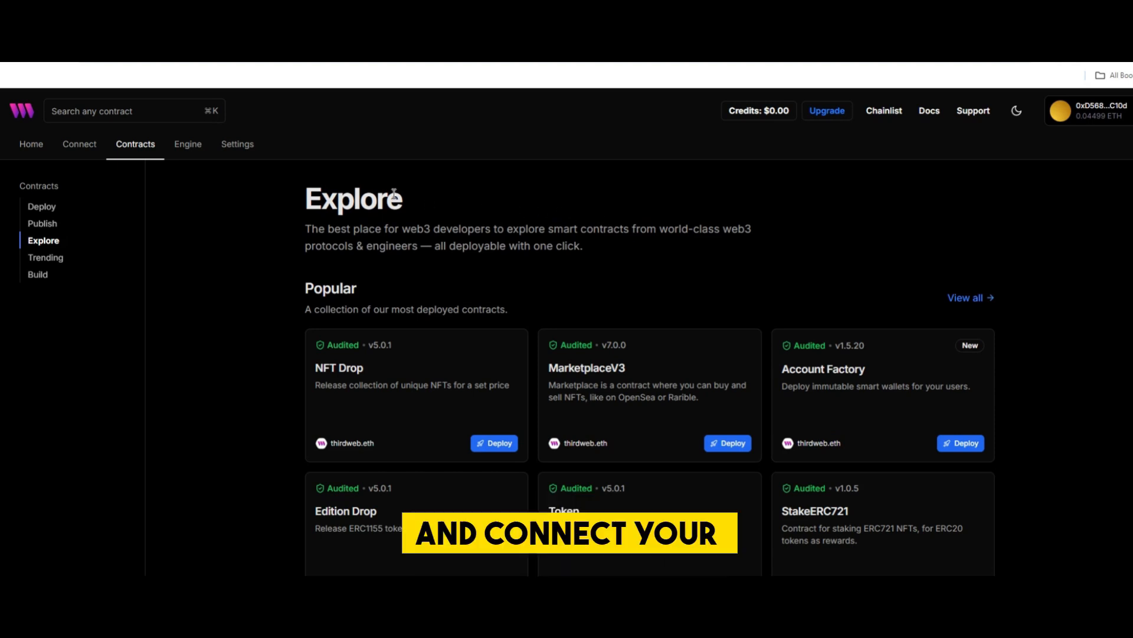
pyautogui.moveTo(723, 188)
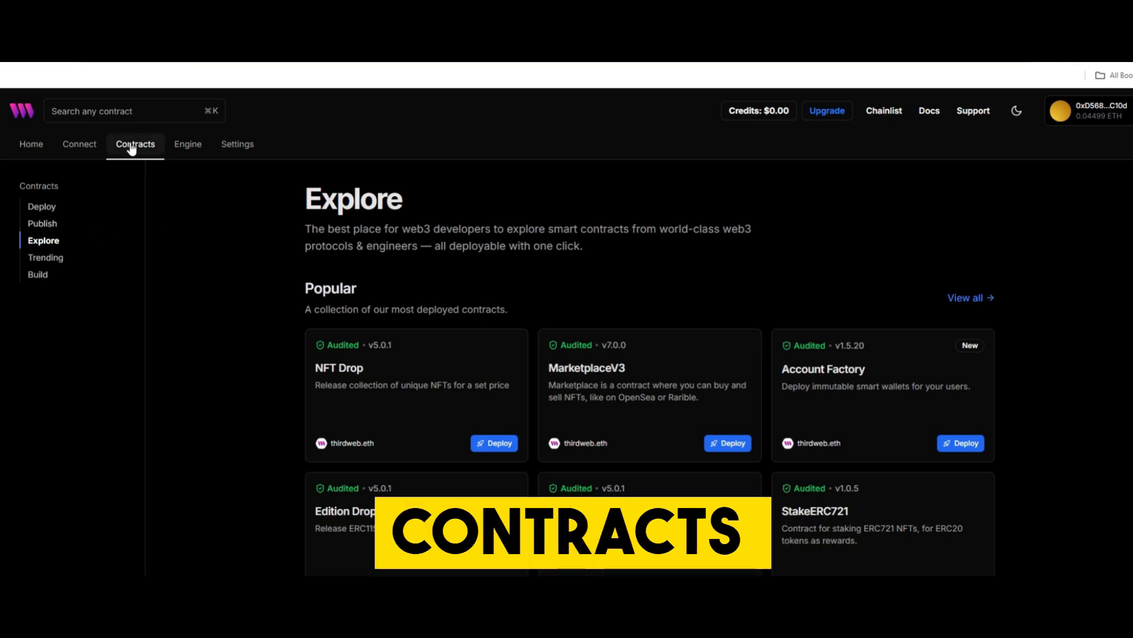
pyautogui.click(41, 206)
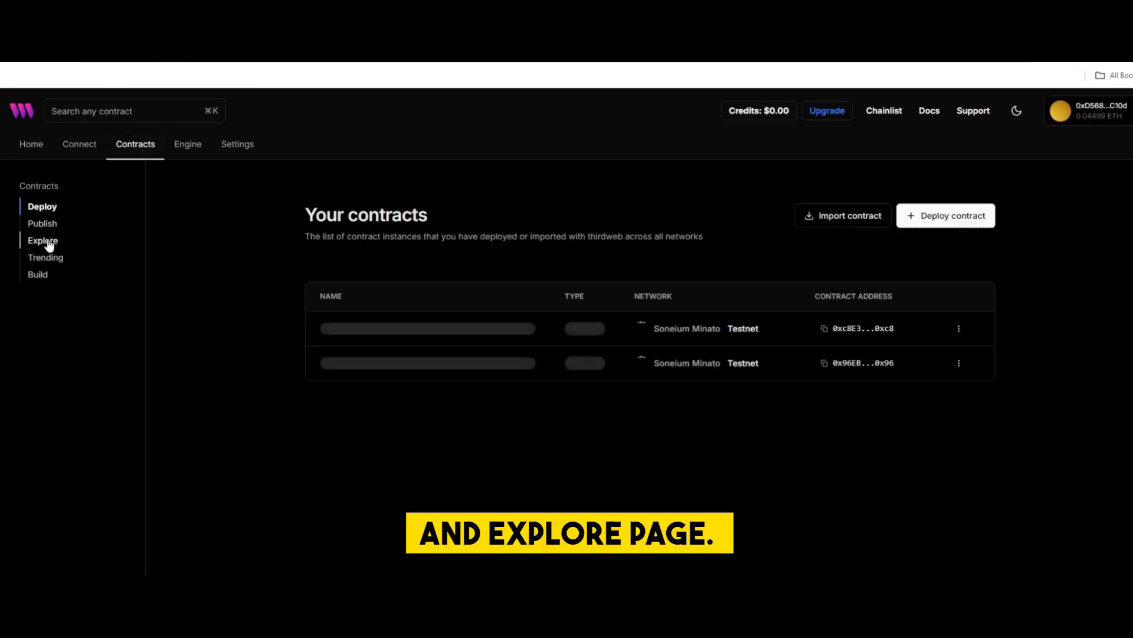
pyautogui.click(43, 240)
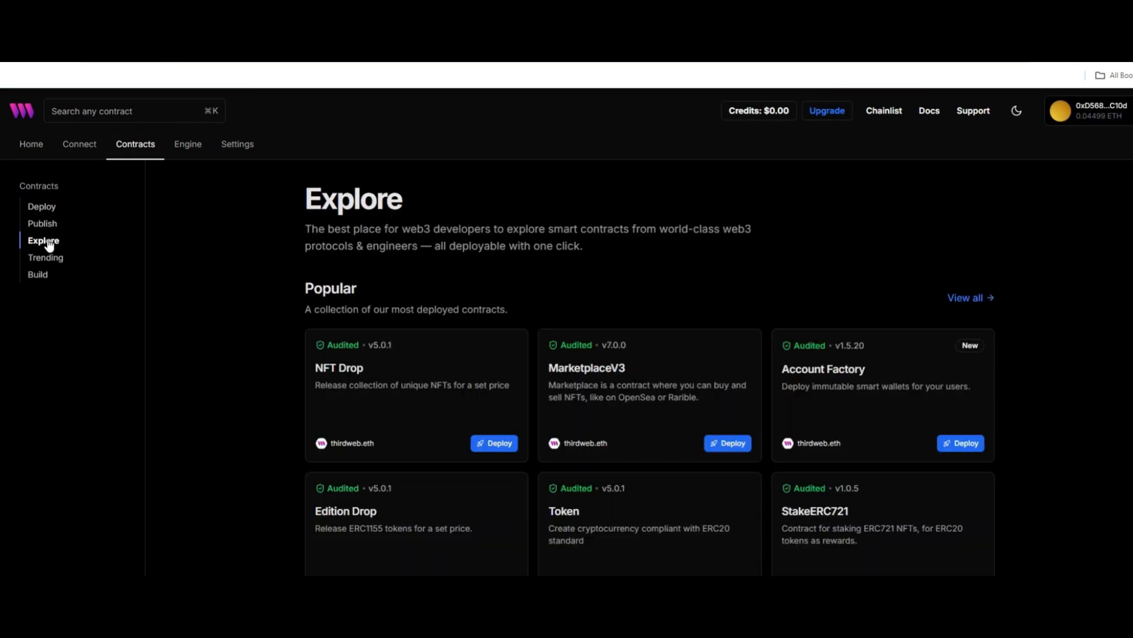
pyautogui.scroll(-3)
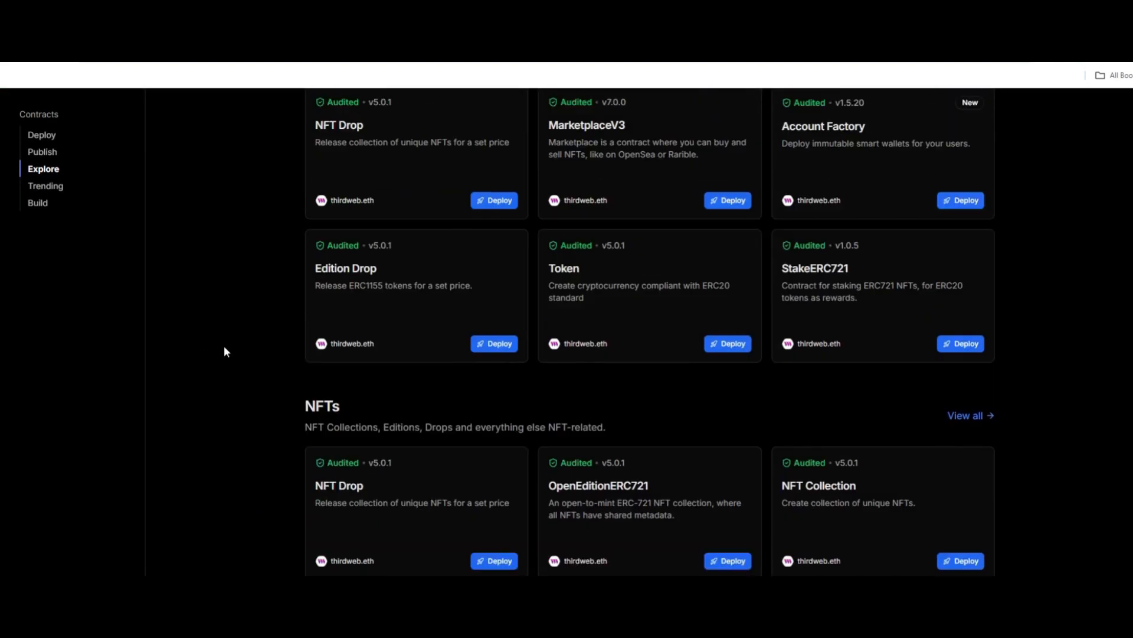
pyautogui.scroll(3)
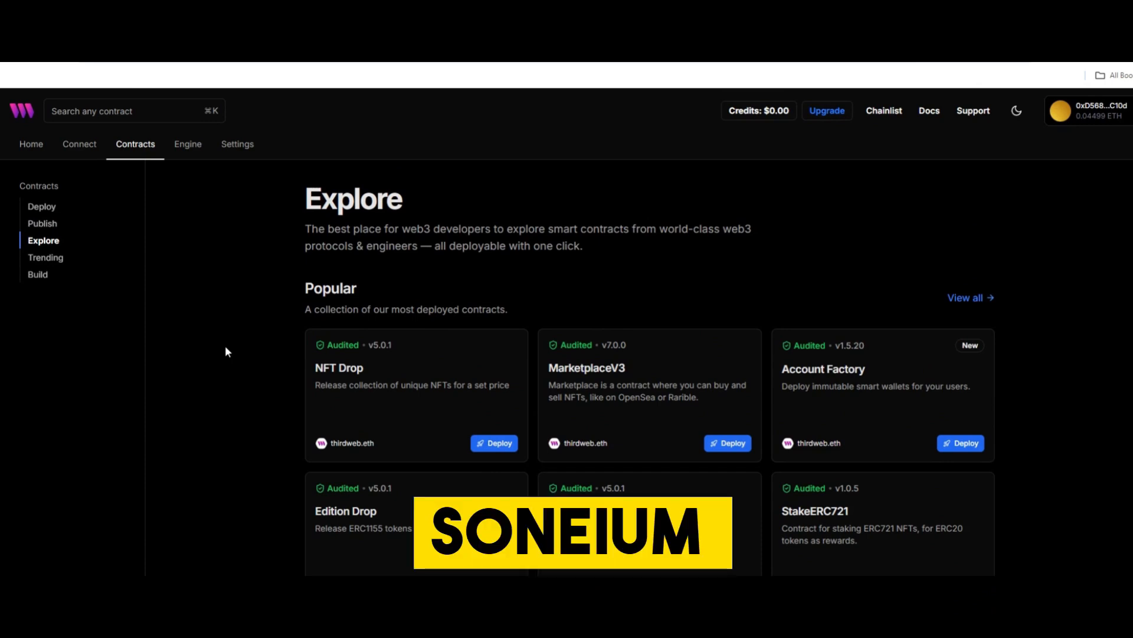
pyautogui.scroll(-3)
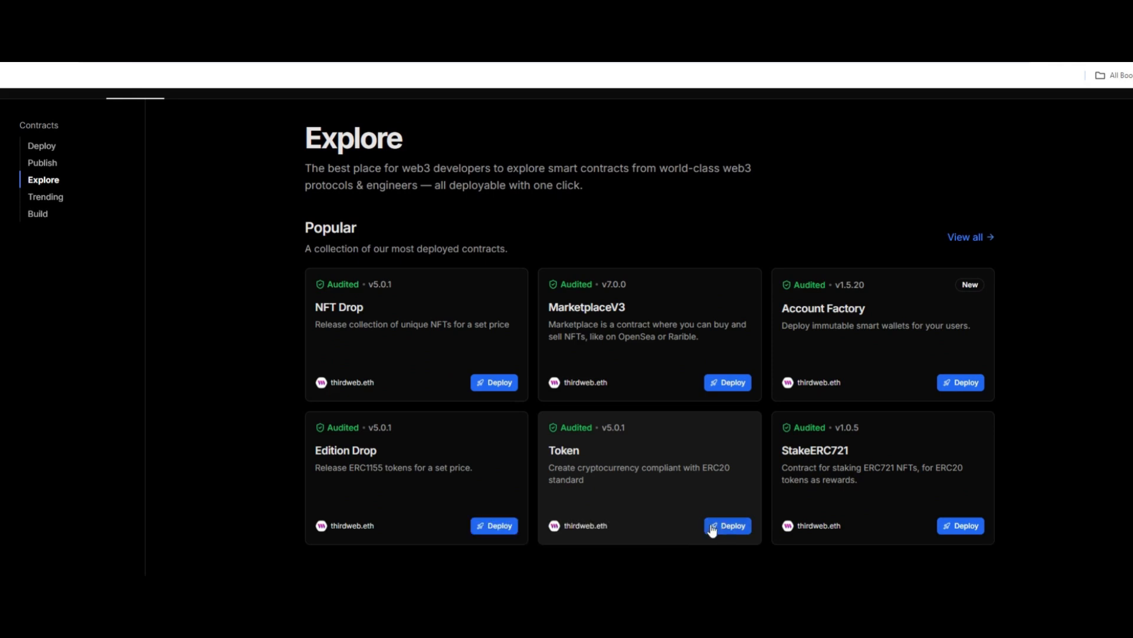
# Deploy the Token contract named TOKENNAME with symbol TKNNM and a description.
pyautogui.click(727, 524)
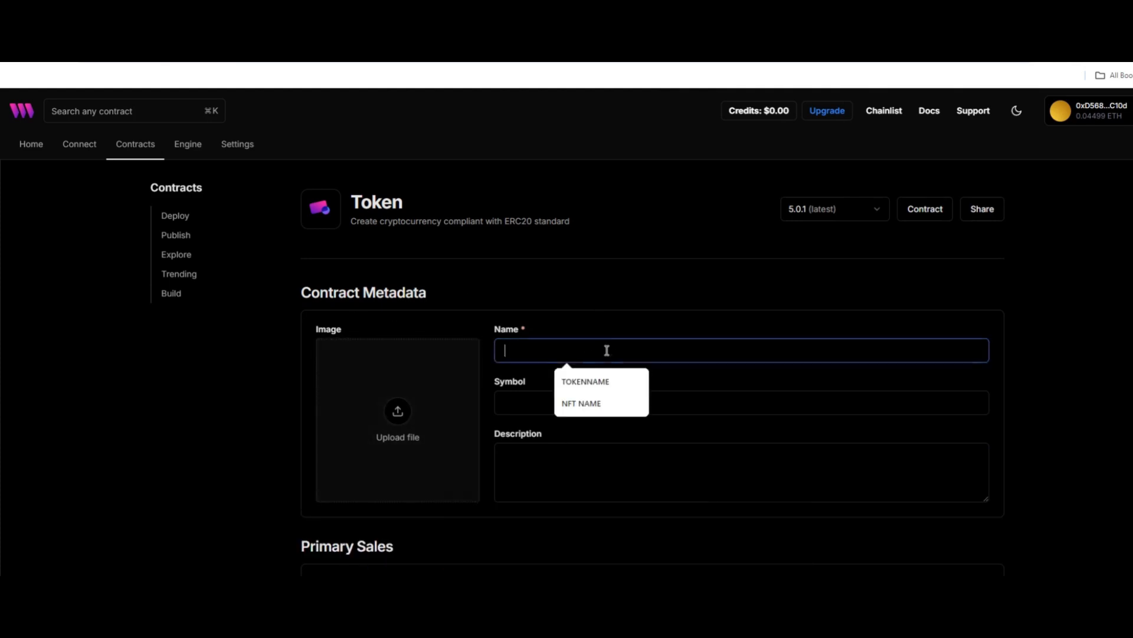
pyautogui.click(585, 381)
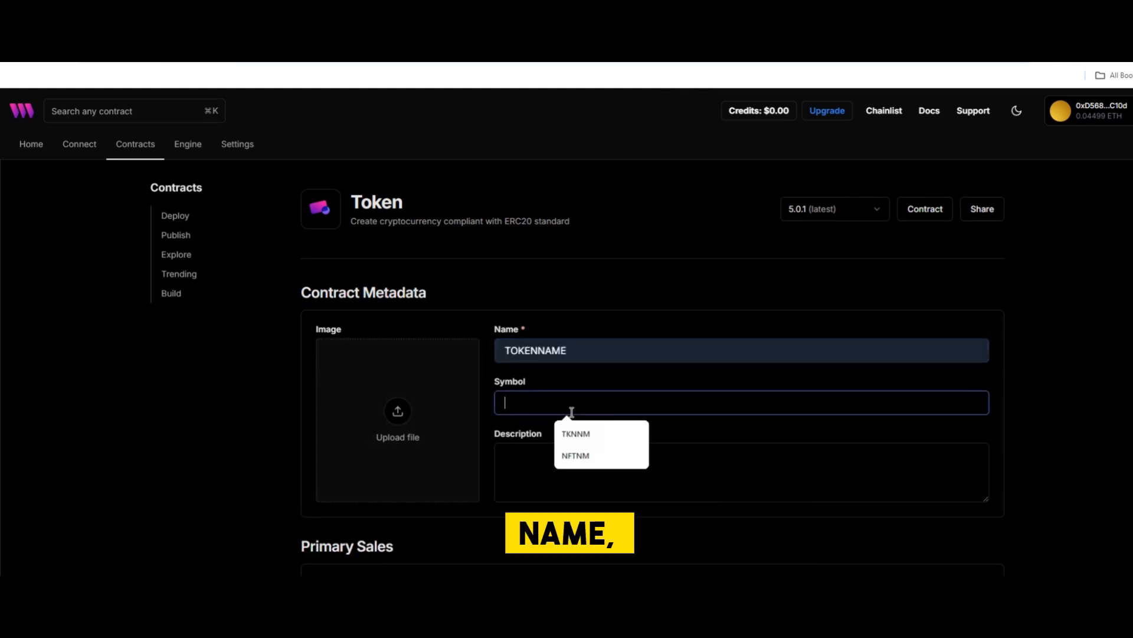
pyautogui.click(576, 434)
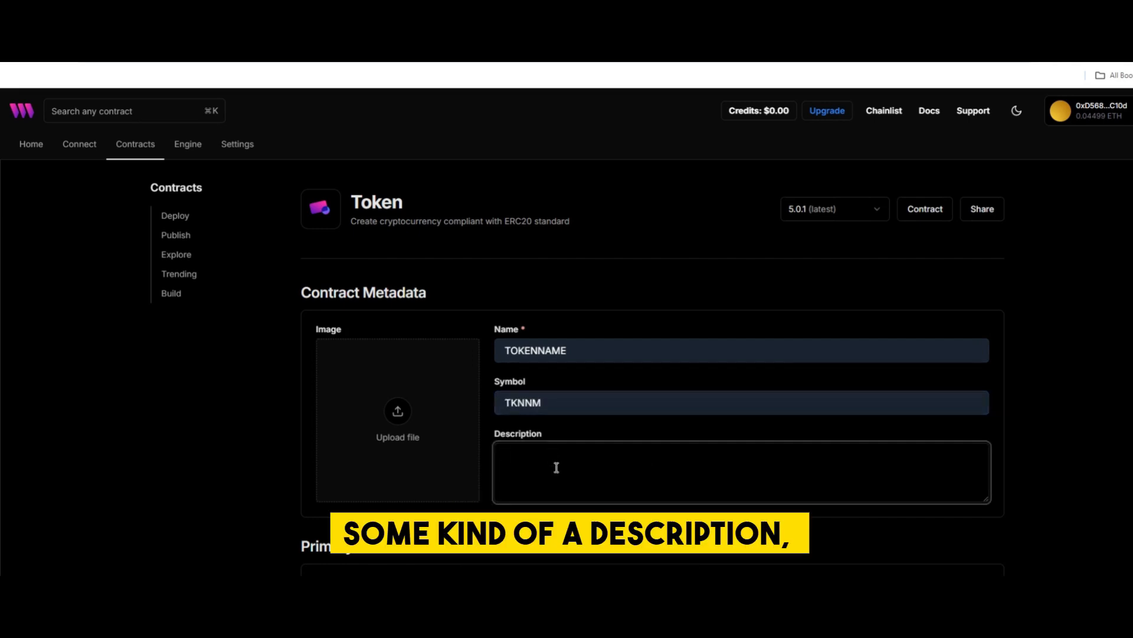
pyautogui.write('dE')
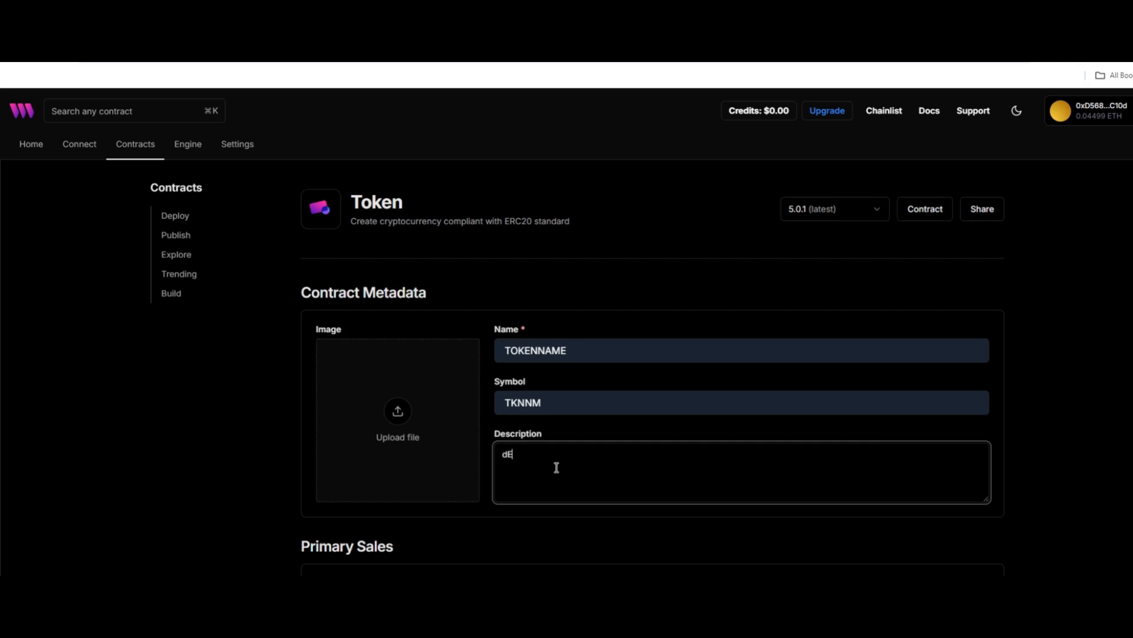
pyautogui.write('SCRP')
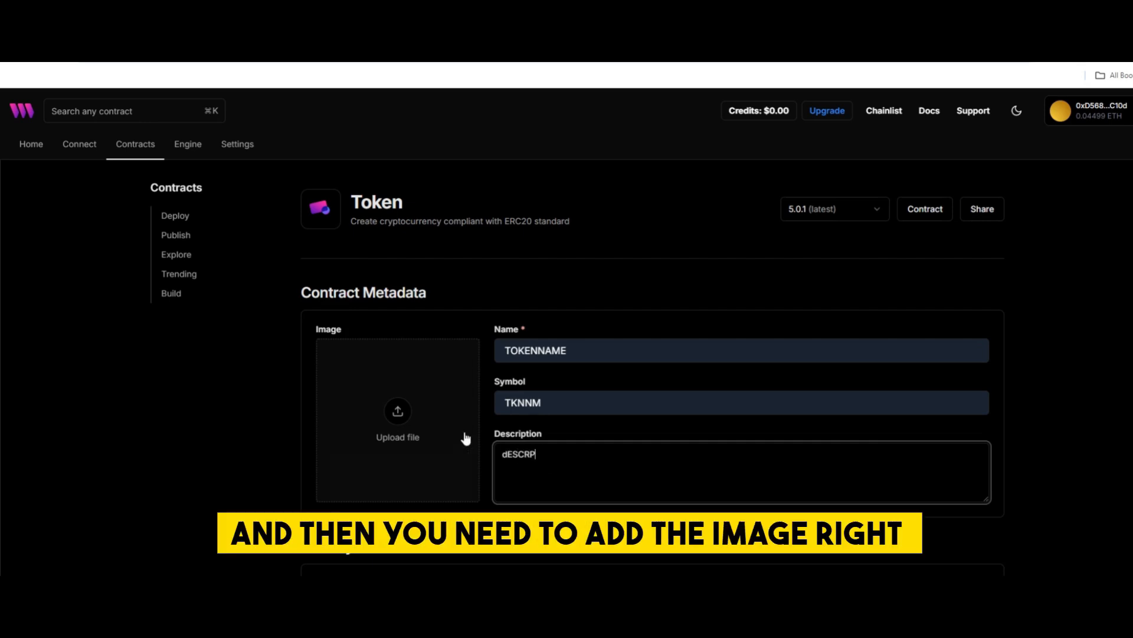
pyautogui.moveTo(397, 448)
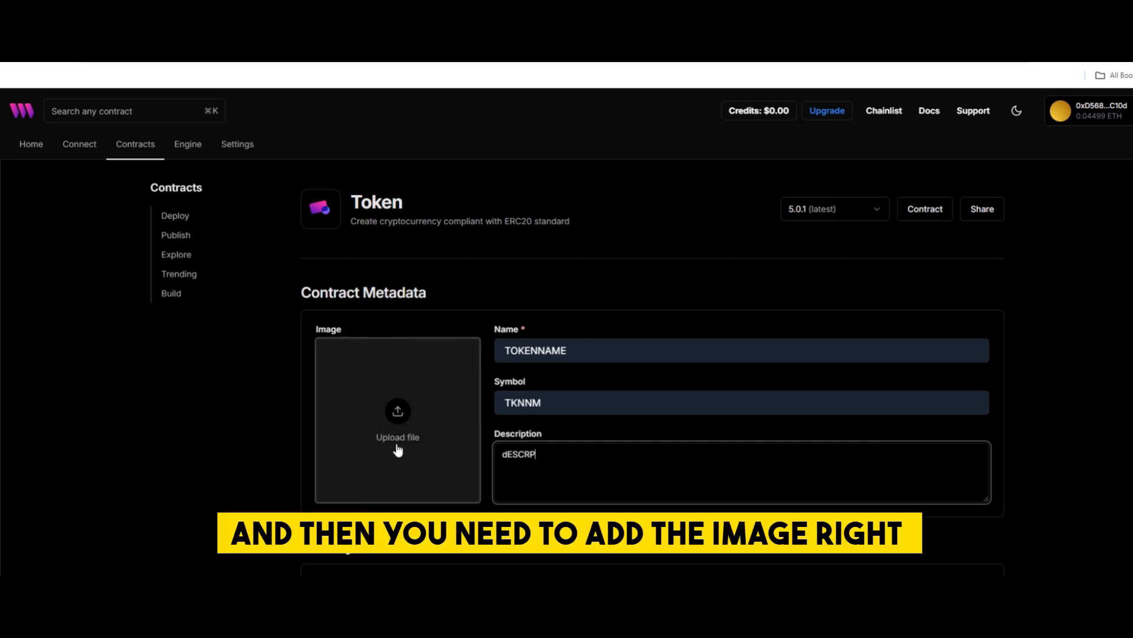
pyautogui.moveTo(454, 396)
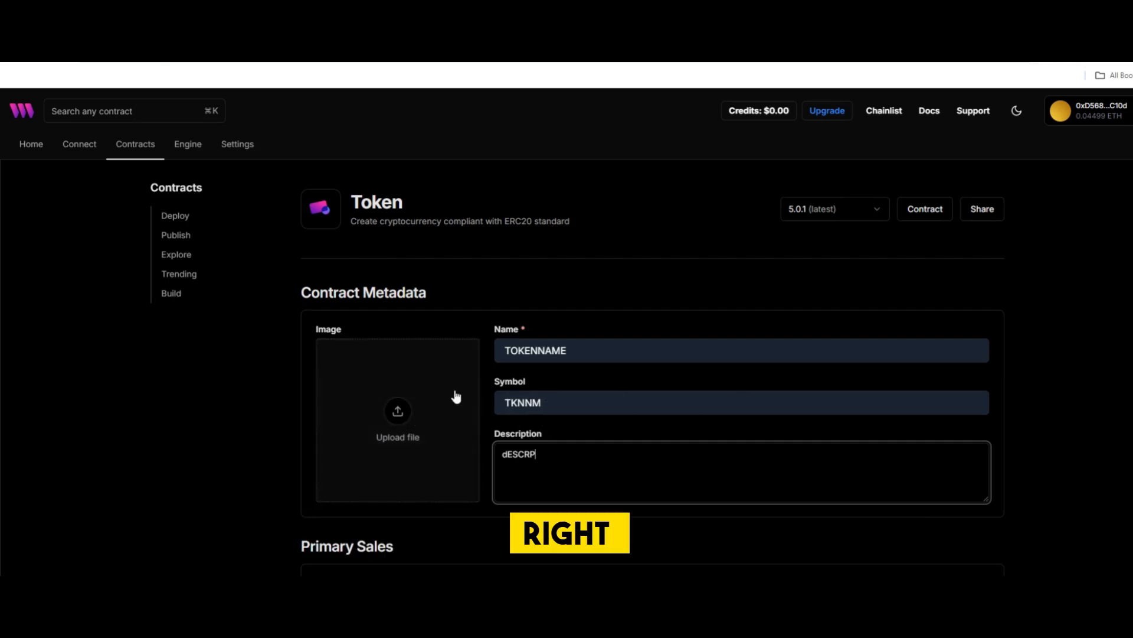
# Fill the default trusted forwarders and choose Soneium Minato as the deployment chain.
pyautogui.scroll(-3)
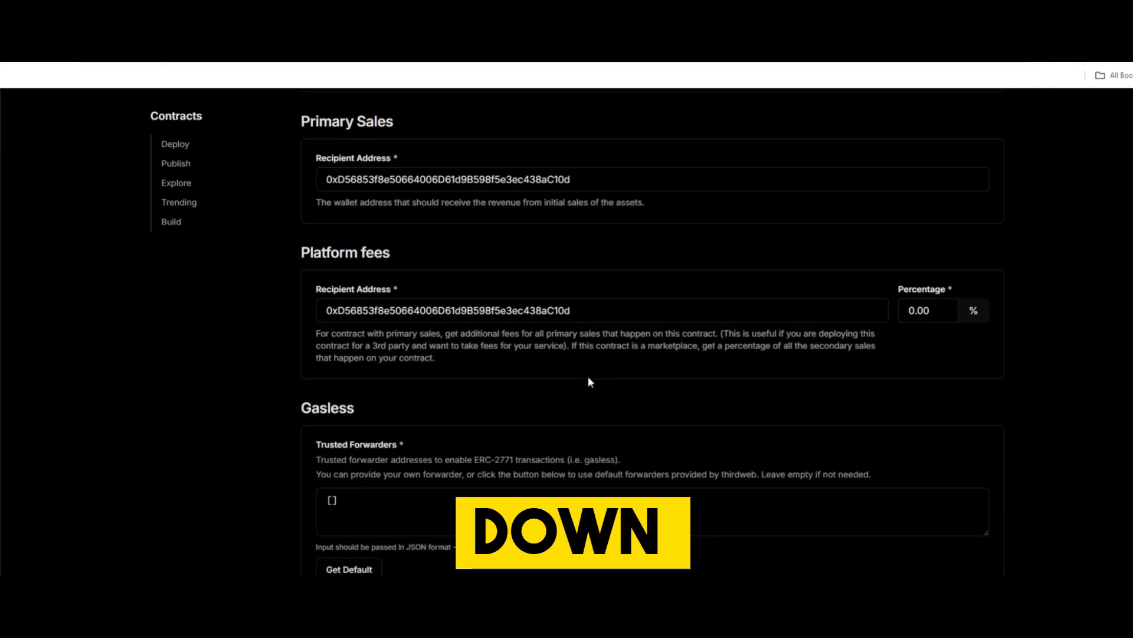
pyautogui.scroll(-3)
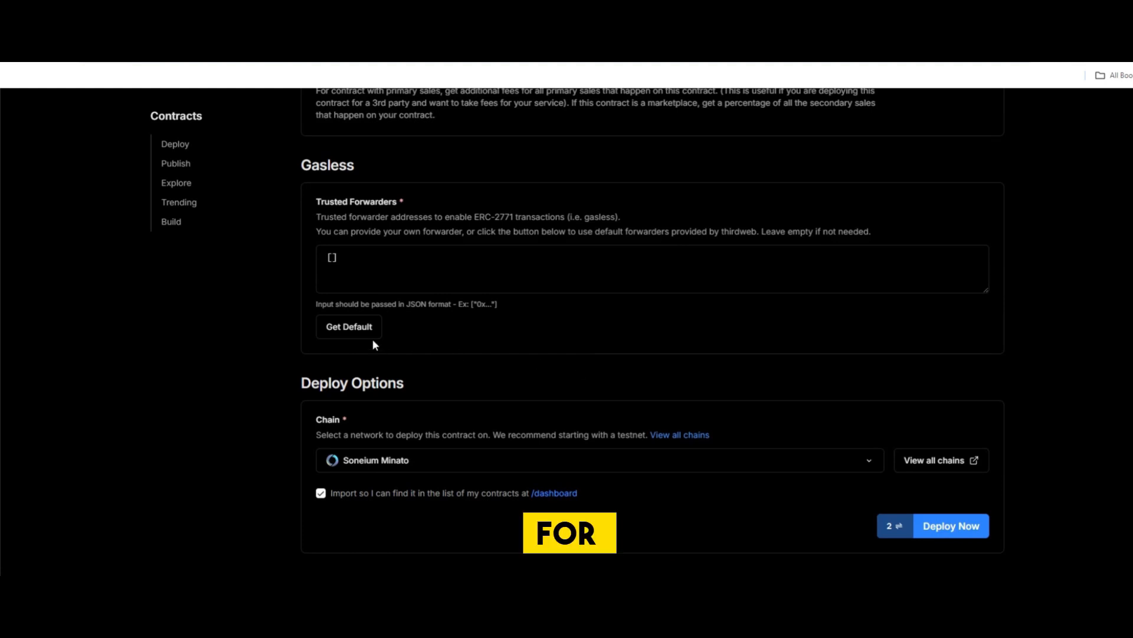
pyautogui.click(348, 326)
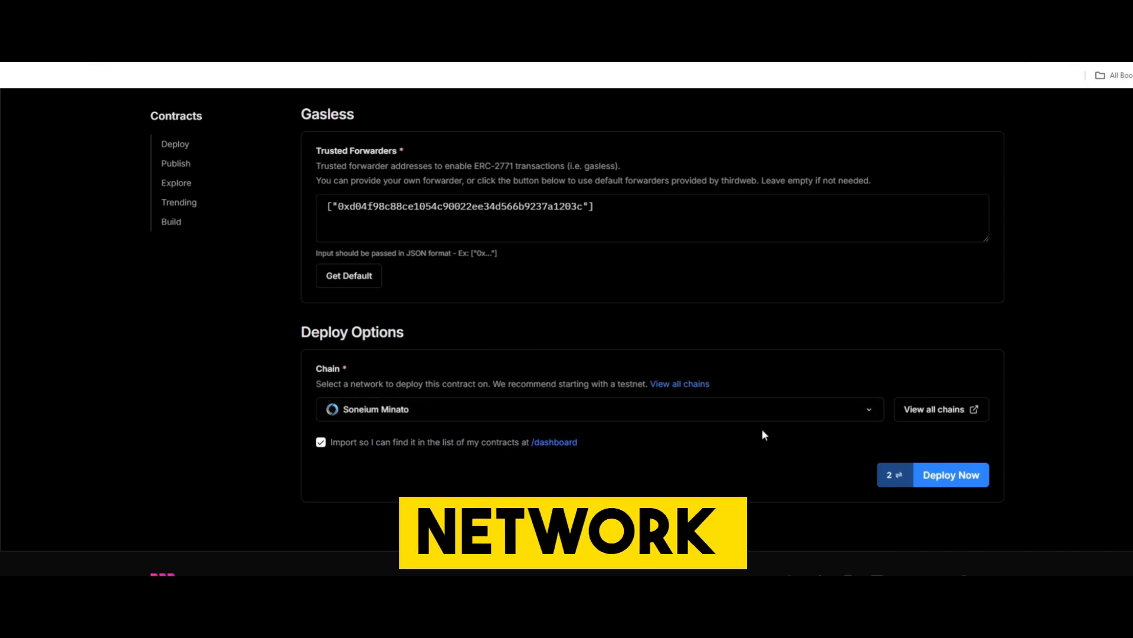
pyautogui.moveTo(659, 441)
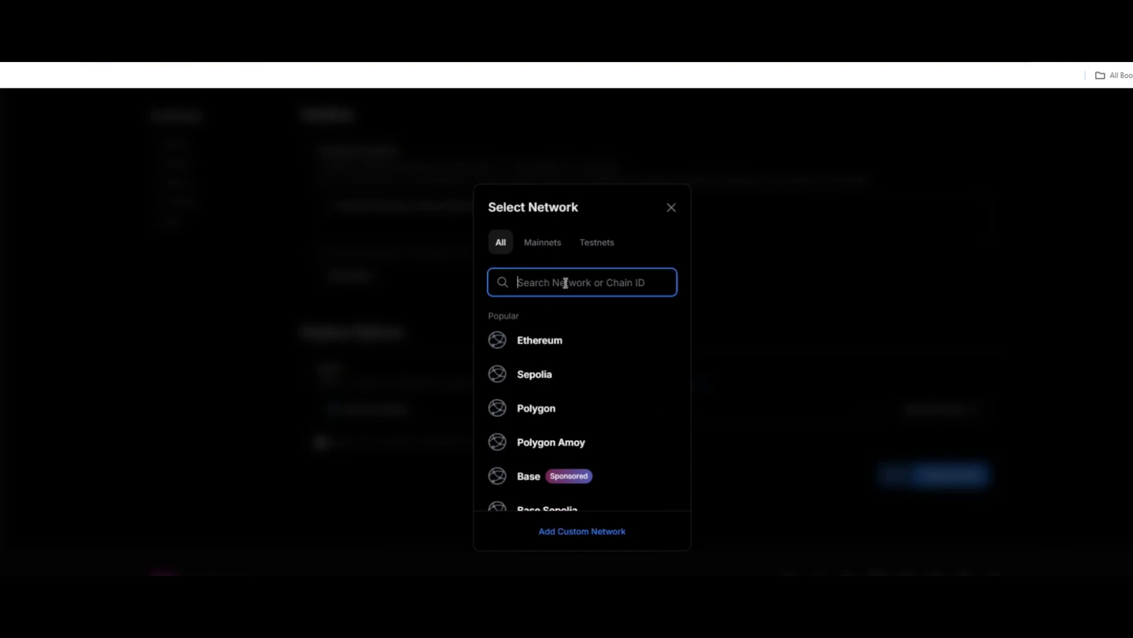
pyautogui.write('Mi')
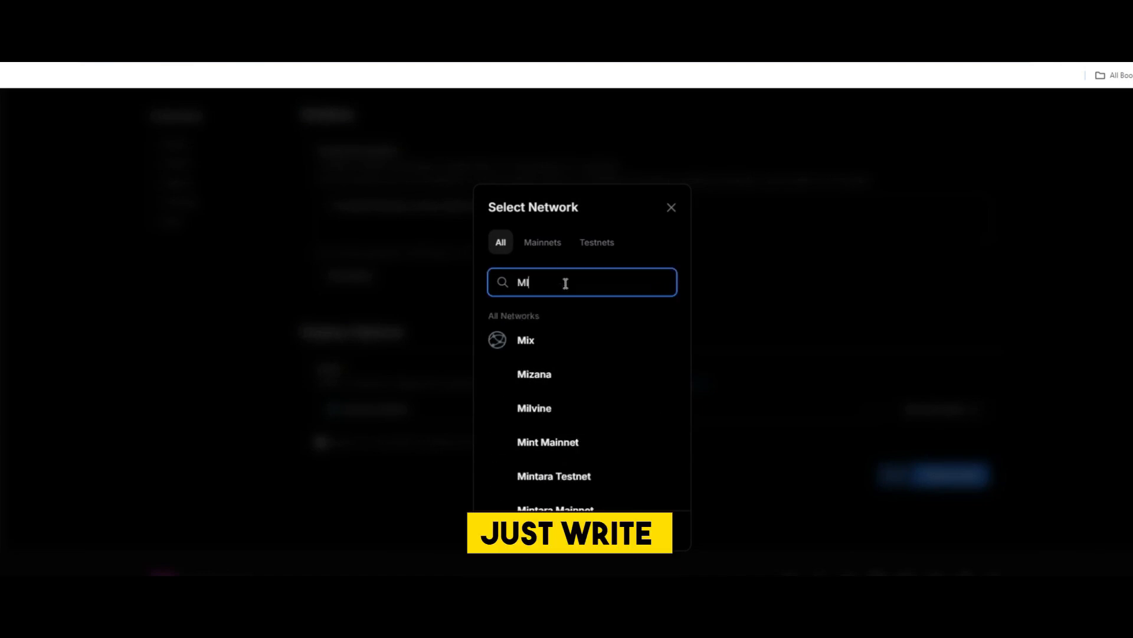
pyautogui.write('N')
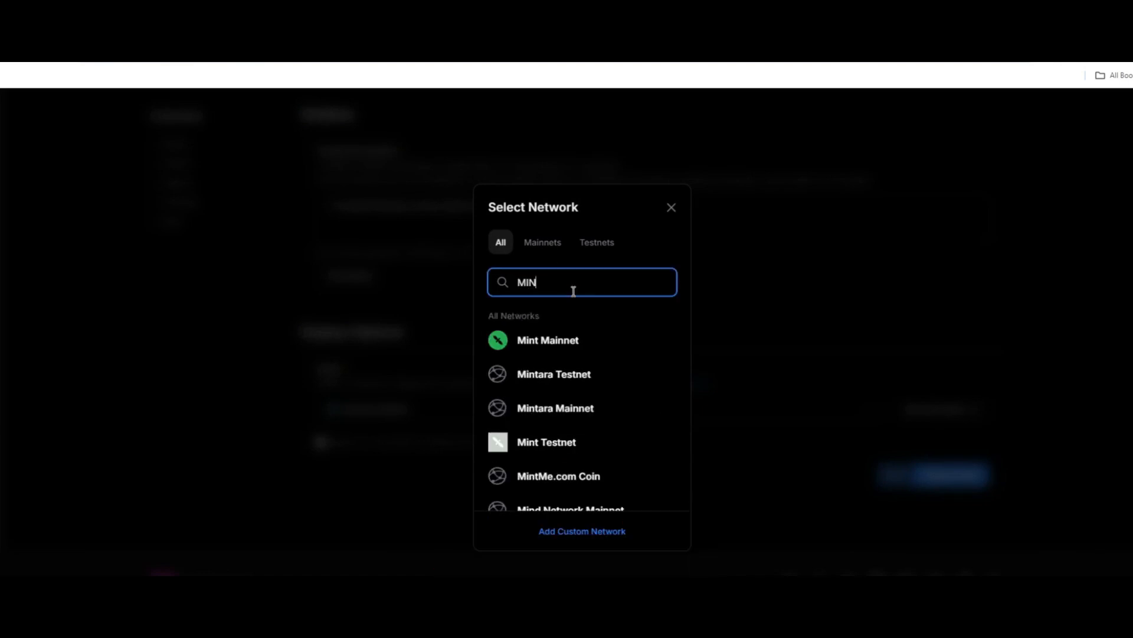
pyautogui.write('a')
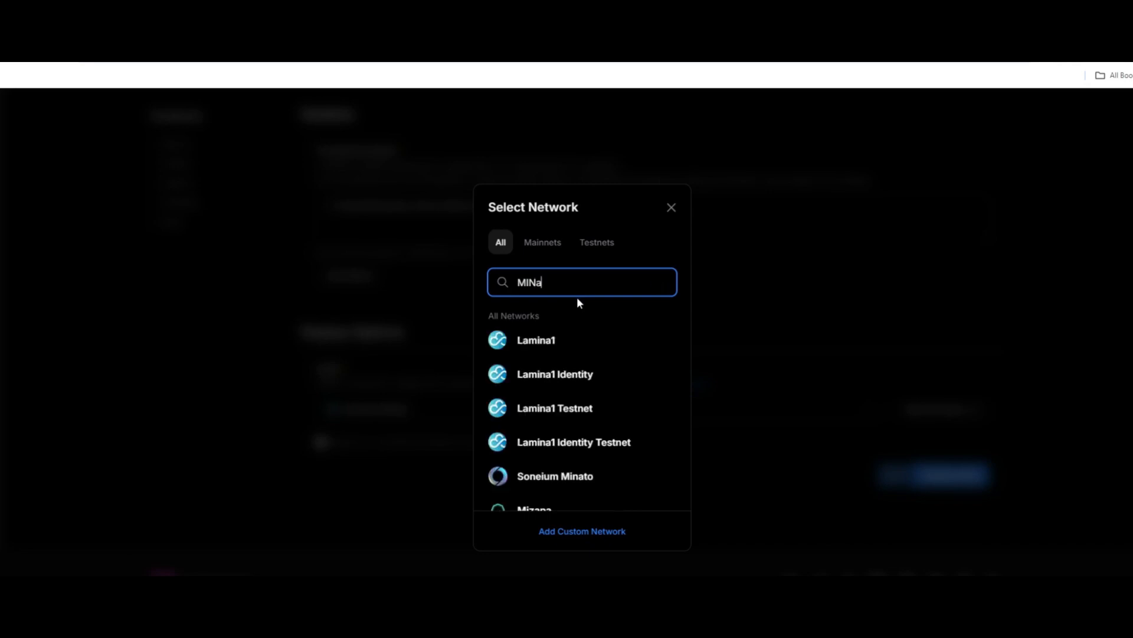
pyautogui.write('t')
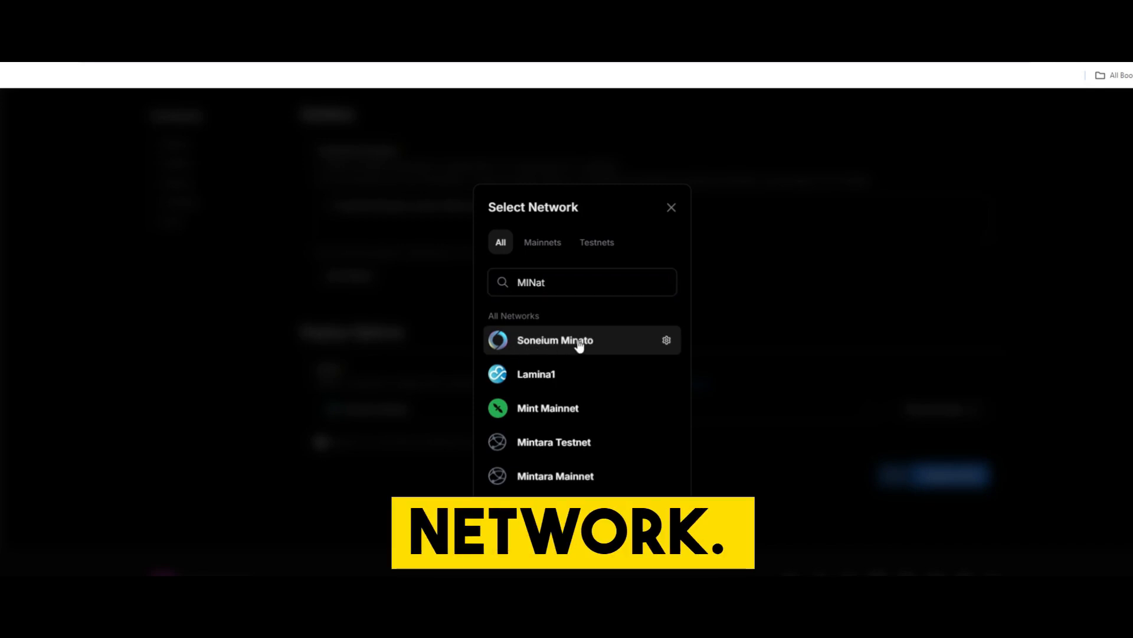
pyautogui.click(555, 340)
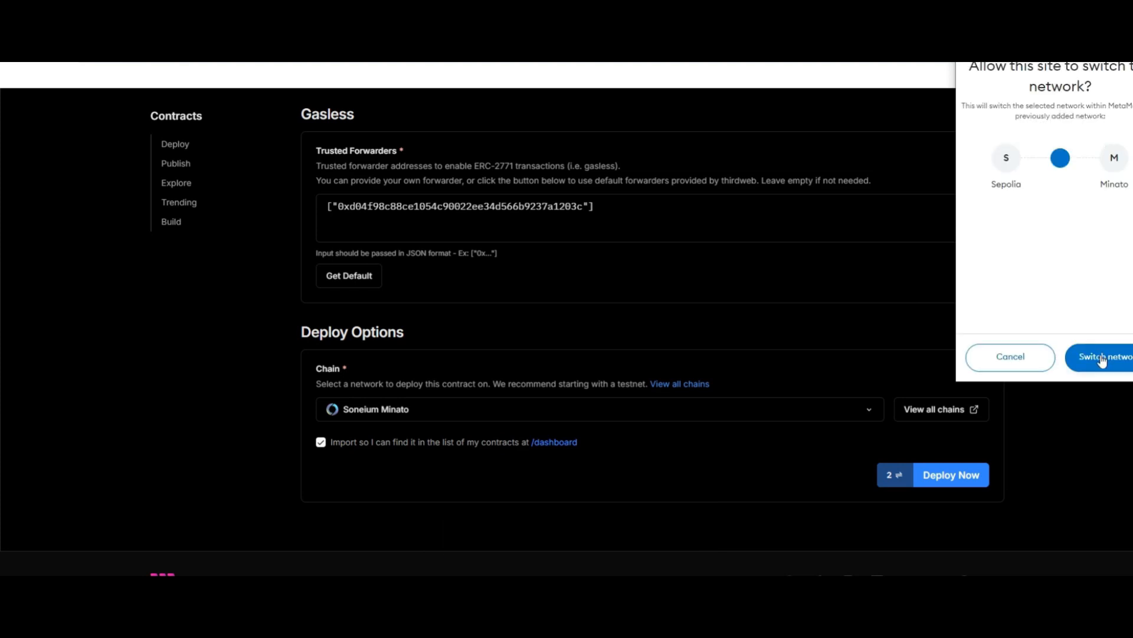
# Approve the Minato network switch and confirm the Token deployment transaction.
pyautogui.click(1101, 357)
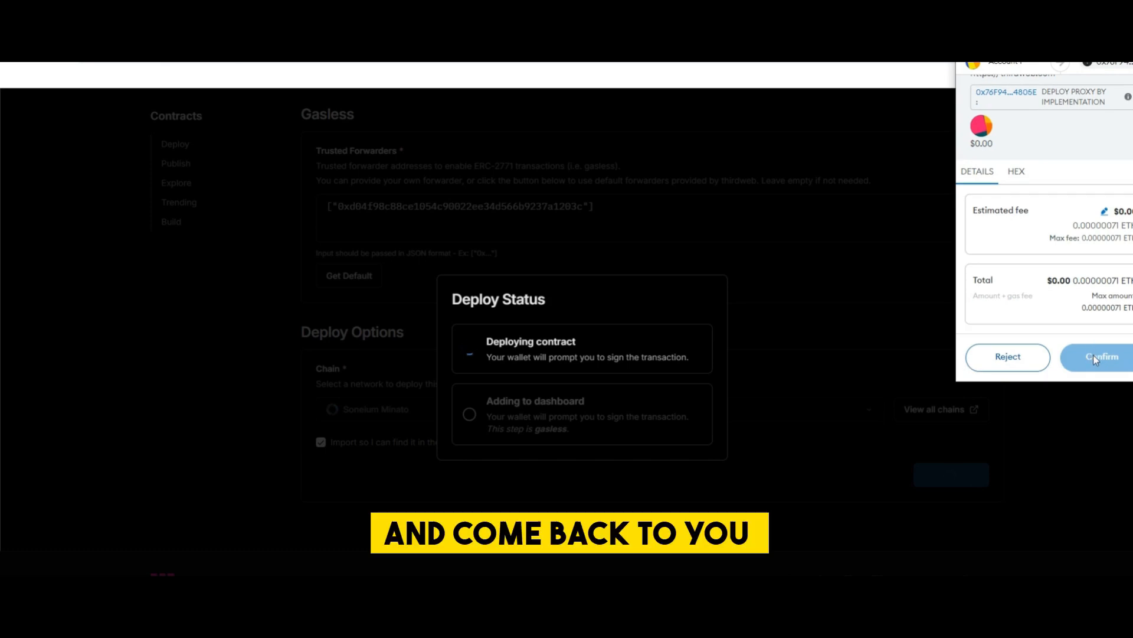
pyautogui.click(1101, 357)
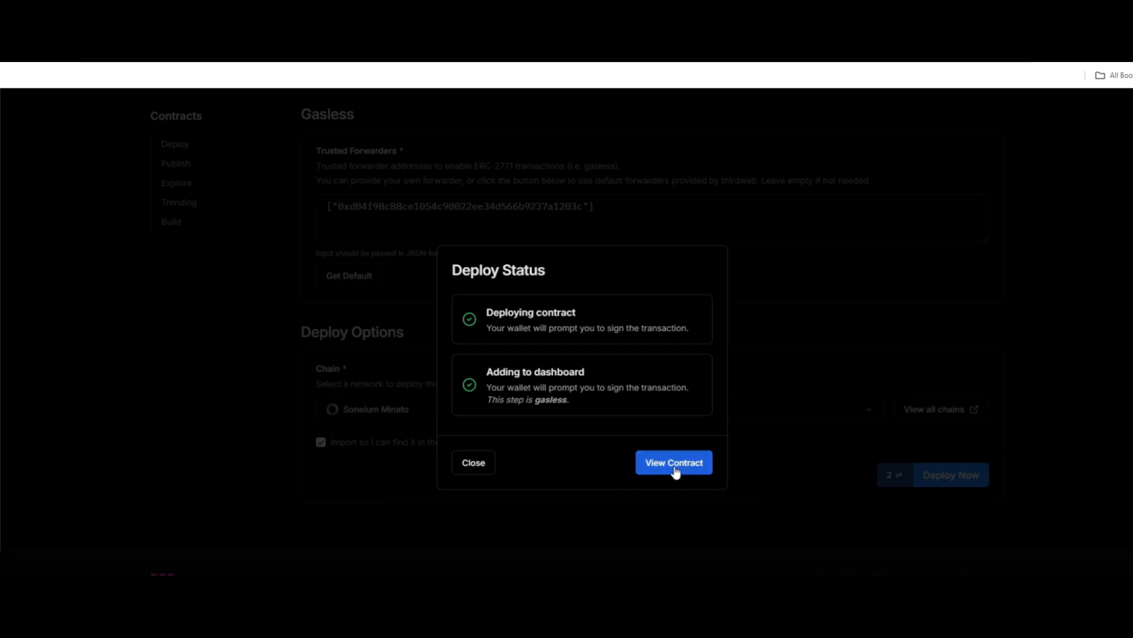
# Open the deployed TOKENNAME contract and its Tokens page under Extensions.
pyautogui.click(673, 462)
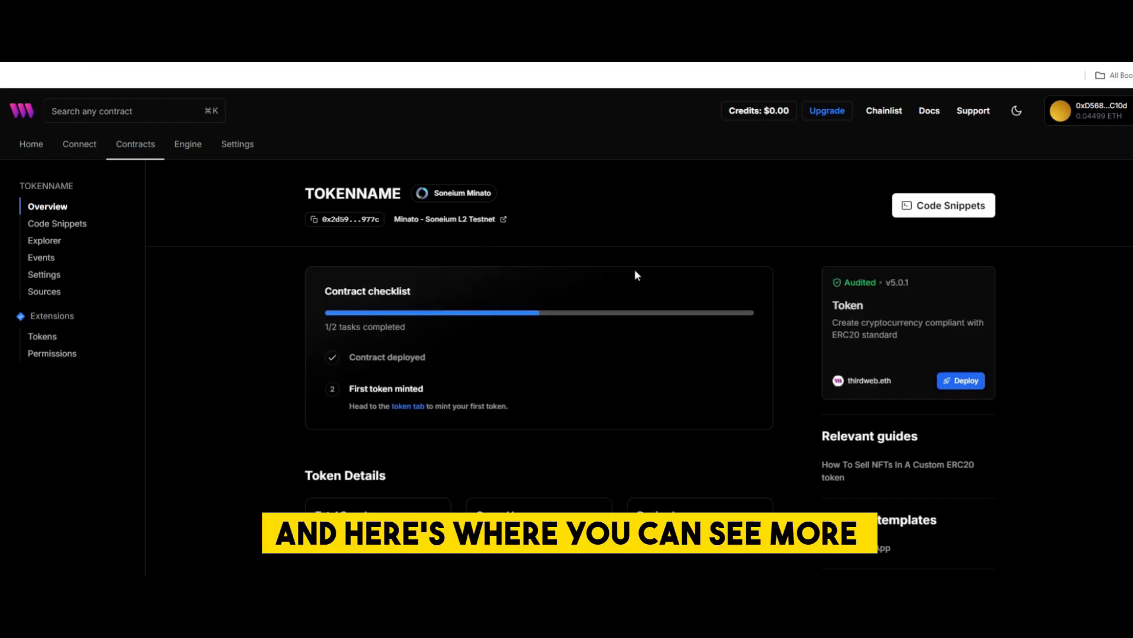
pyautogui.moveTo(414, 322)
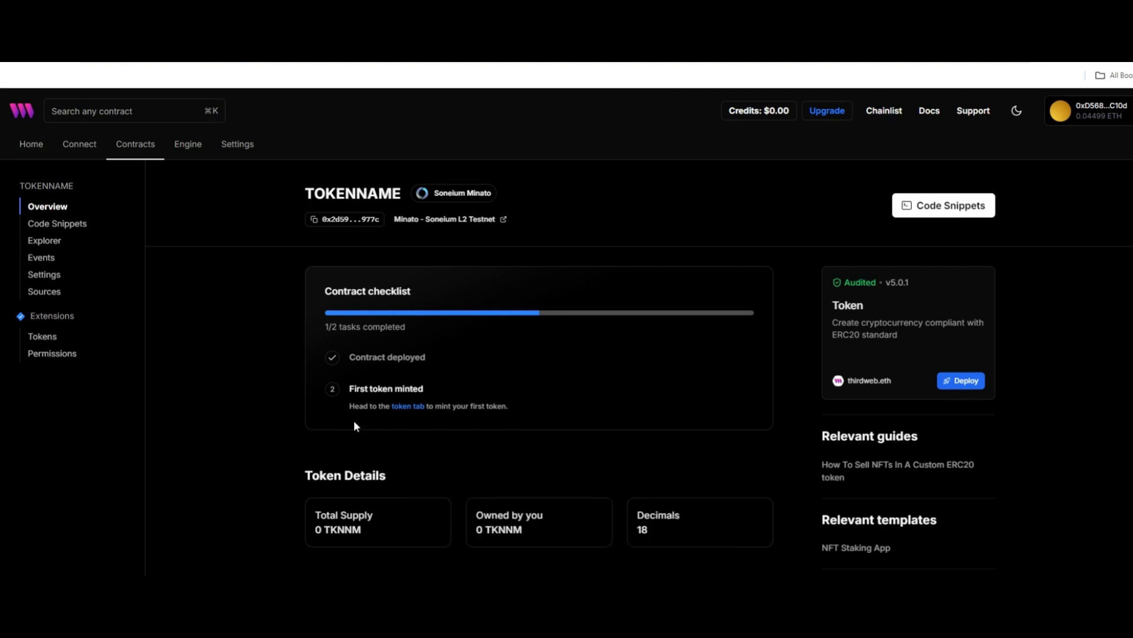
pyautogui.moveTo(409, 416)
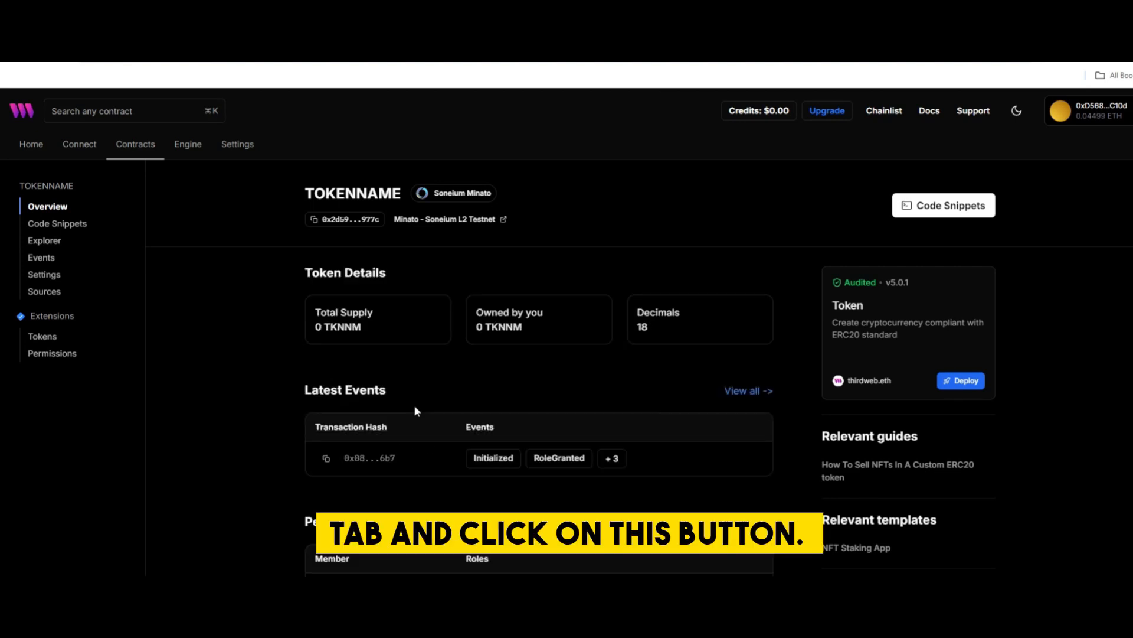
pyautogui.click(42, 336)
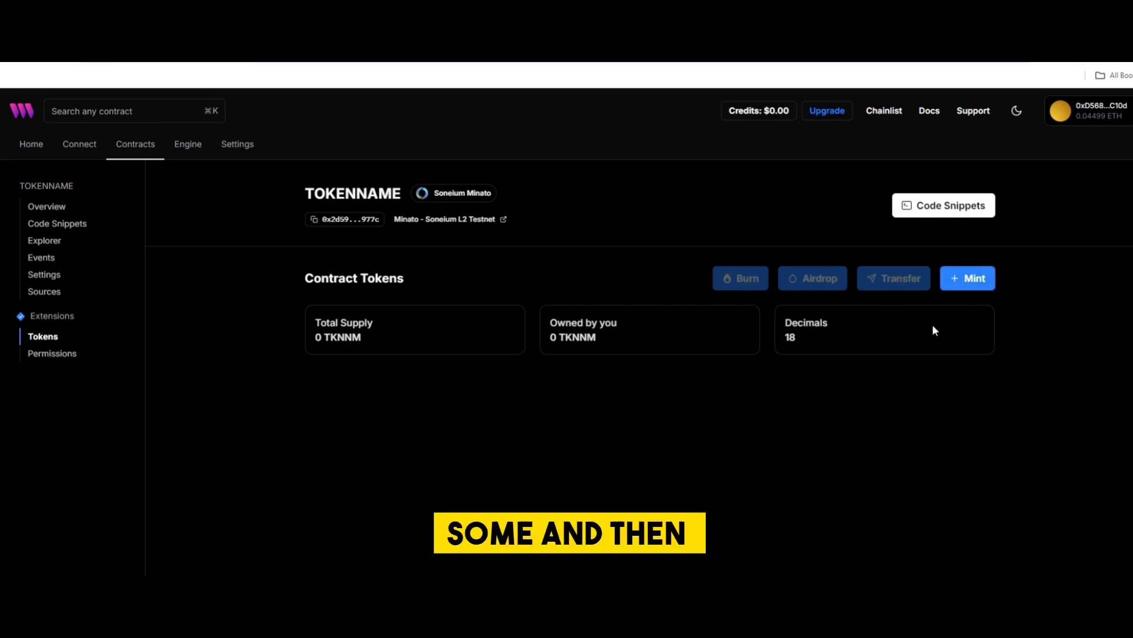
# Mint an additional 5000 TKNNM tokens to the connected wallet.
pyautogui.click(967, 278)
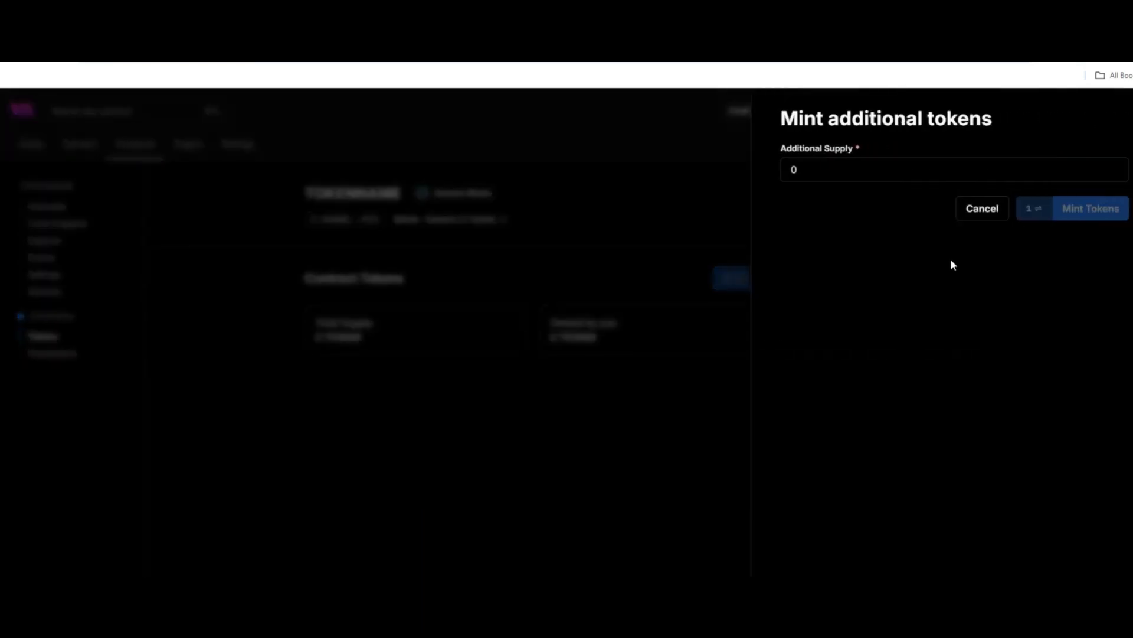
pyautogui.write('5')
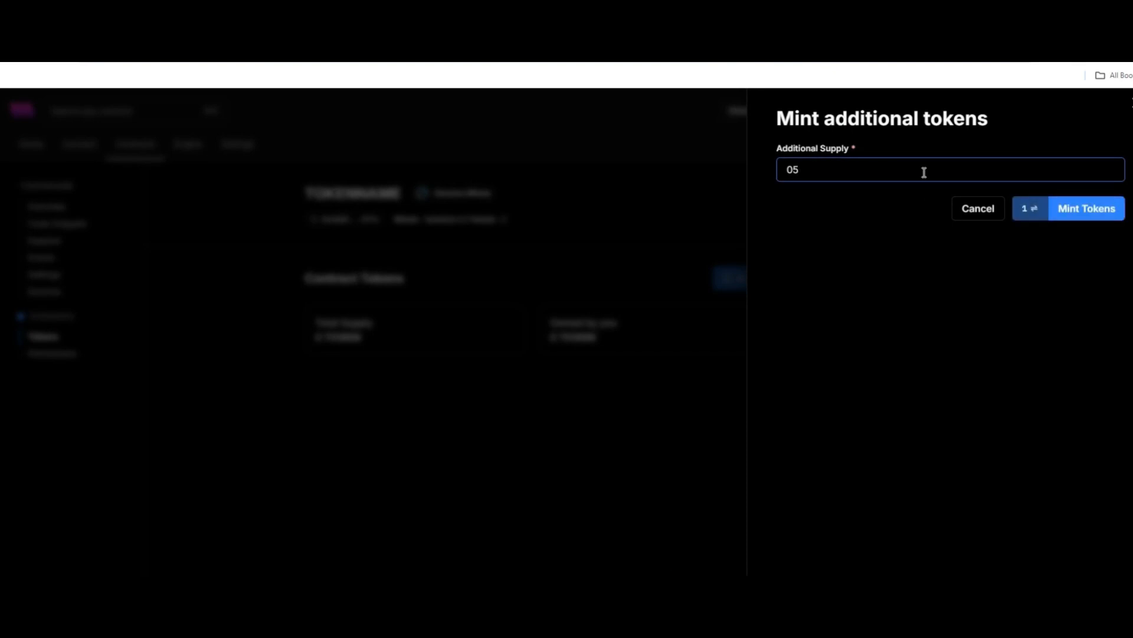
pyautogui.write('500')
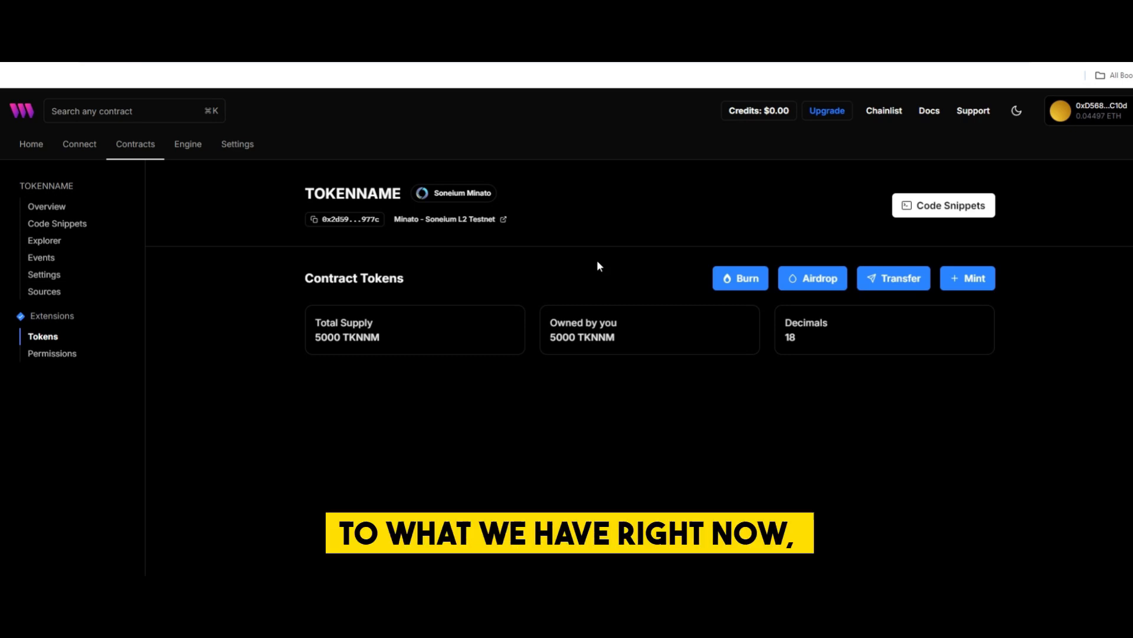
pyautogui.moveTo(792, 338)
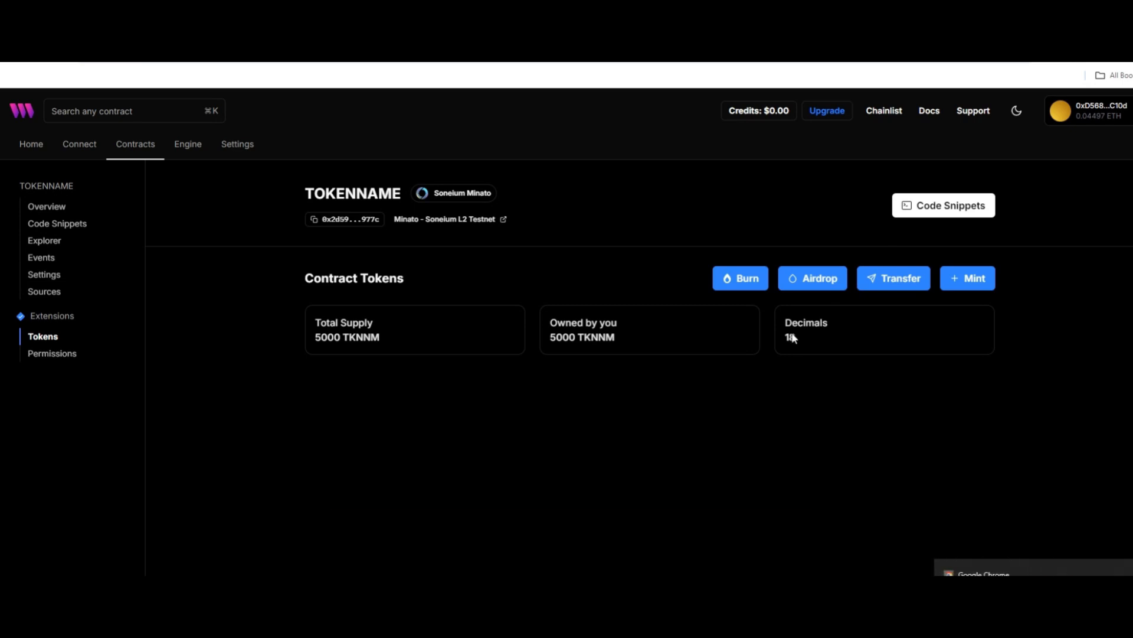
pyautogui.moveTo(630, 226)
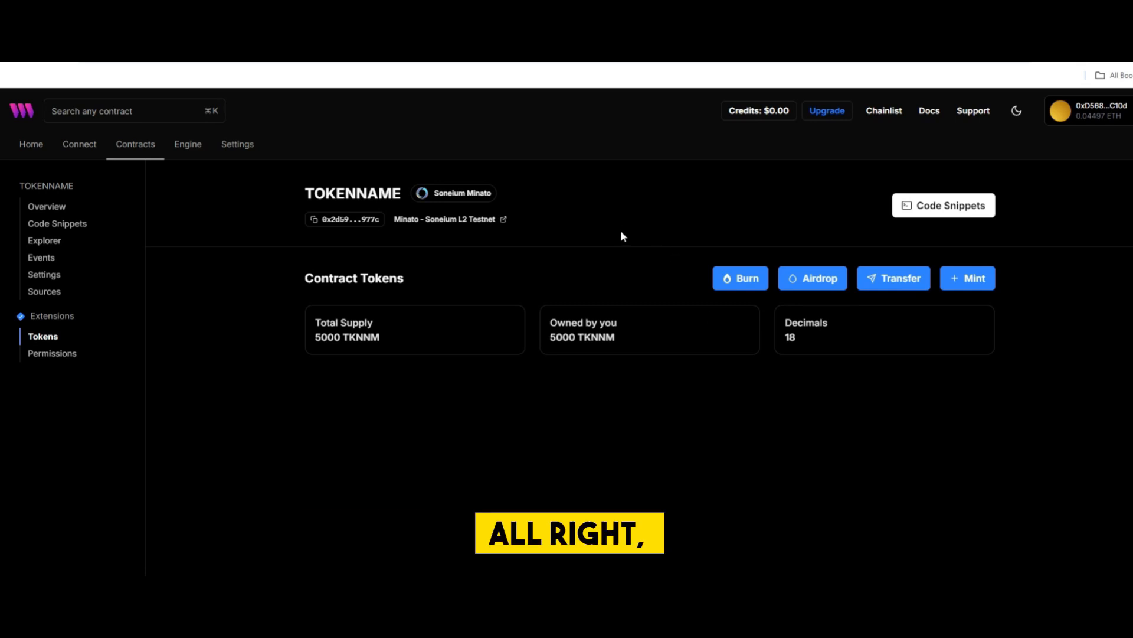
pyautogui.moveTo(759, 357)
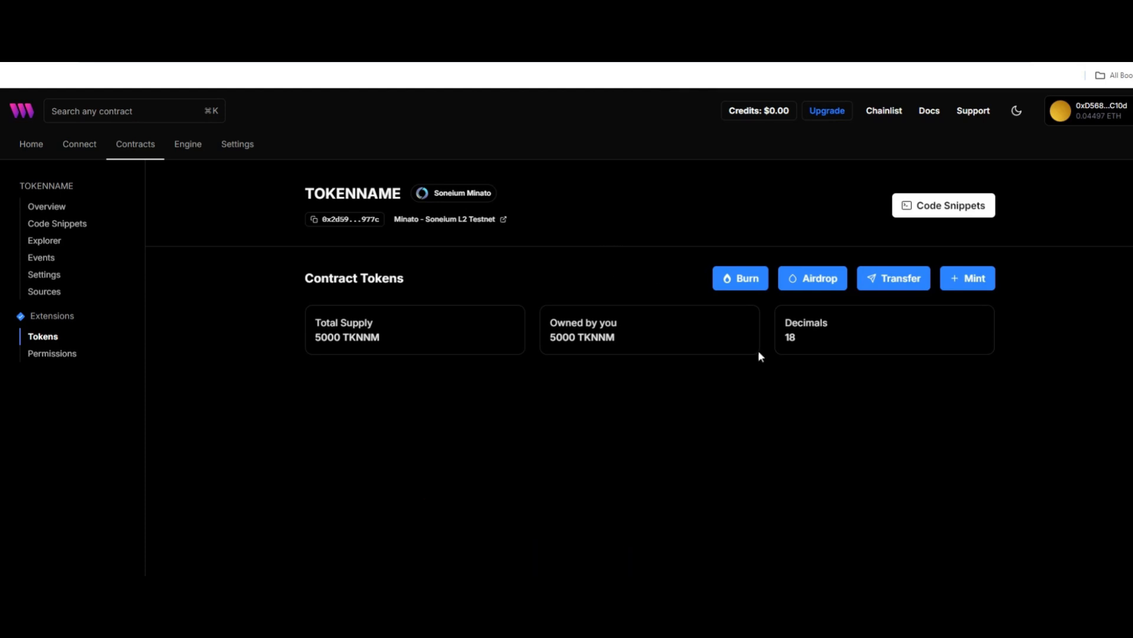
pyautogui.moveTo(934, 249)
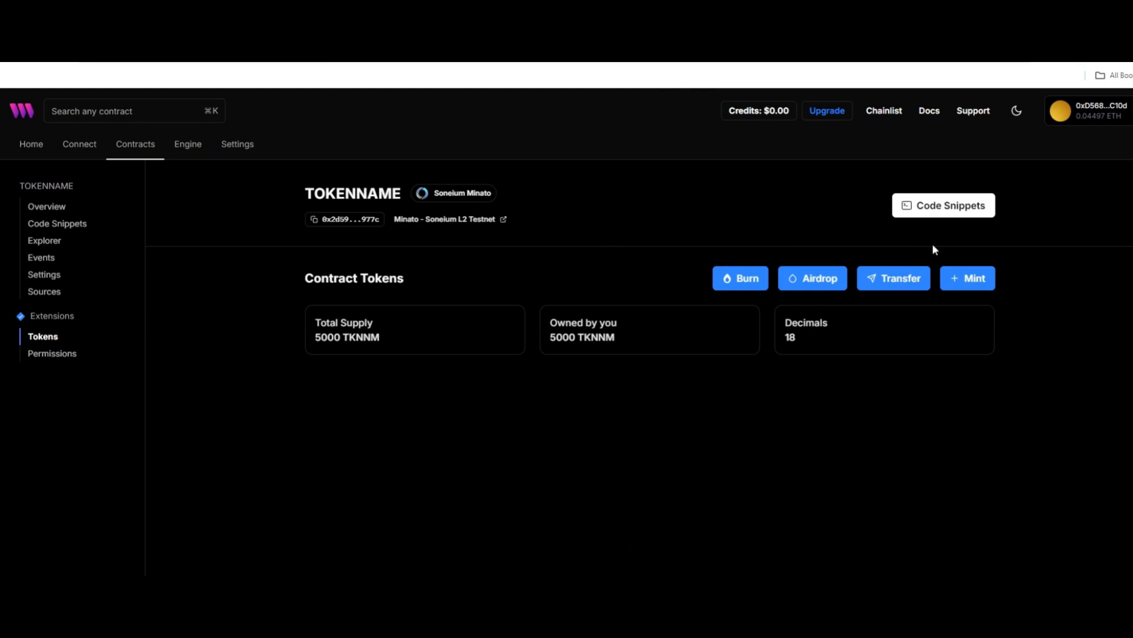
# Burn 1000 TKNNM tokens and confirm the burn transaction in the wallet.
pyautogui.click(740, 277)
pyautogui.write('1000')
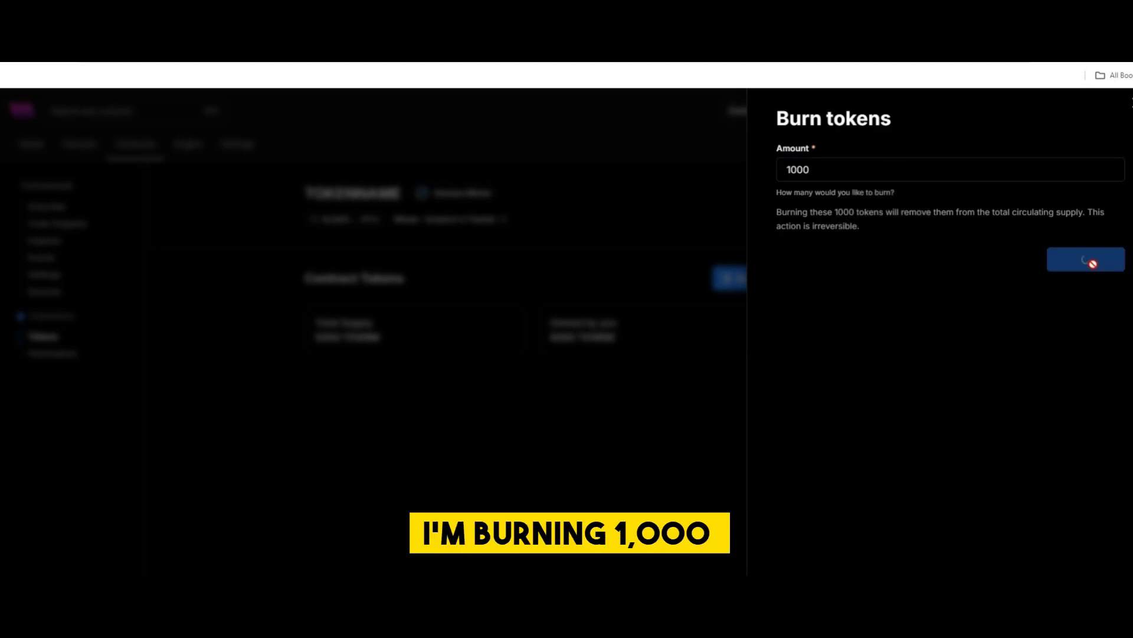
pyautogui.click(1085, 258)
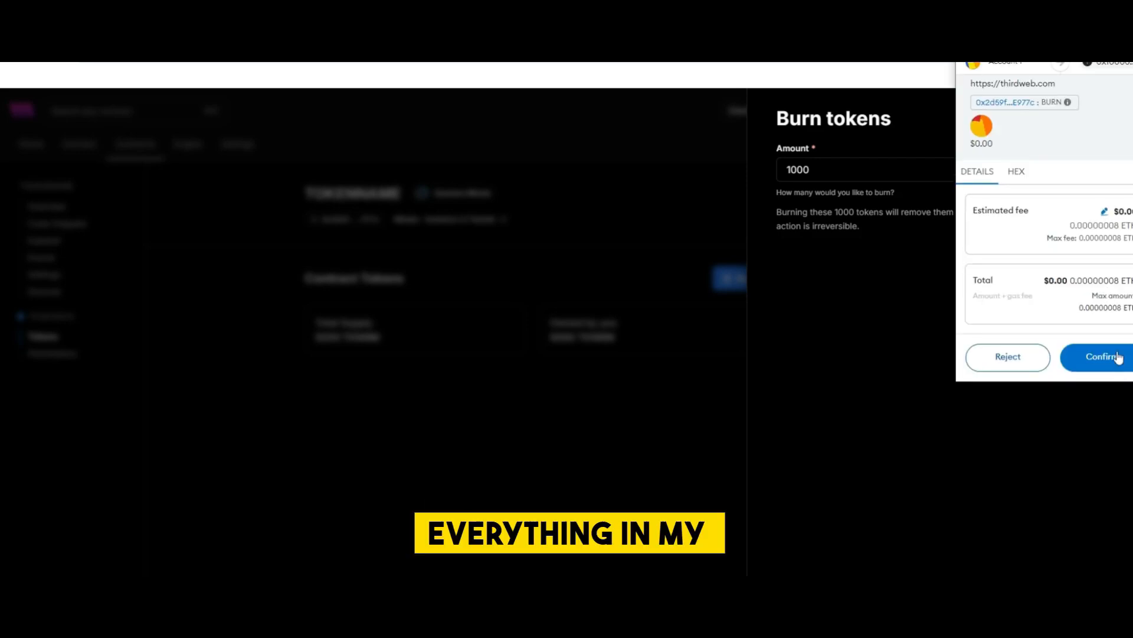
pyautogui.click(1097, 357)
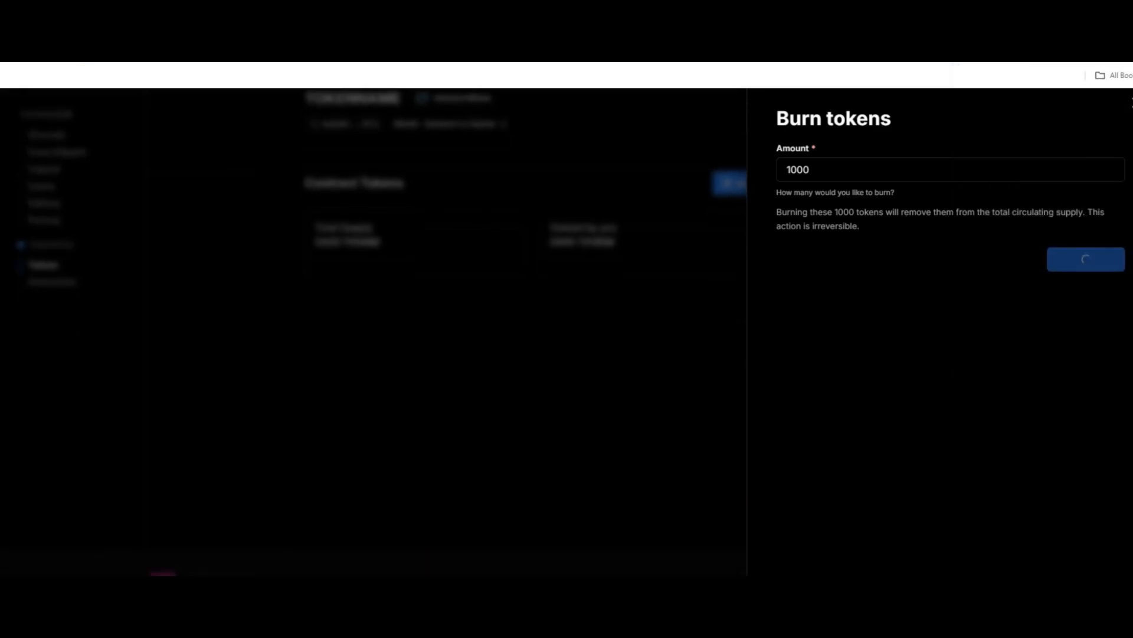
pyautogui.click(1085, 259)
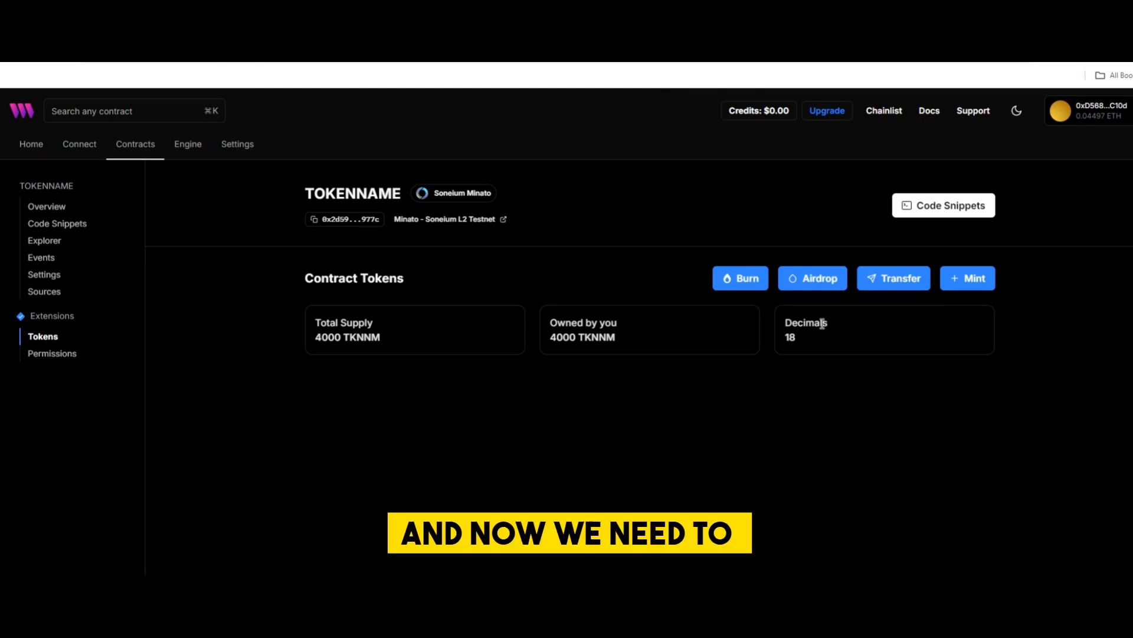
pyautogui.click(893, 278)
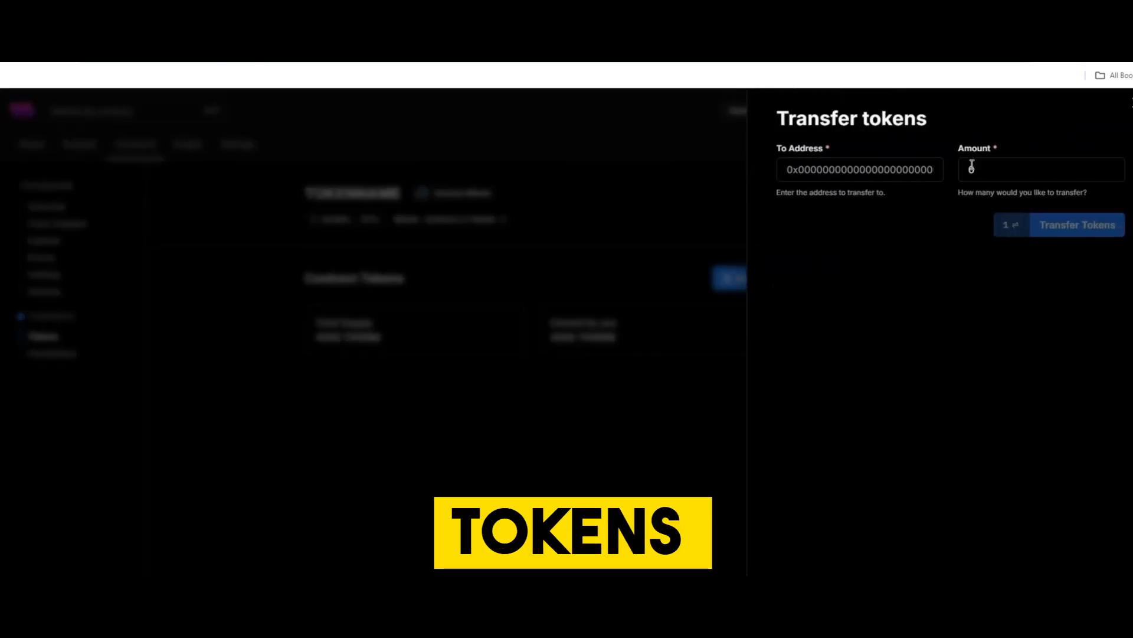
pyautogui.click(1076, 225)
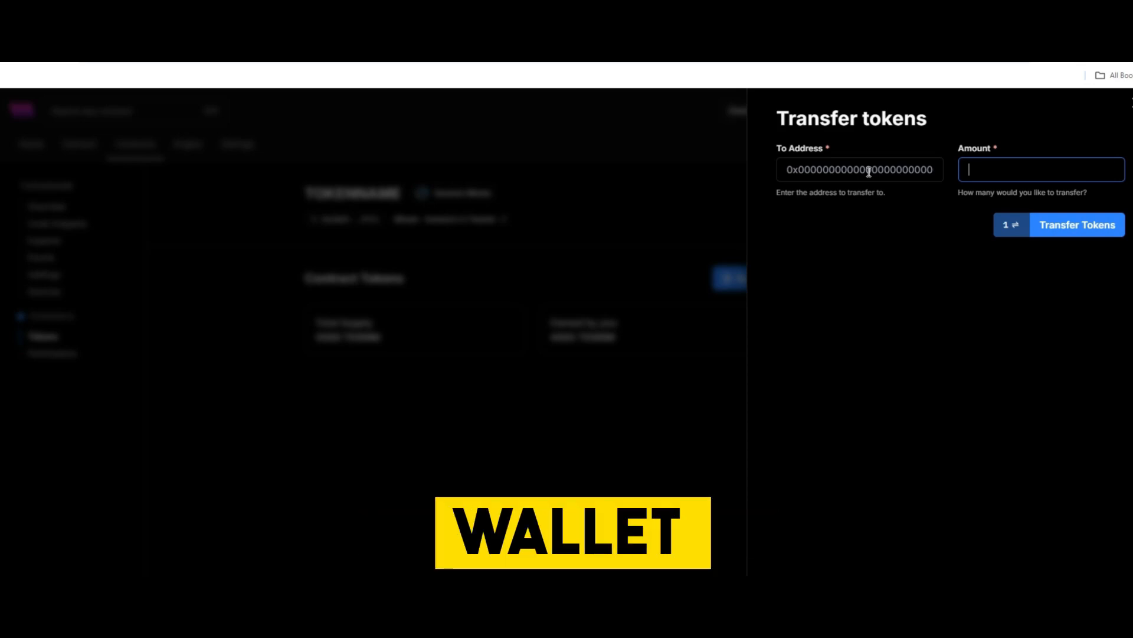
pyautogui.write('1000')
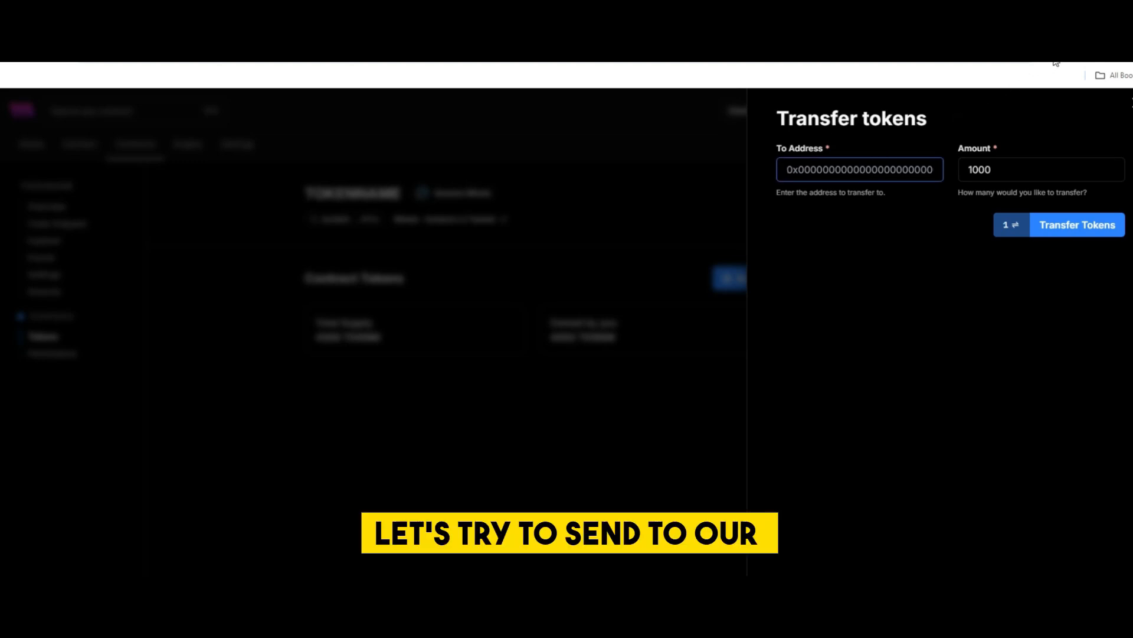
pyautogui.click(1076, 225)
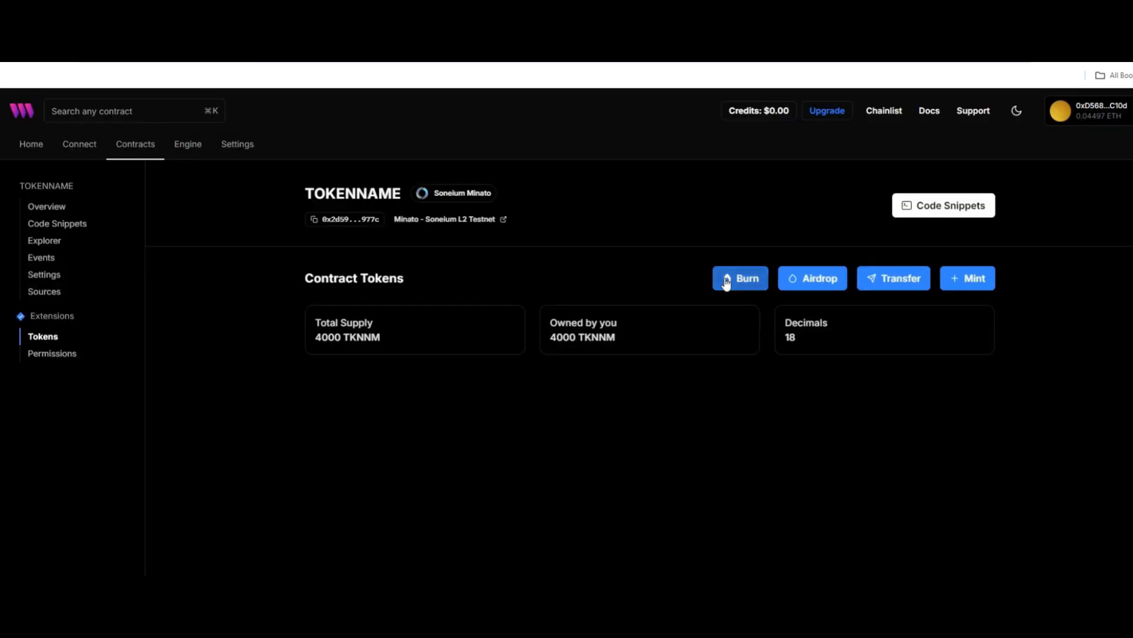
pyautogui.moveTo(335, 270)
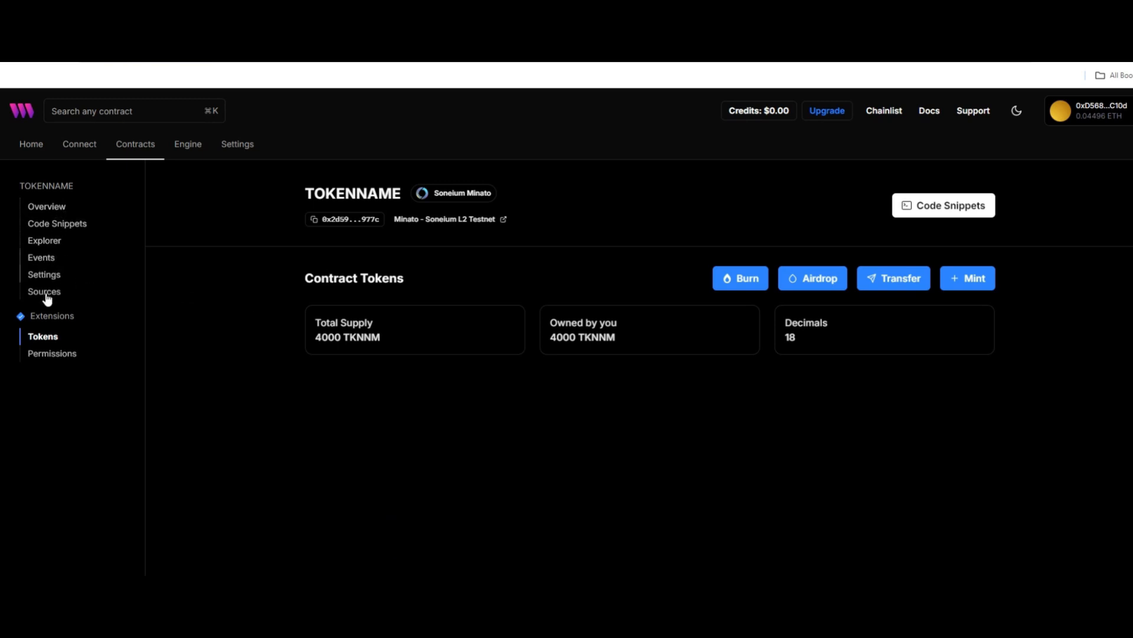
pyautogui.moveTo(48, 273)
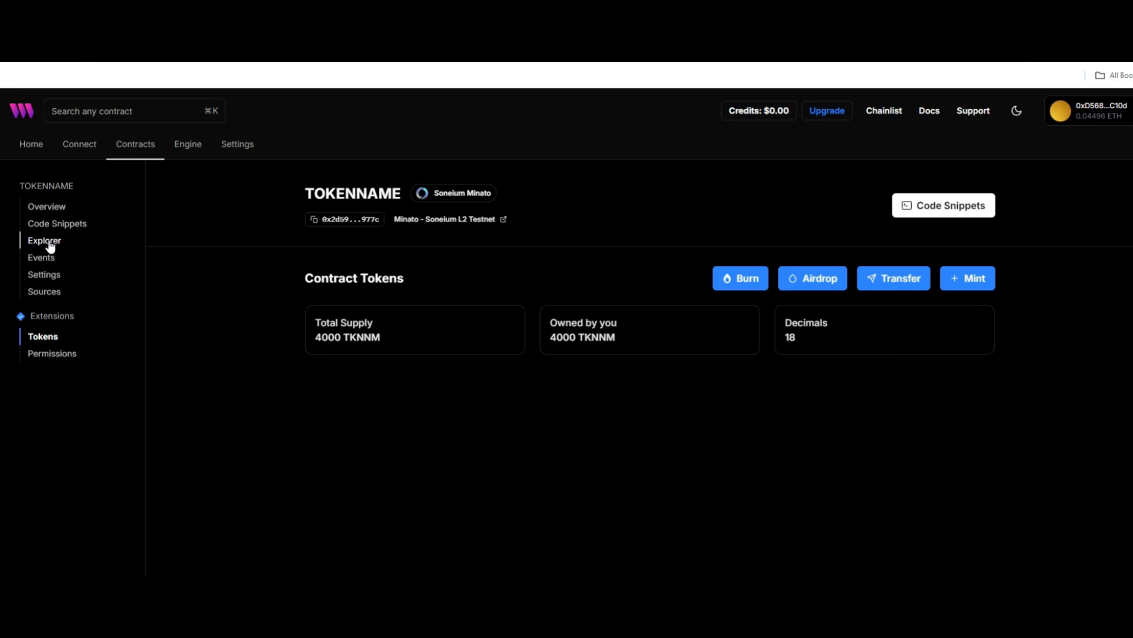
# Open TOKENNAME's contract Explorer showing its ERC20 read and write functions.
pyautogui.click(45, 240)
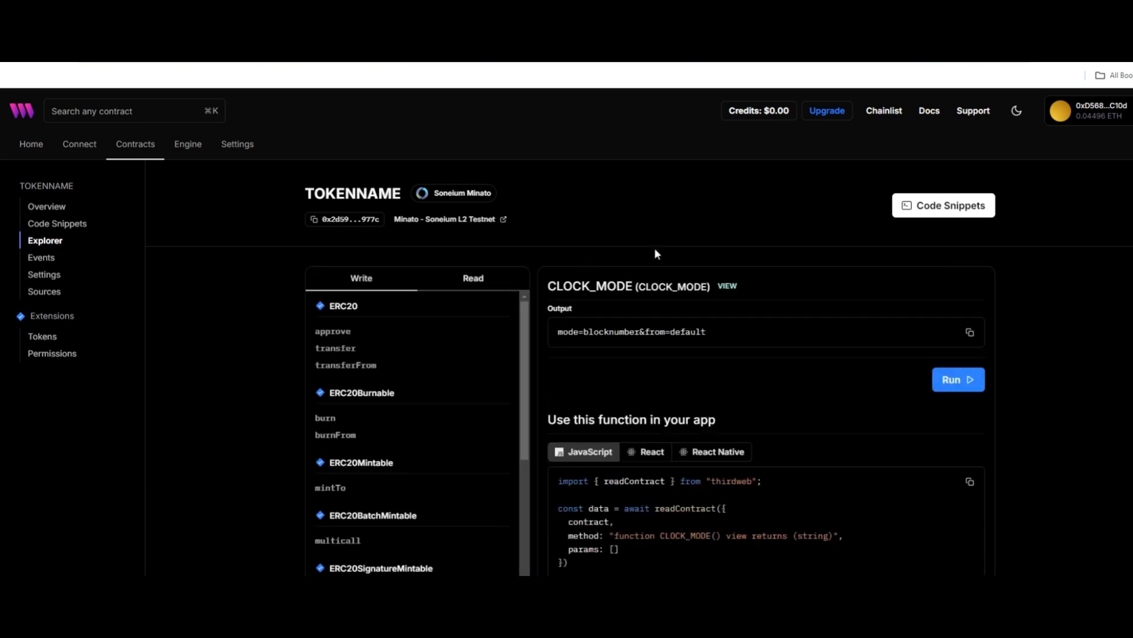
pyautogui.moveTo(135, 144)
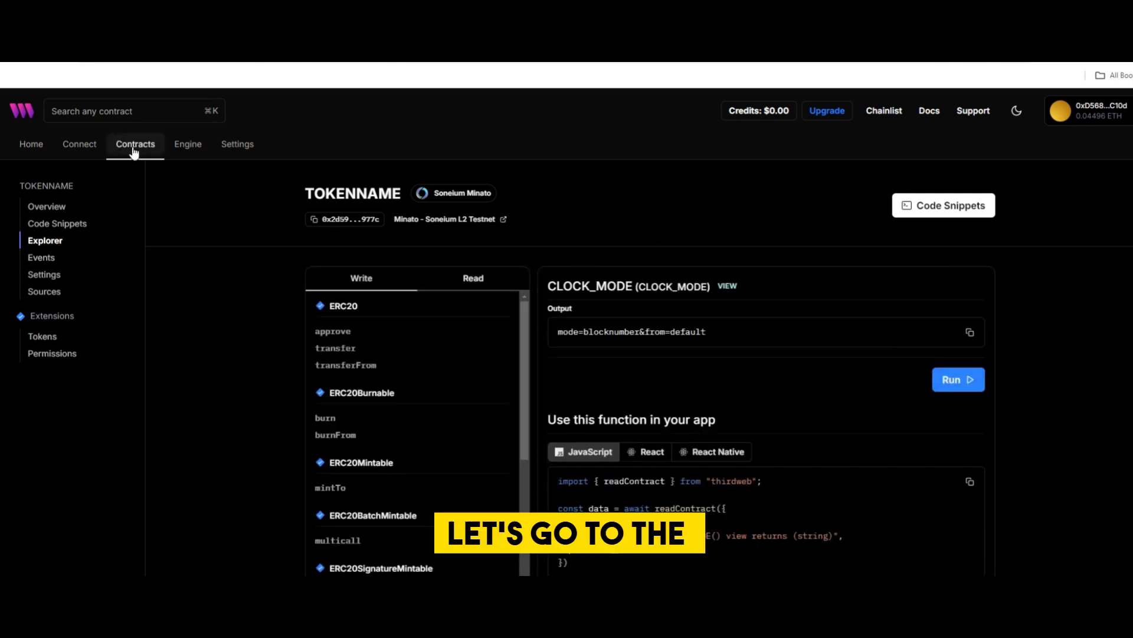
# Go to Contracts, open Explore, and browse the Popular contracts to find NFT Drop.
pyautogui.click(134, 144)
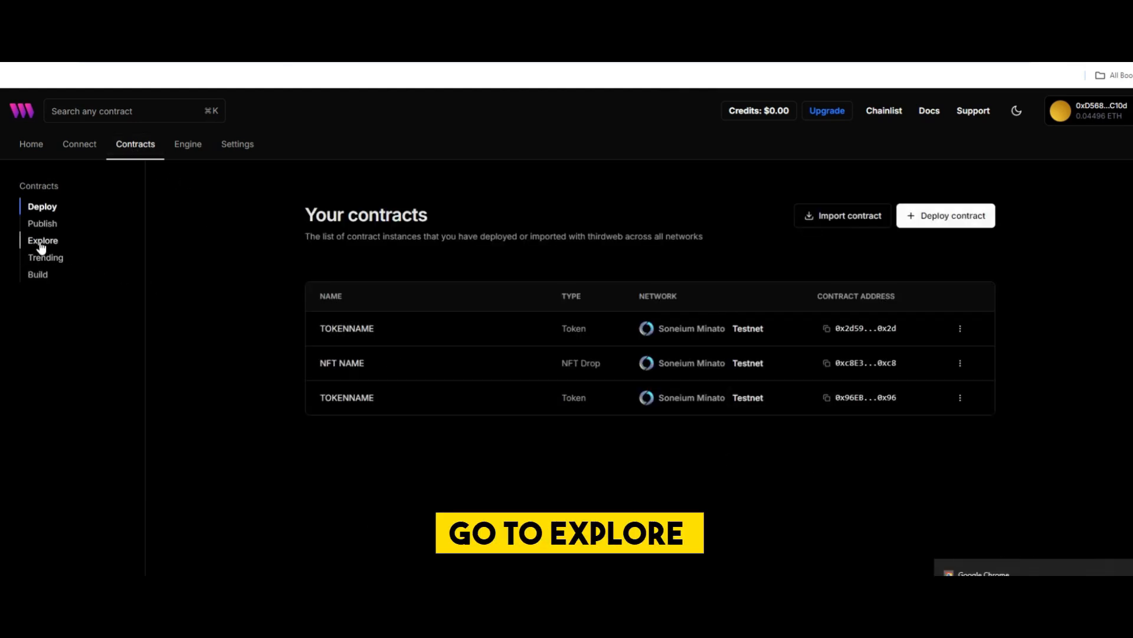
pyautogui.click(42, 240)
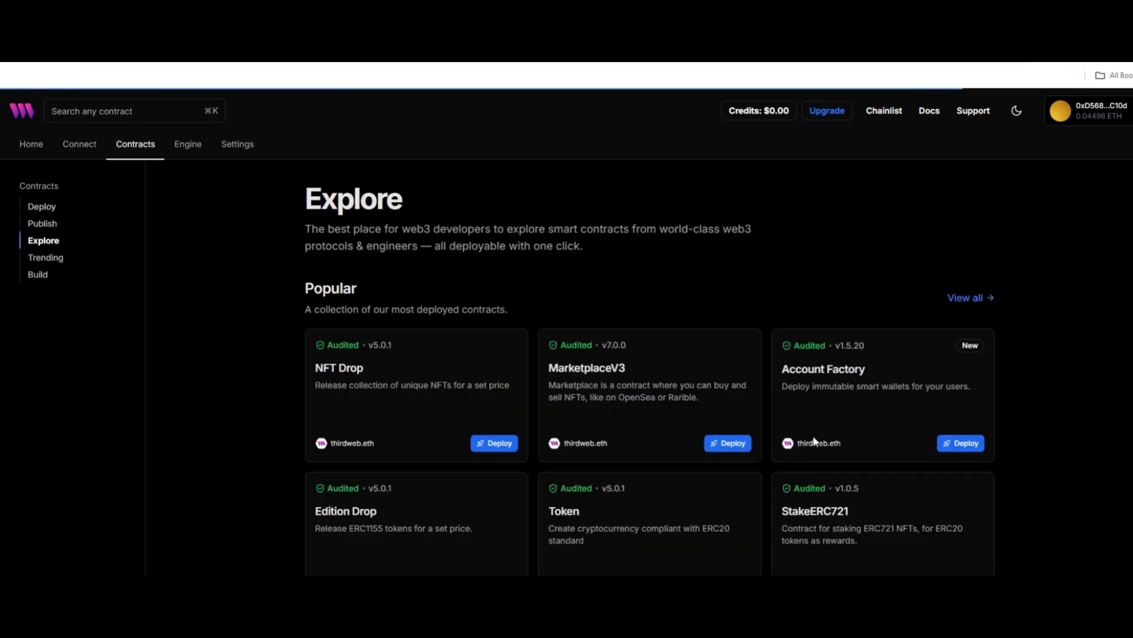
pyautogui.scroll(-3)
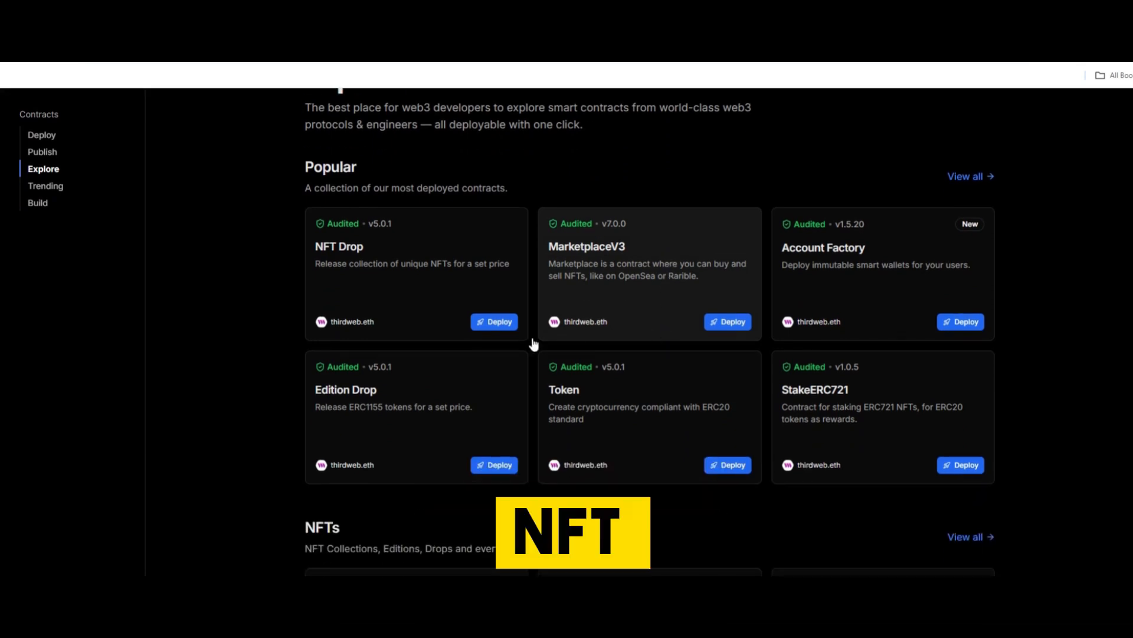
pyautogui.scroll(3)
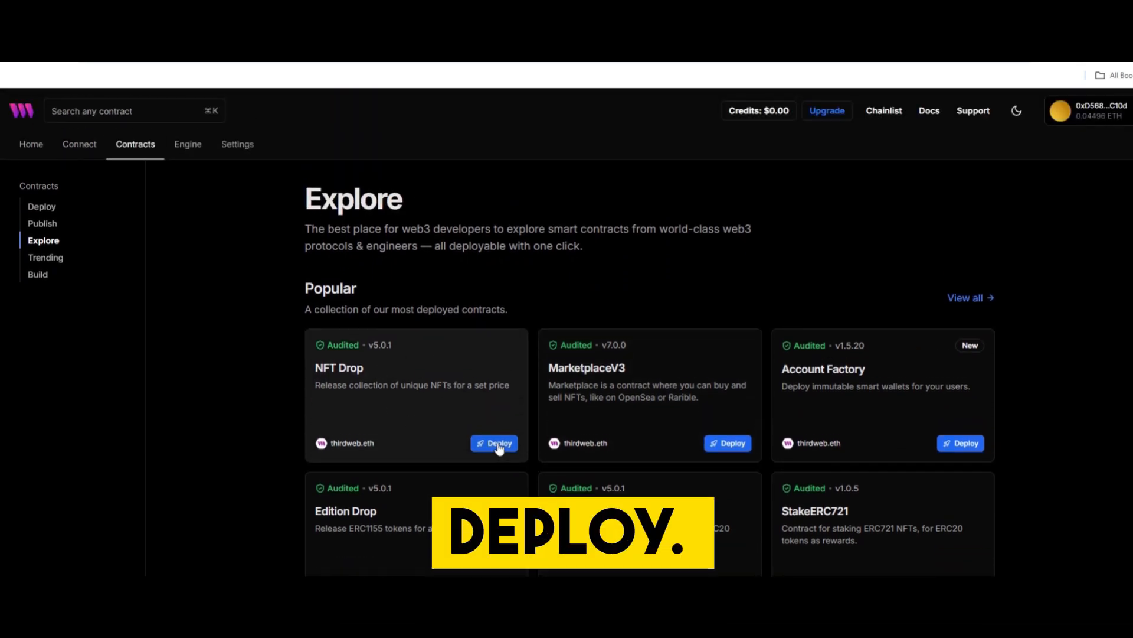
# Begin the NFT Drop deployment with name NFT NAME and symbol NFTNM.
pyautogui.click(495, 442)
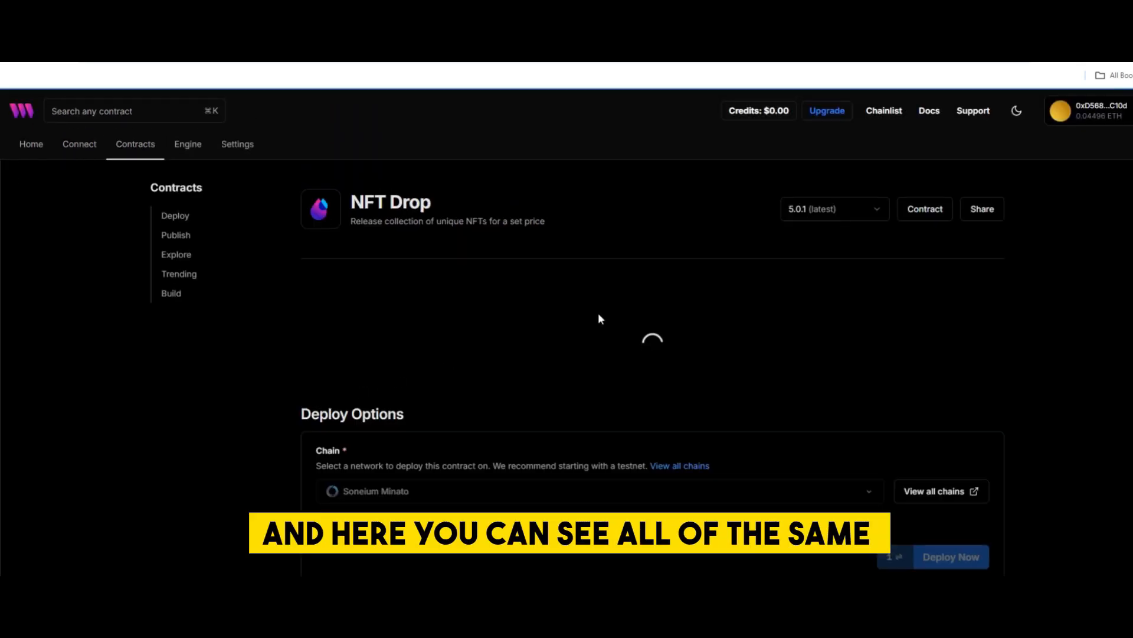
pyautogui.scroll(-3)
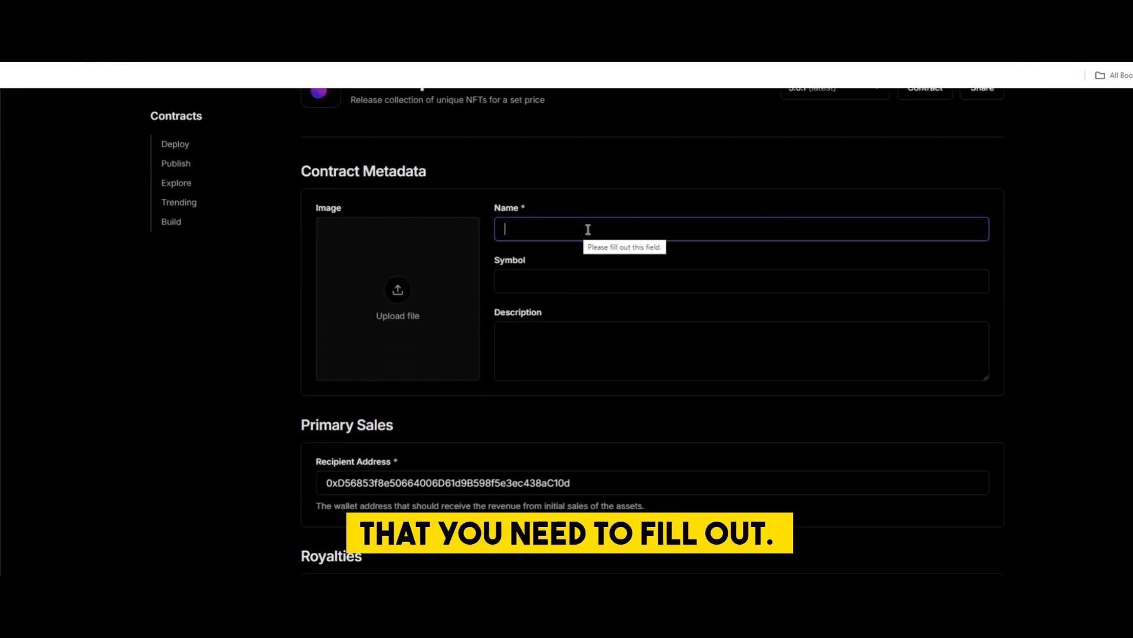
pyautogui.write('NFT NAME')
pyautogui.click(741, 281)
pyautogui.write('NFTNM')
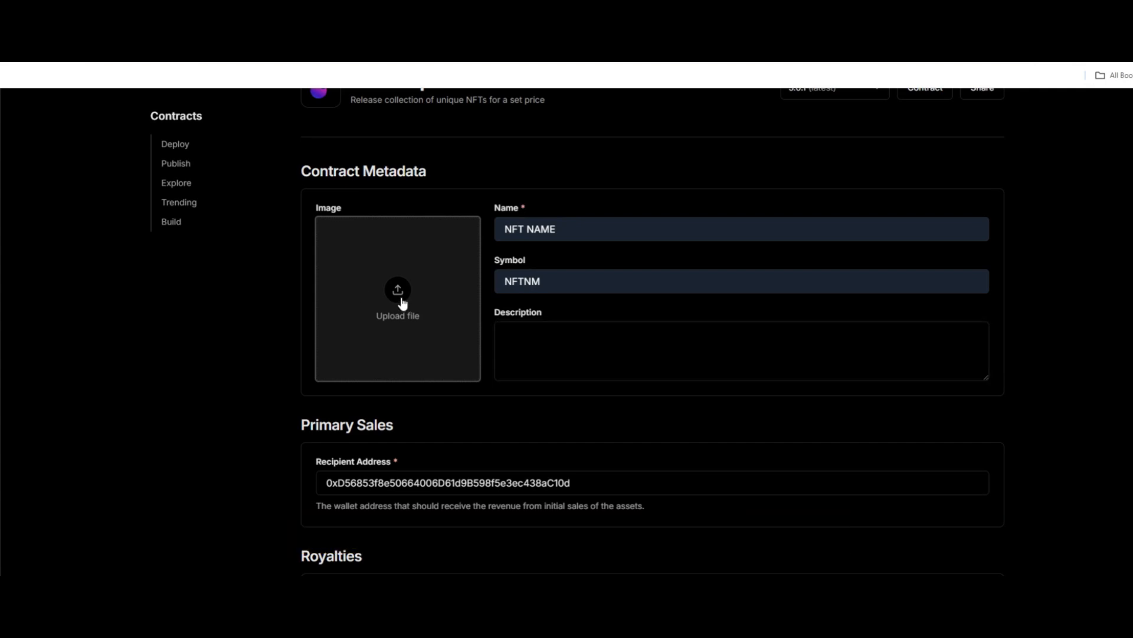
pyautogui.moveTo(496, 284)
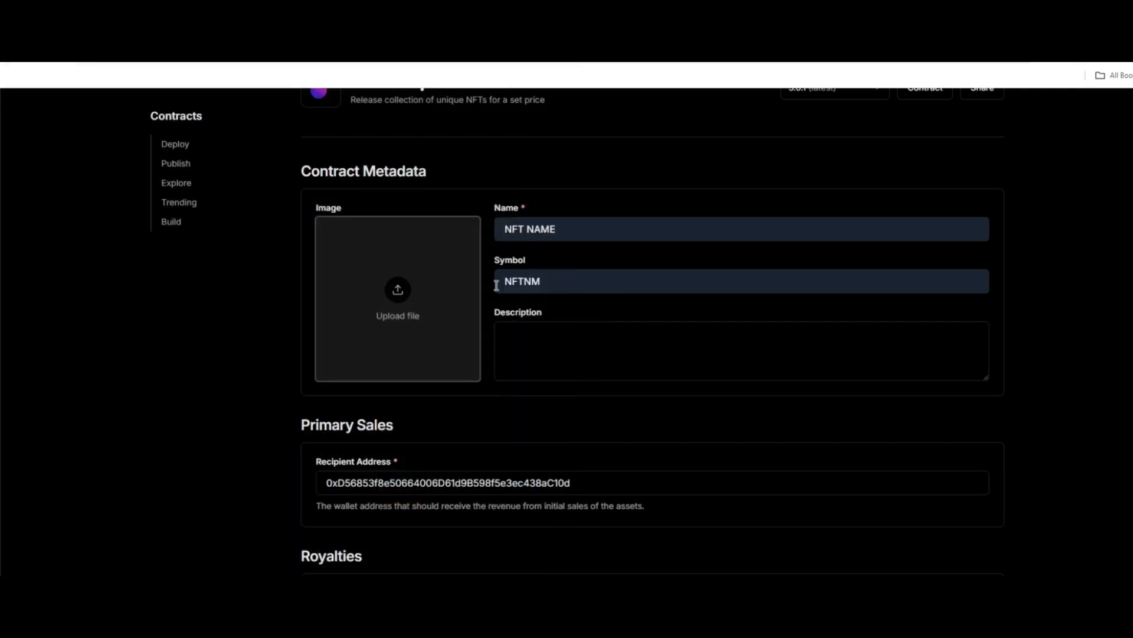
pyautogui.scroll(-3)
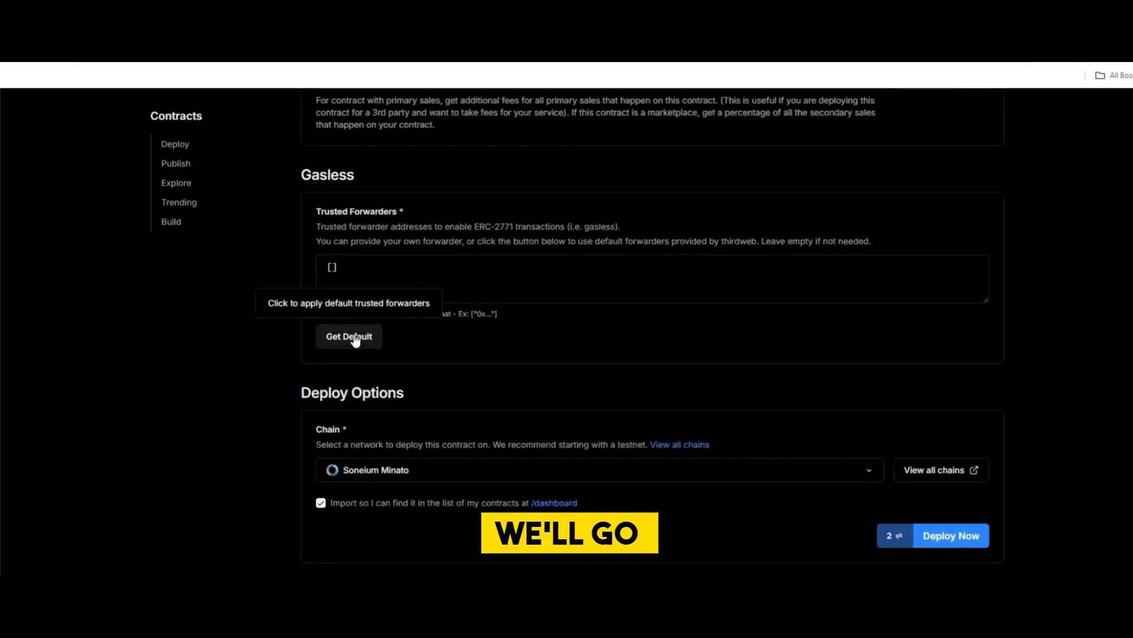
# Fill the default trusted forwarders and launch the NFT Drop deployment to Soneium Minato.
pyautogui.click(348, 336)
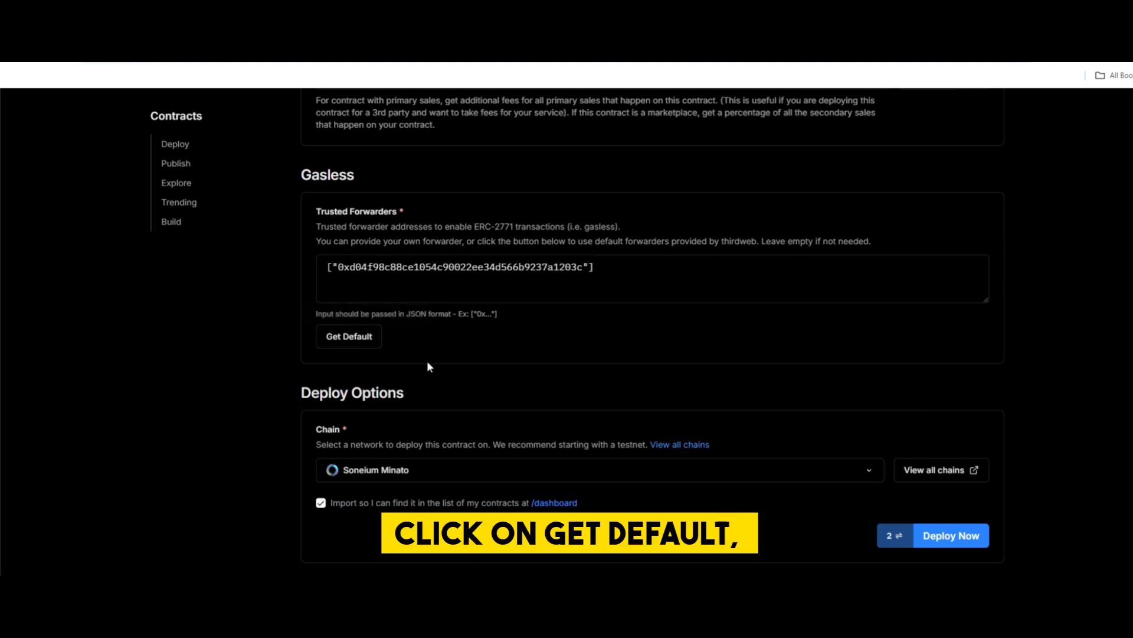
pyautogui.scroll(-3)
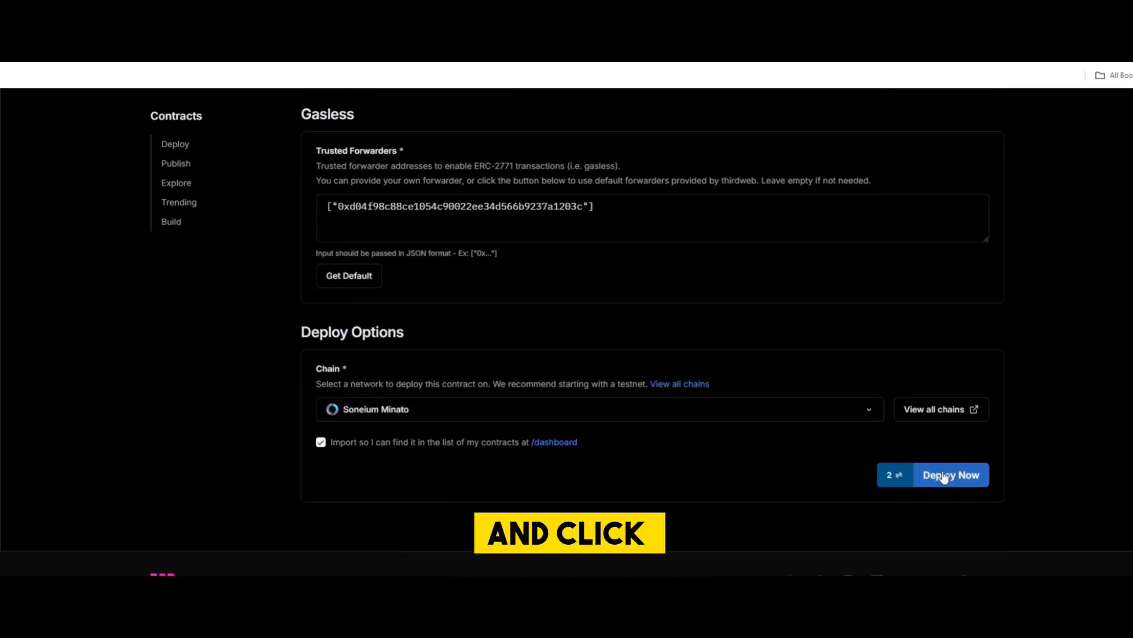
pyautogui.click(950, 474)
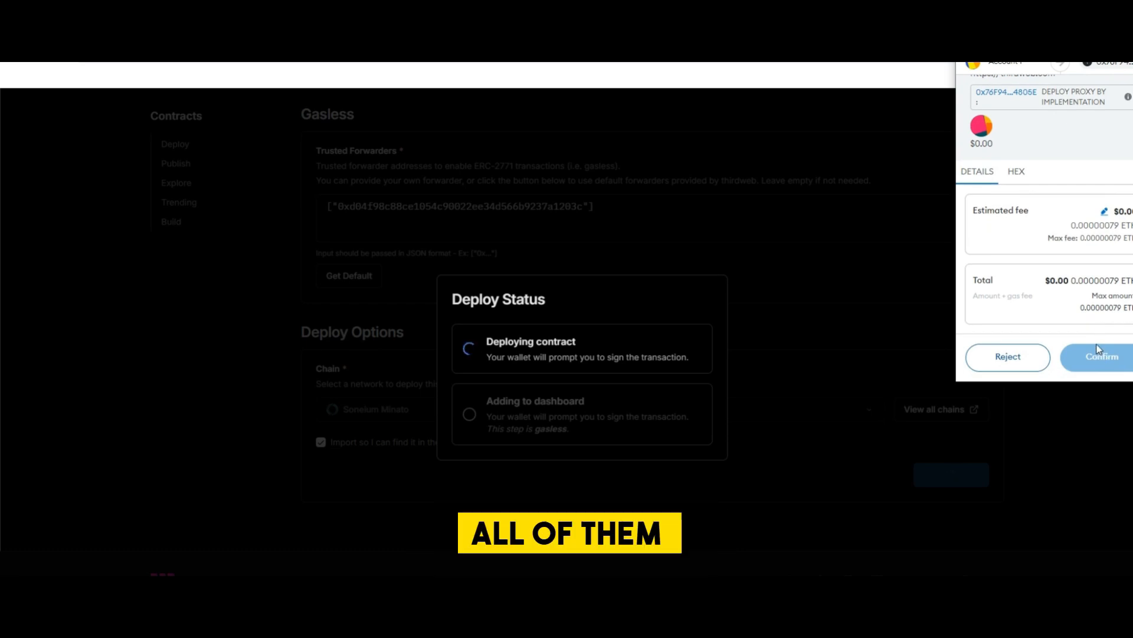
pyautogui.click(1101, 357)
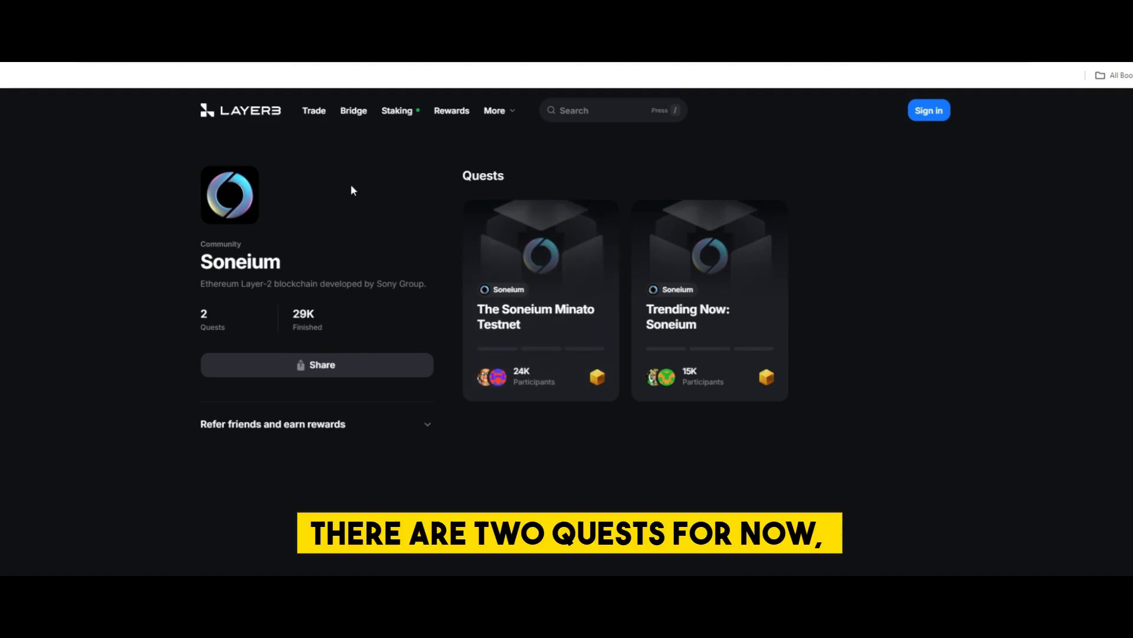
pyautogui.moveTo(542, 303)
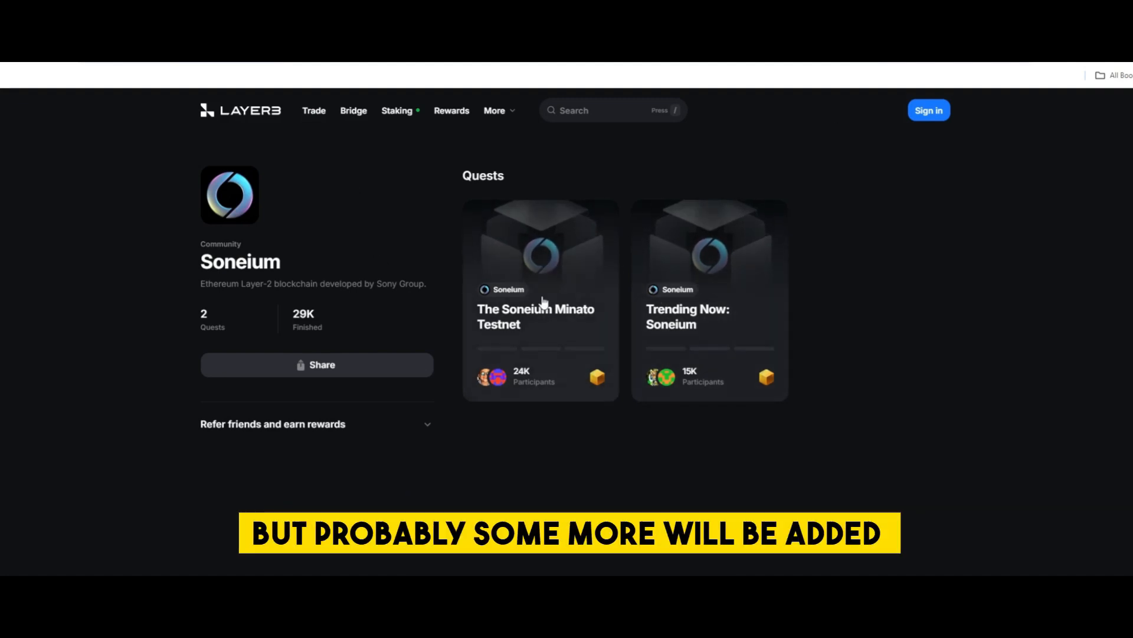
pyautogui.moveTo(845, 285)
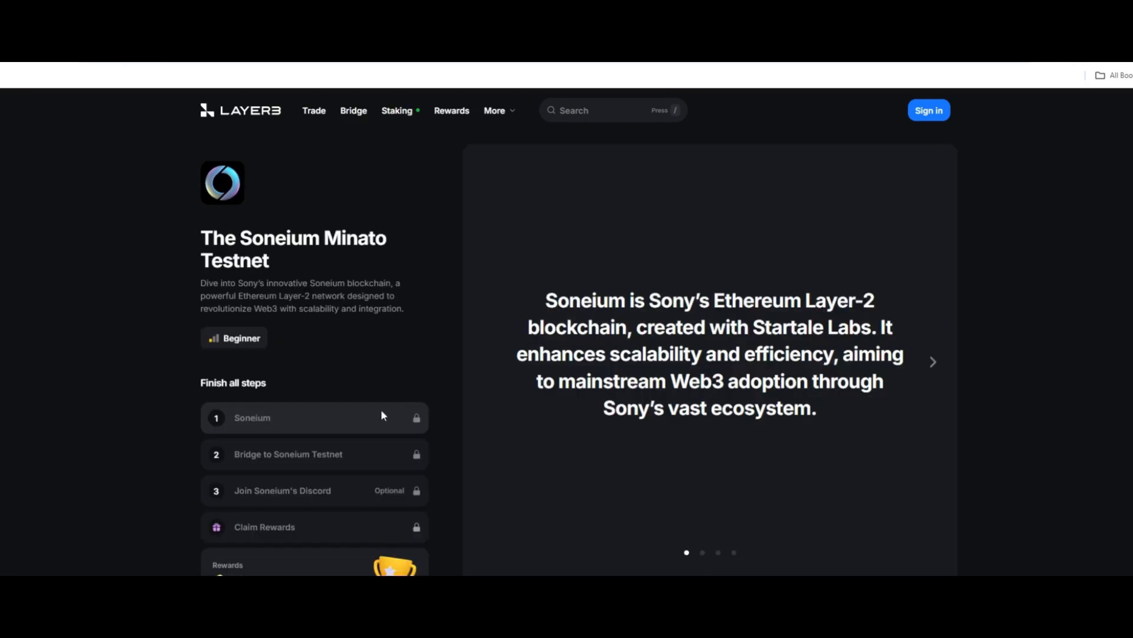
# Browse the Soneium Minato Testnet quest slides, then open the Trending Now: Soneium quest.
pyautogui.scroll(-3)
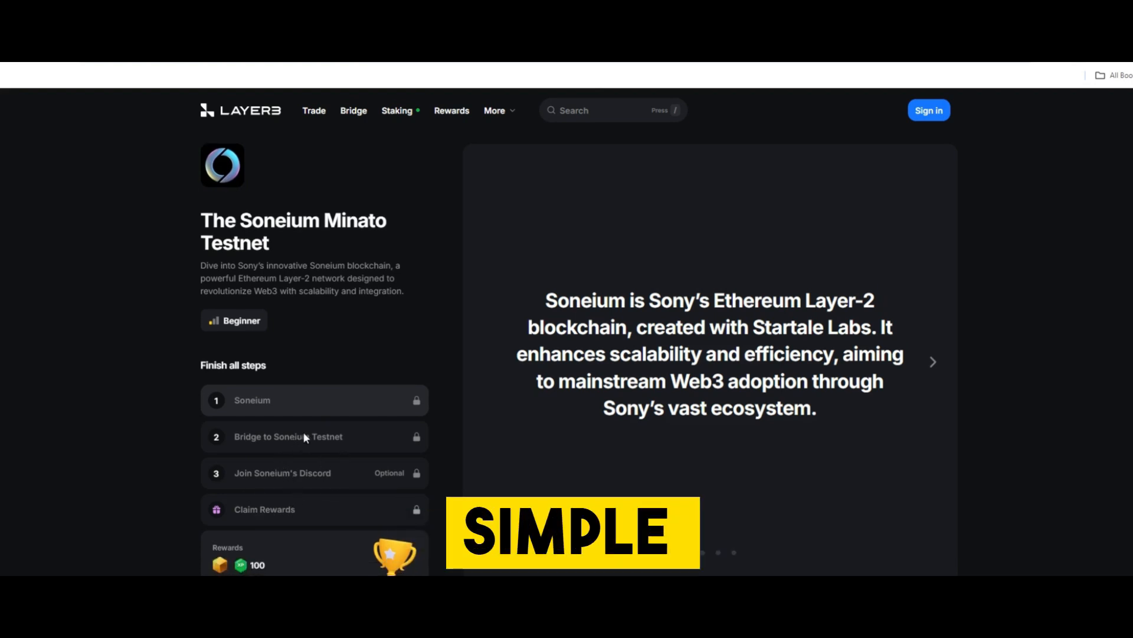
pyautogui.click(932, 361)
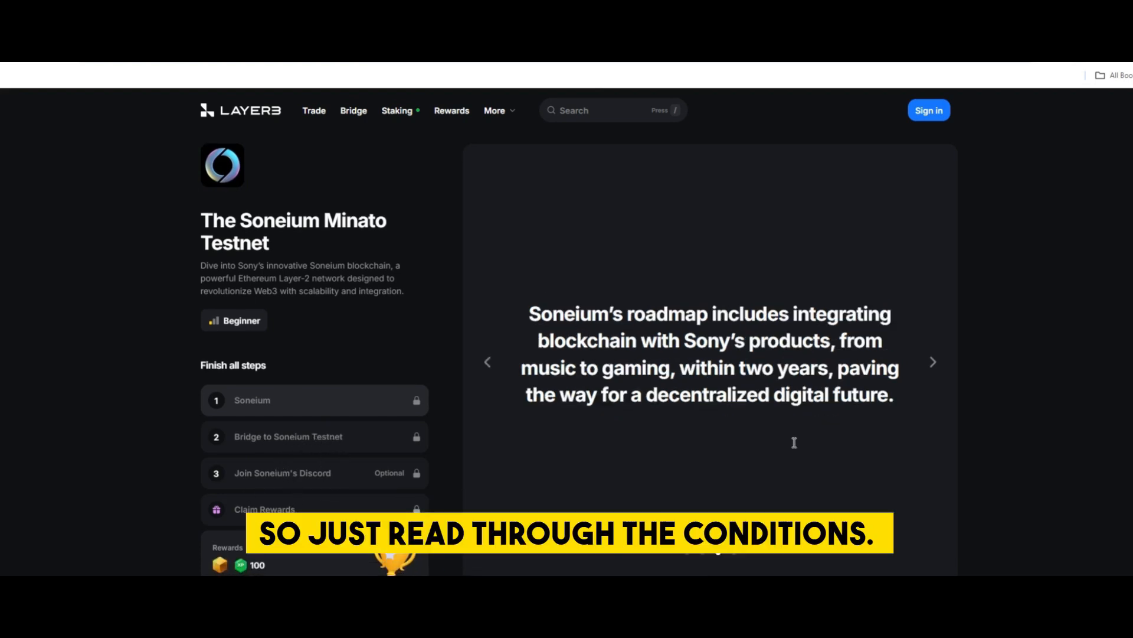
pyautogui.click(932, 362)
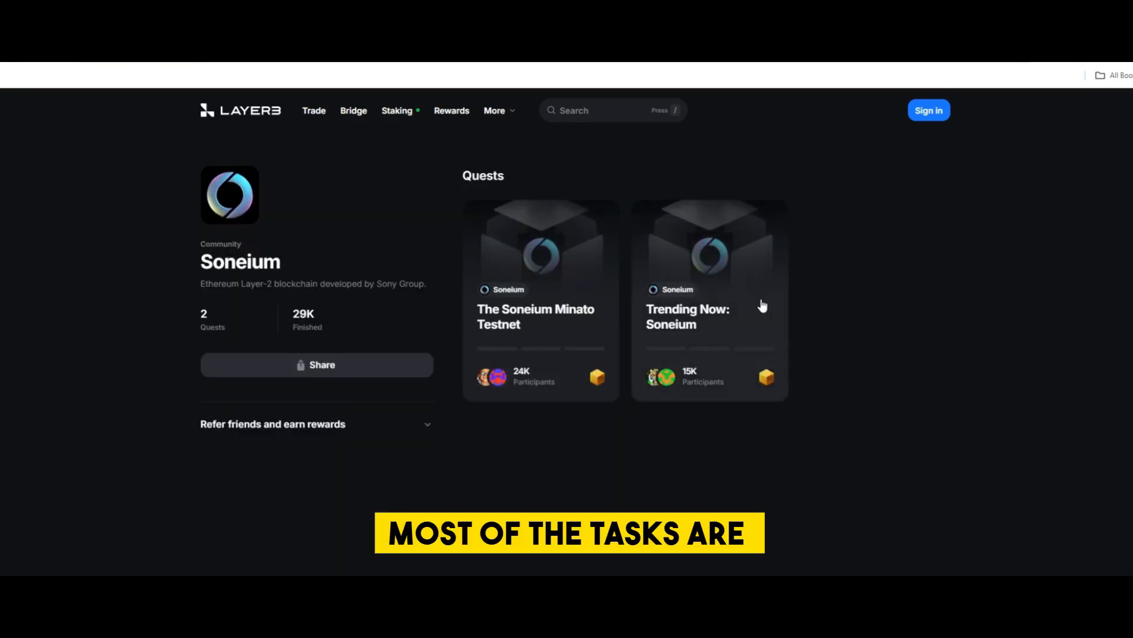
pyautogui.click(709, 315)
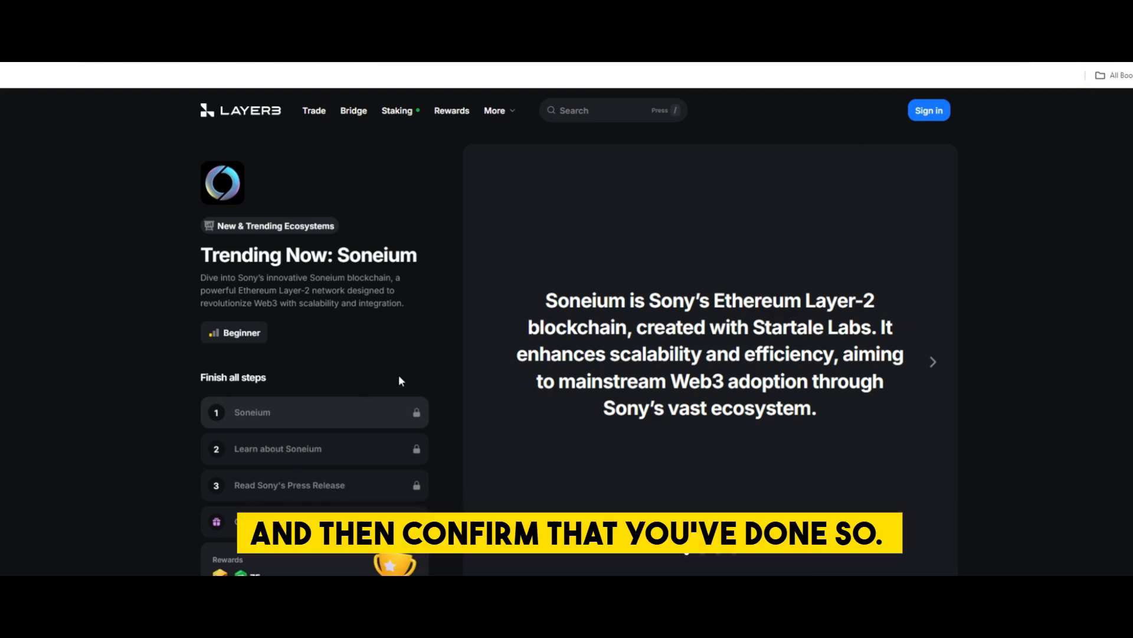
pyautogui.moveTo(611, 277)
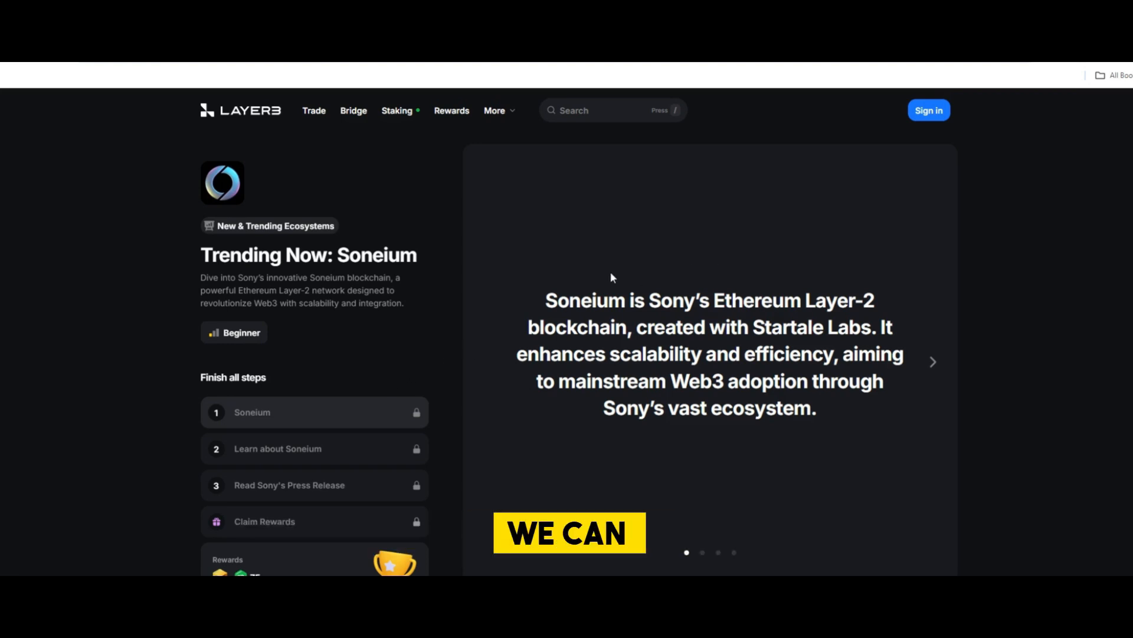
pyautogui.moveTo(821, 145)
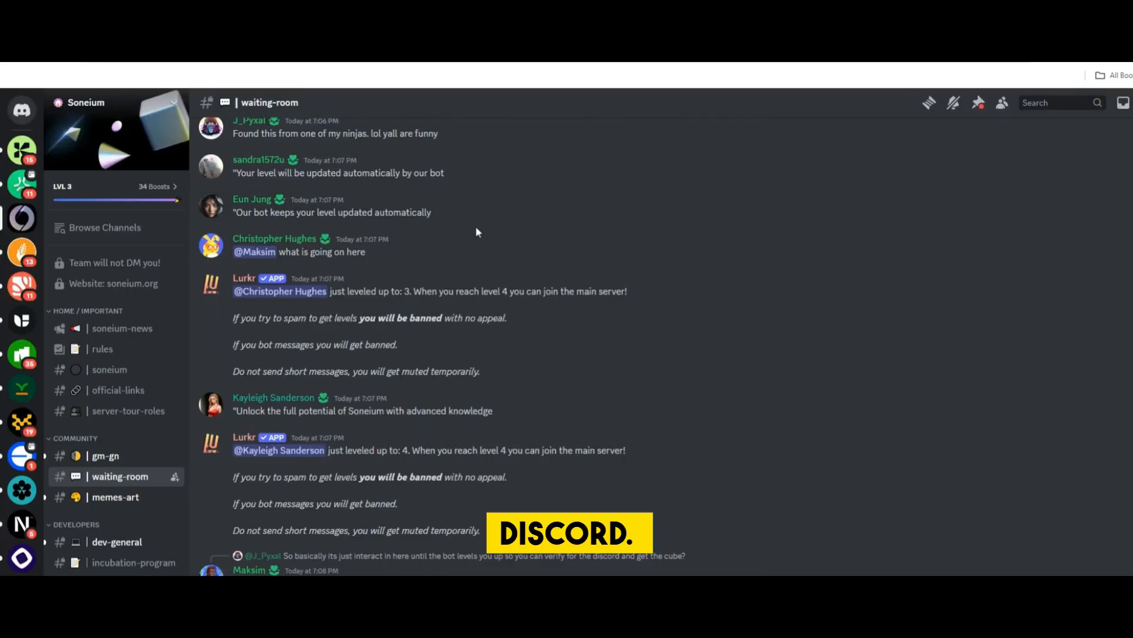
# Open the server-tour-roles channel and take the Soneium Updates role.
pyautogui.scroll(-3)
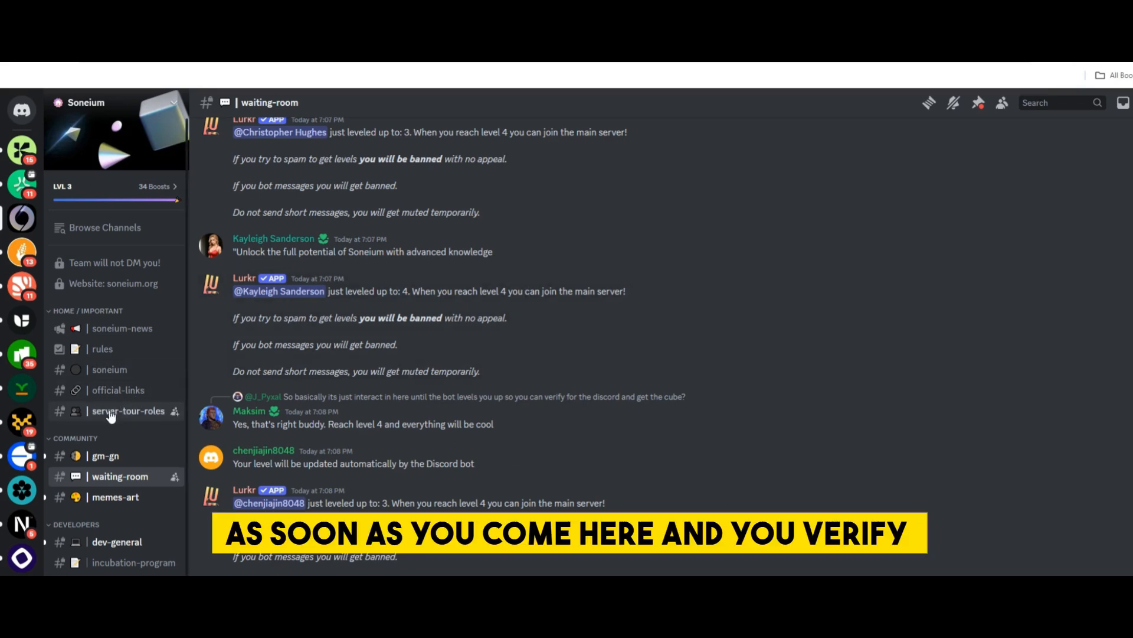
pyautogui.click(129, 411)
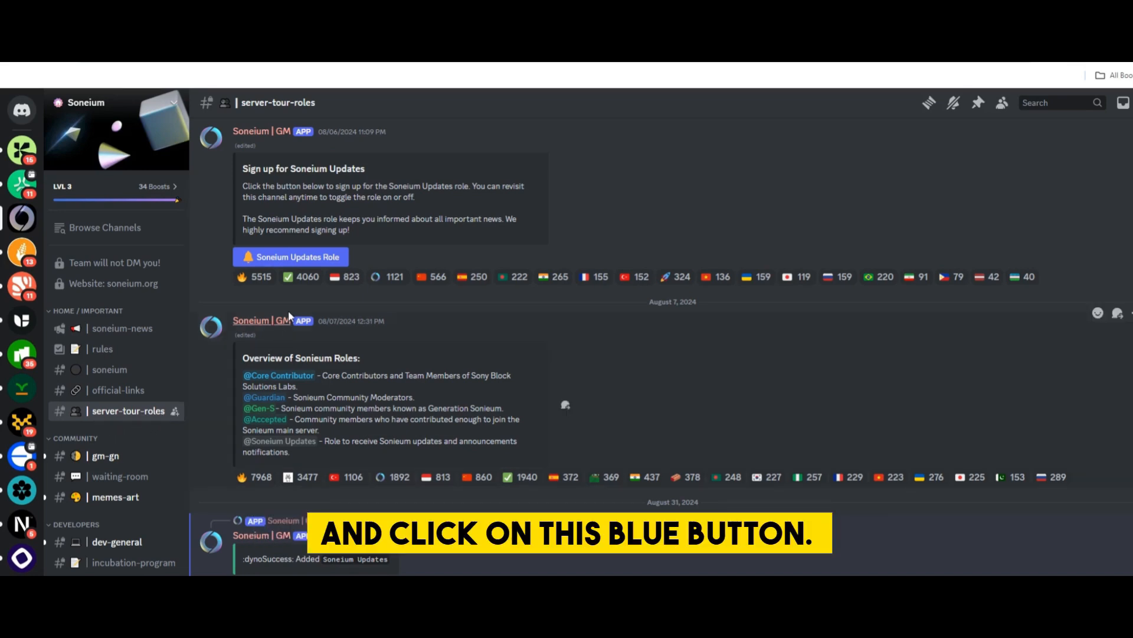
pyautogui.click(290, 257)
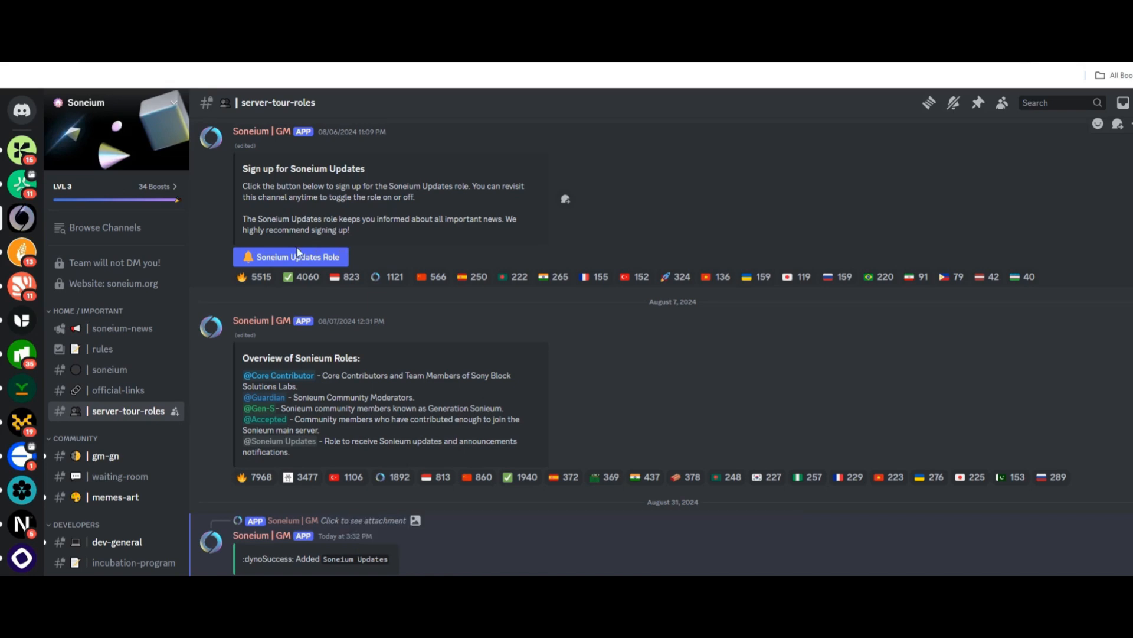
pyautogui.moveTo(138, 449)
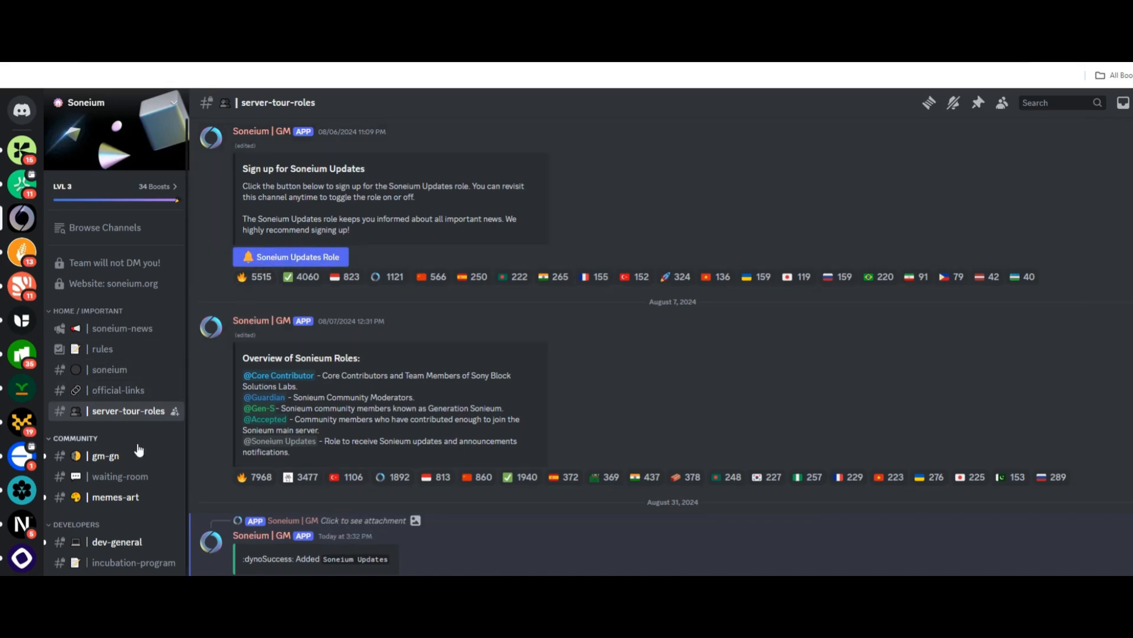
pyautogui.moveTo(119, 476)
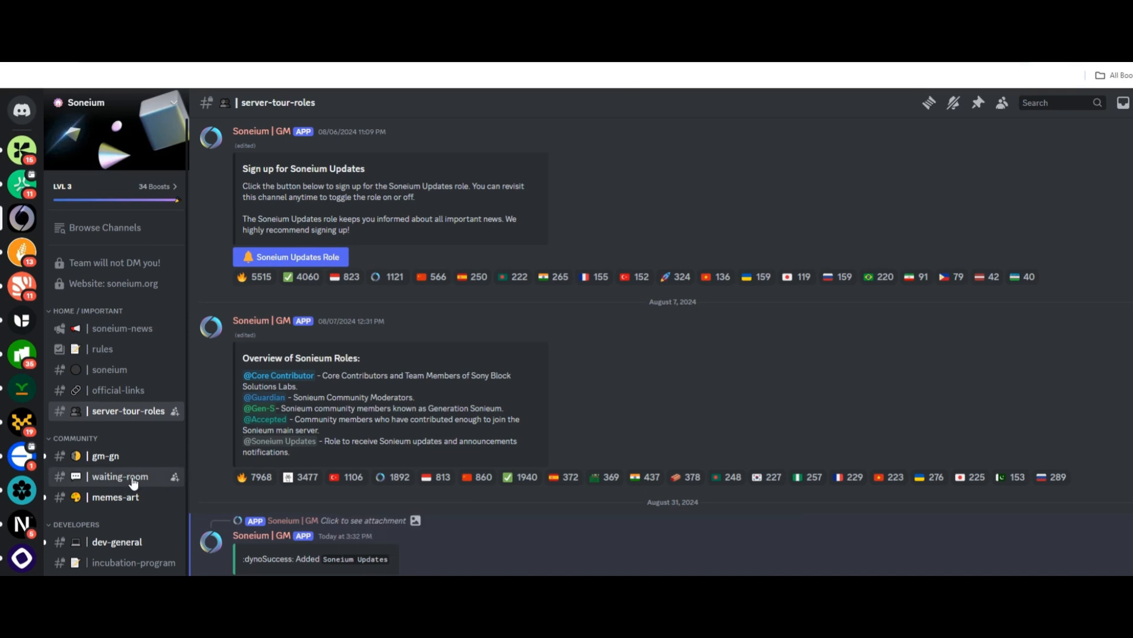
# Open the waiting-room channel and scroll through members' chat and bot level-up announcements.
pyautogui.click(120, 476)
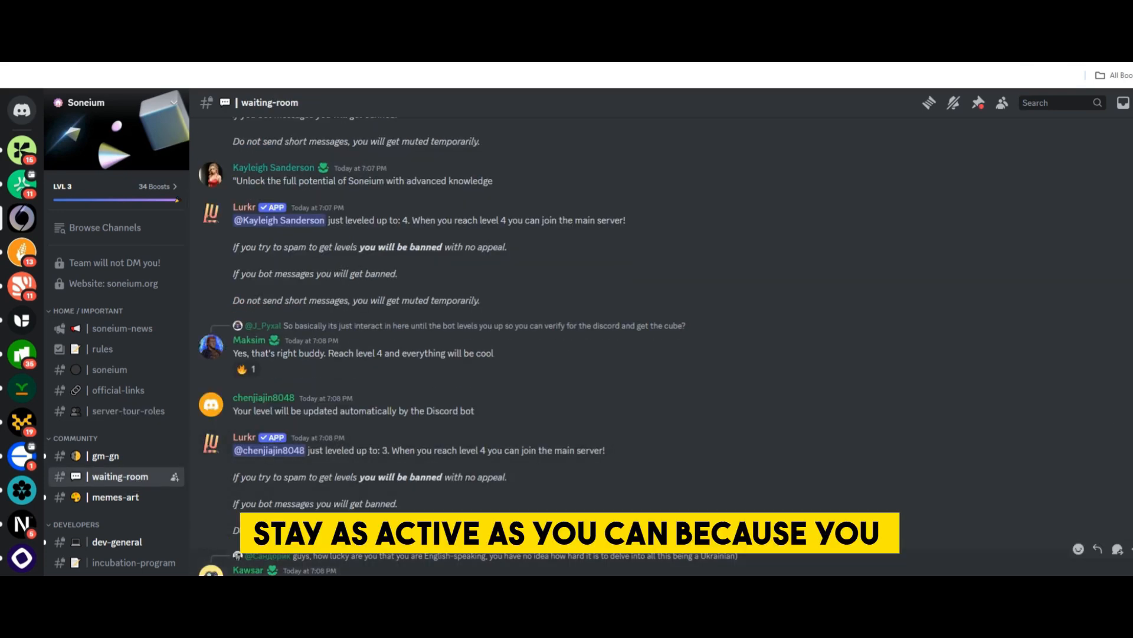
pyautogui.moveTo(354, 346)
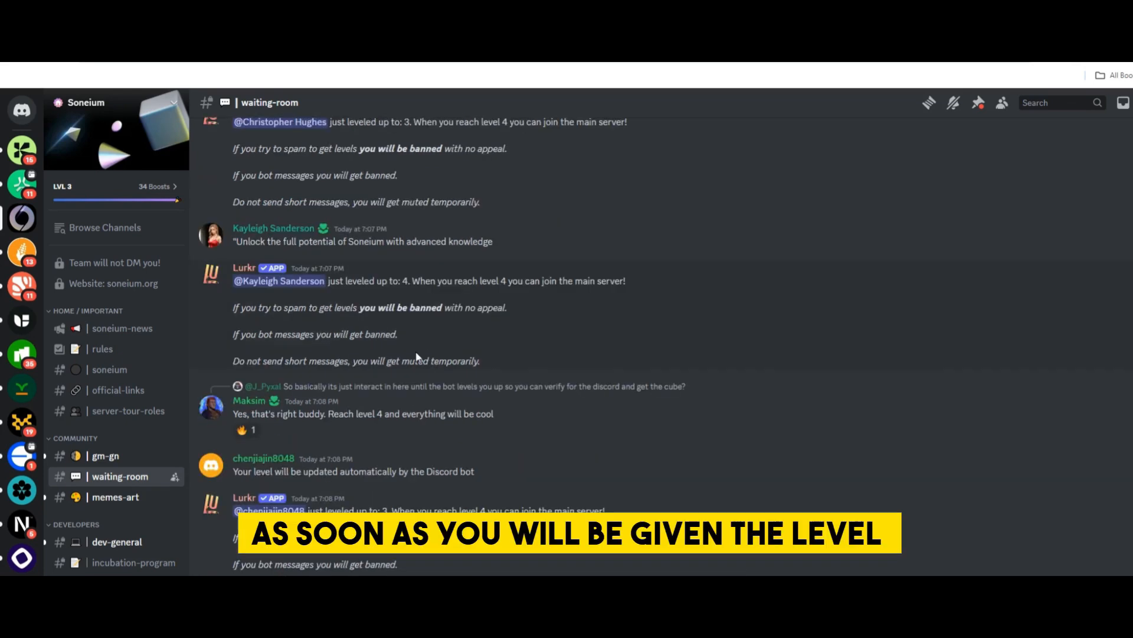
pyautogui.scroll(-3)
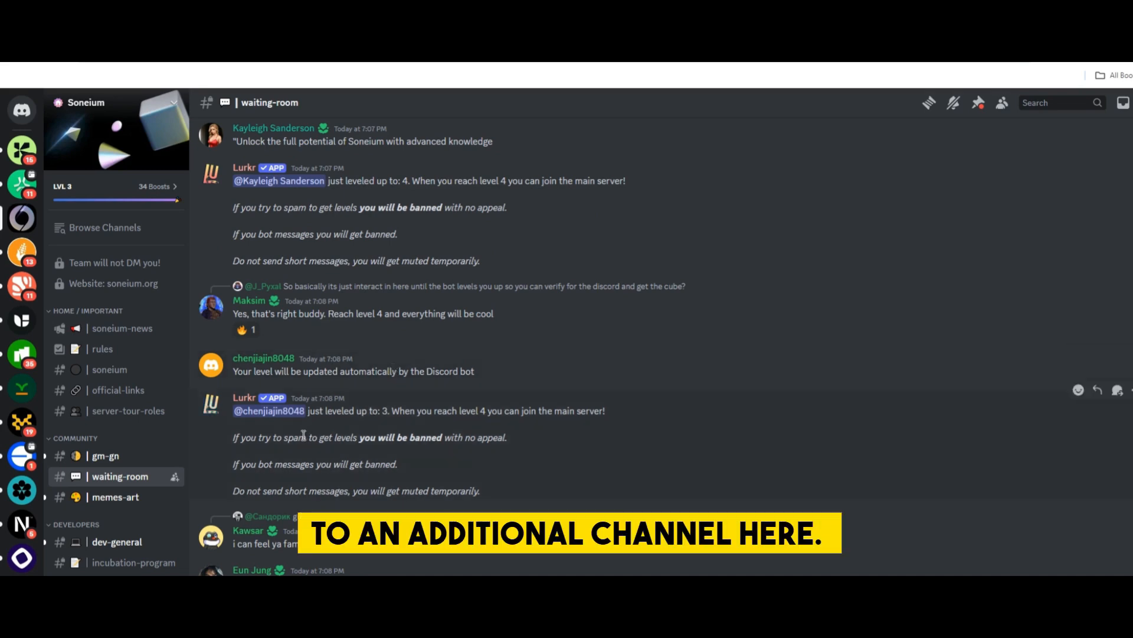
pyautogui.scroll(-3)
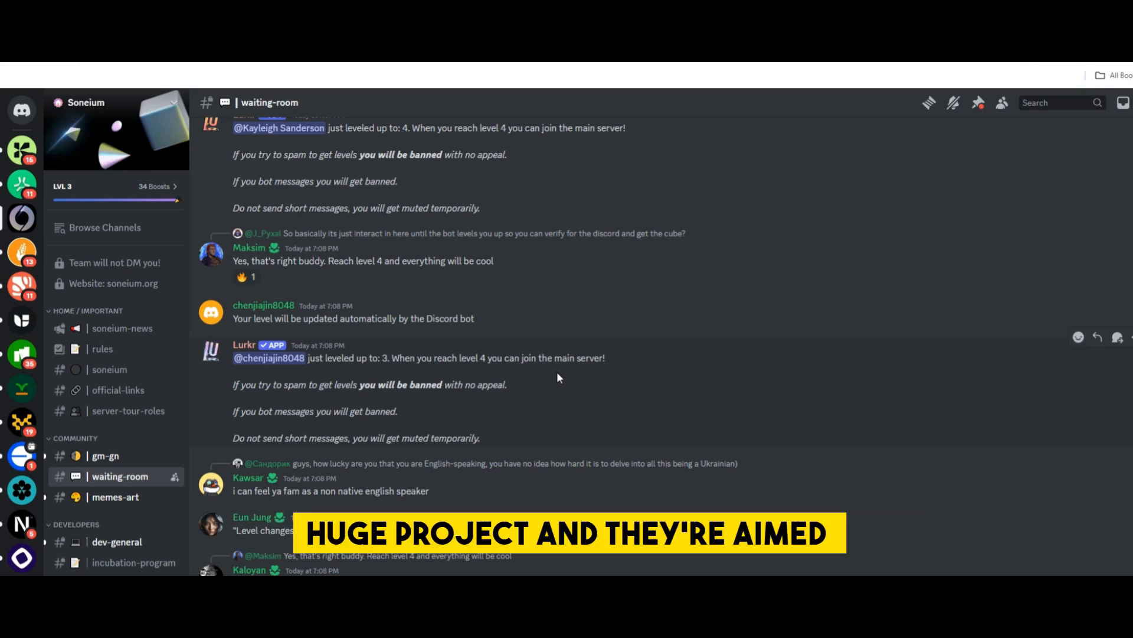
pyautogui.scroll(3)
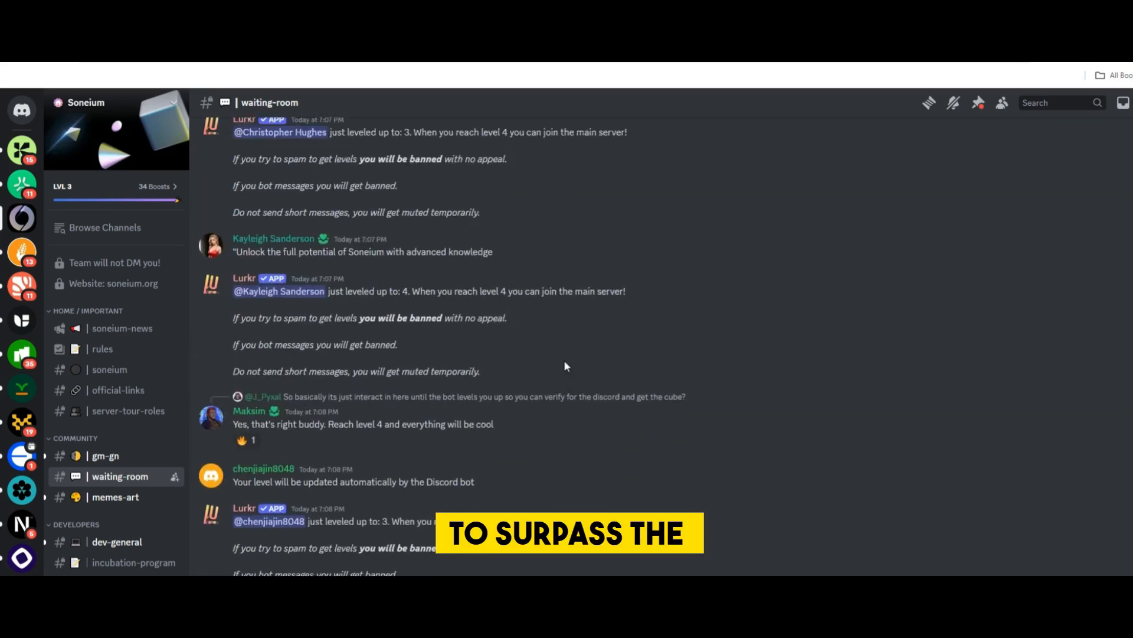
pyautogui.scroll(-3)
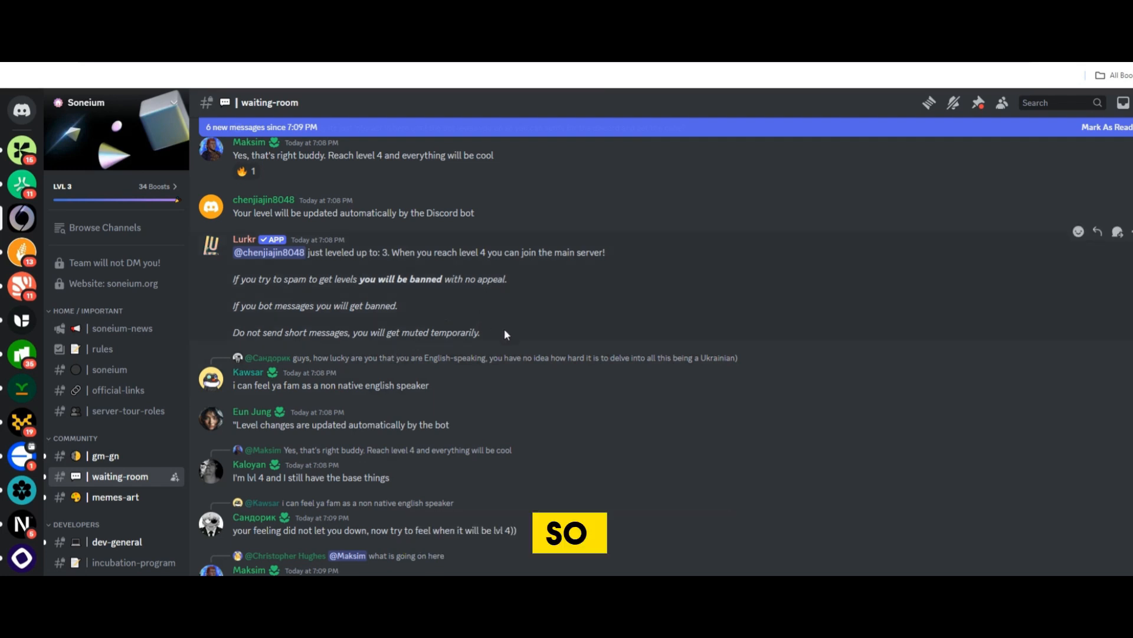
pyautogui.scroll(3)
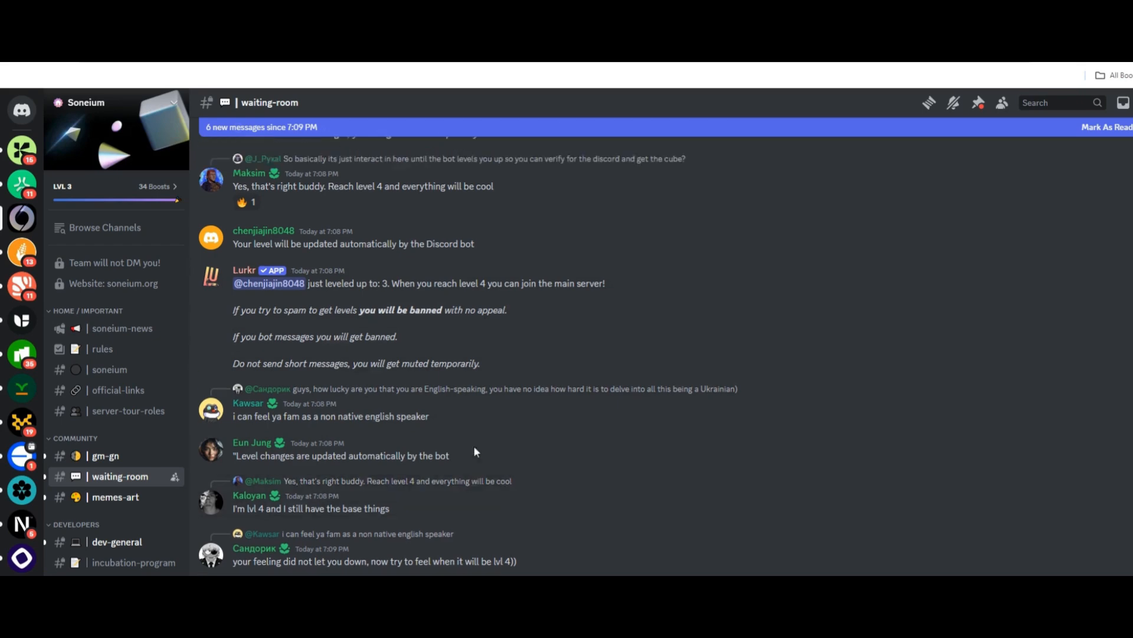
pyautogui.scroll(-3)
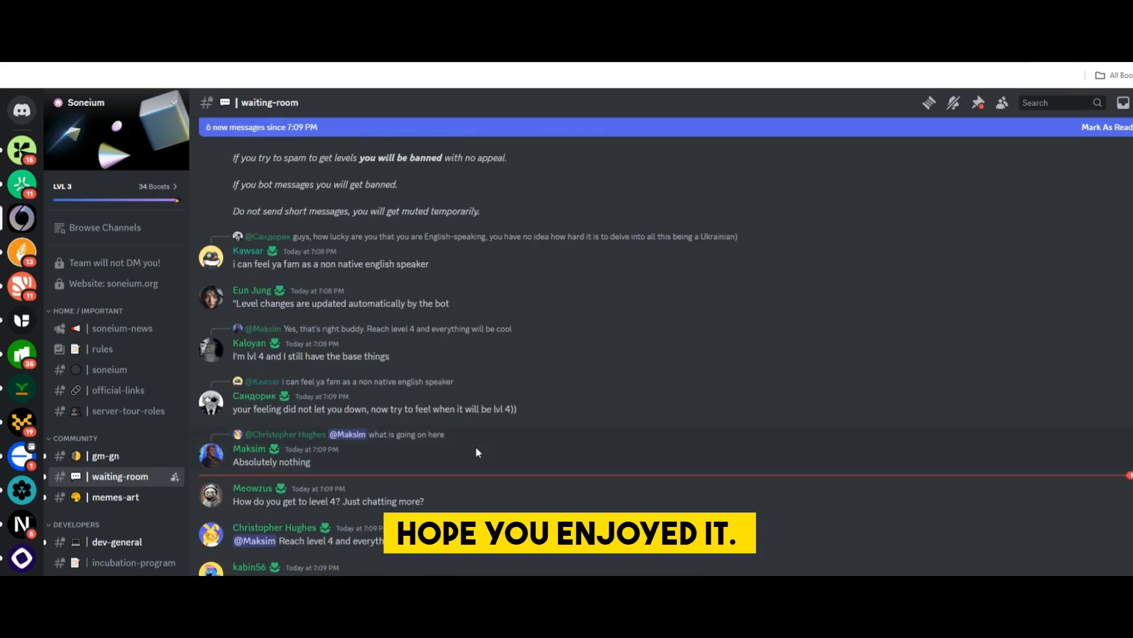
pyautogui.scroll(-3)
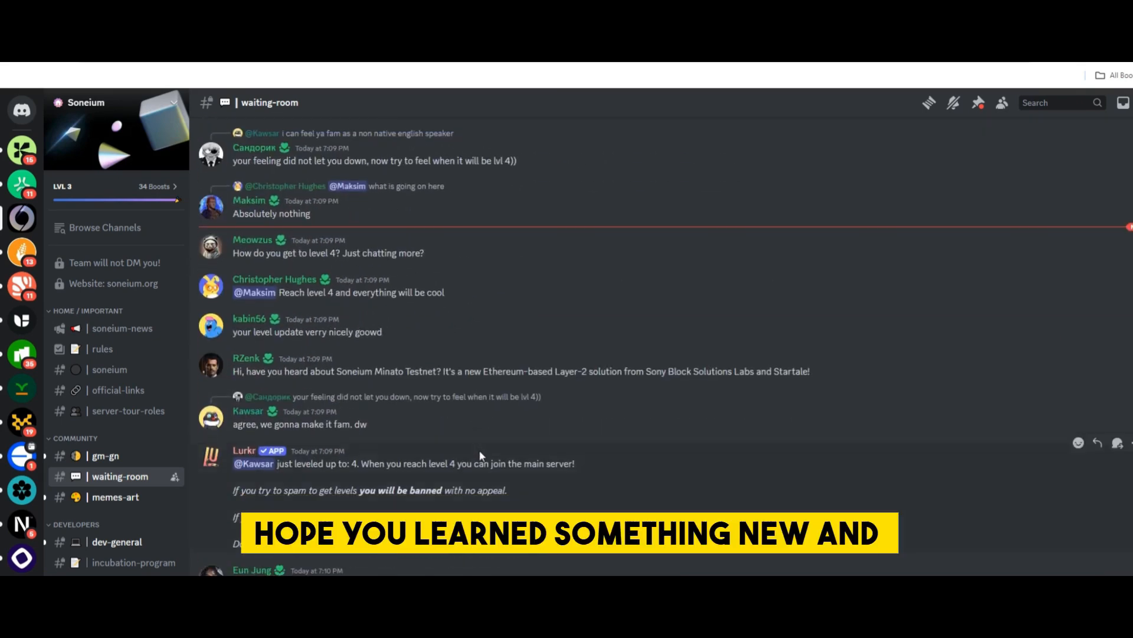
pyautogui.scroll(-3)
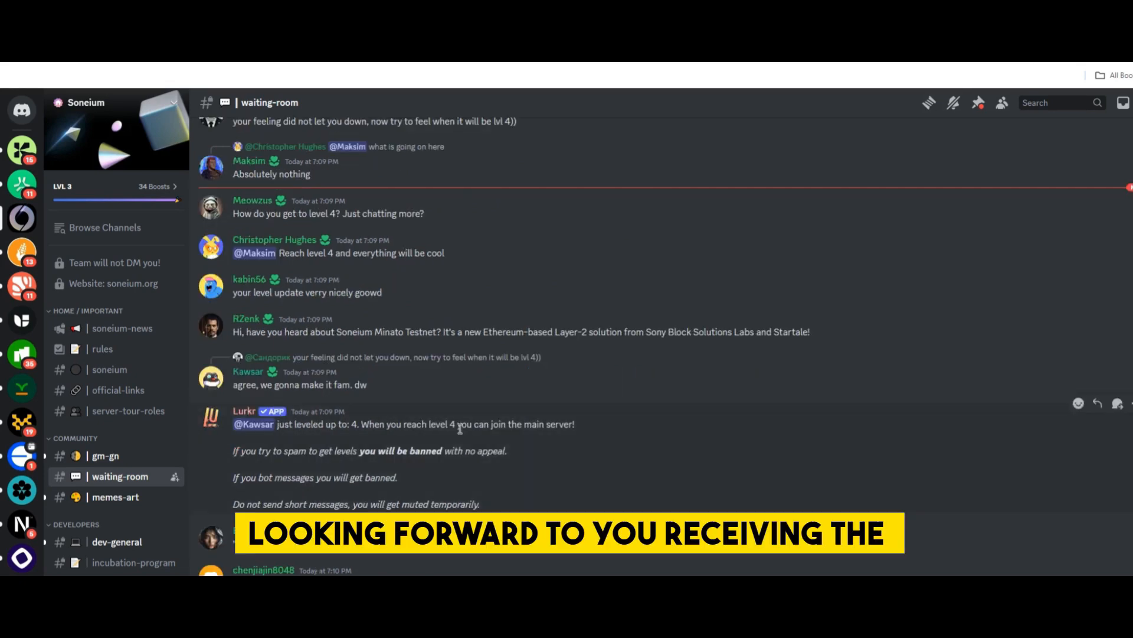
pyautogui.scroll(-3)
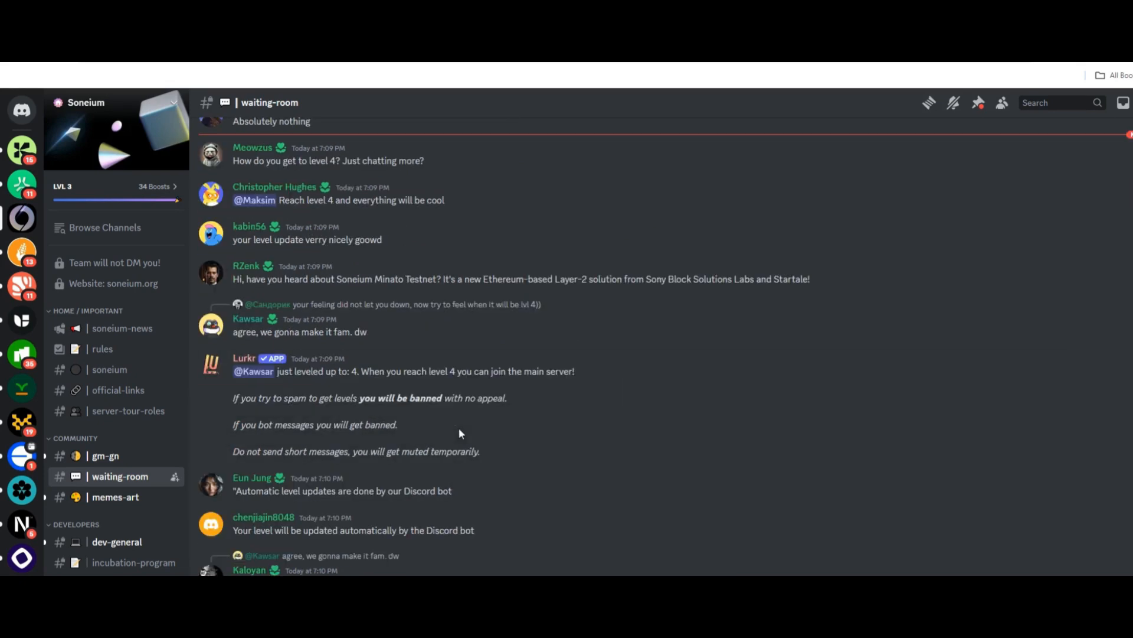
pyautogui.moveTo(476, 411)
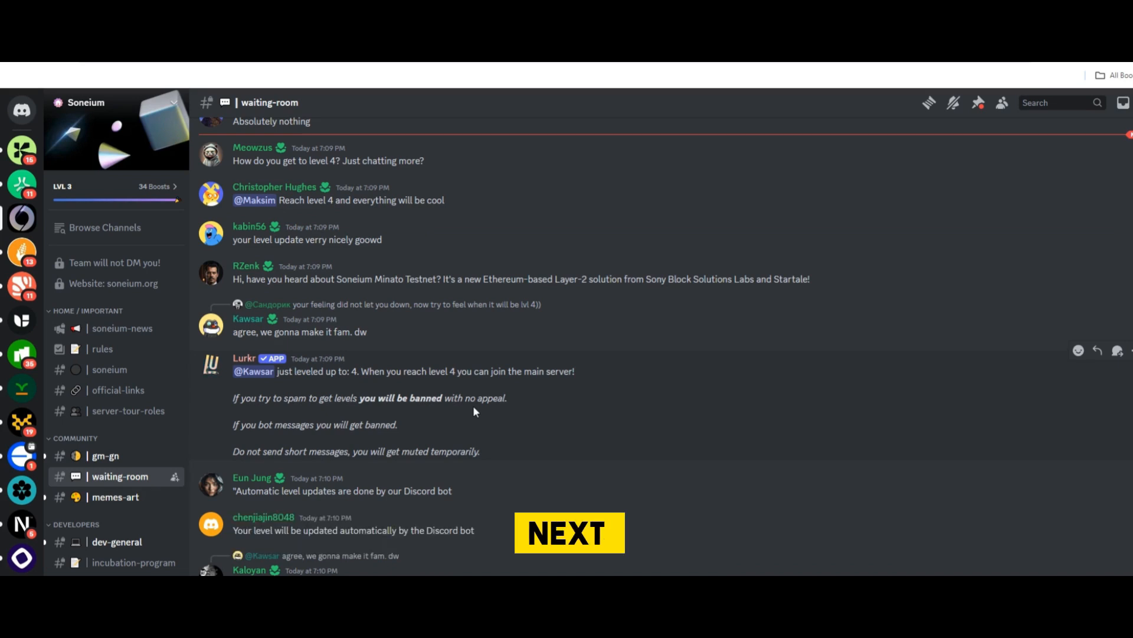